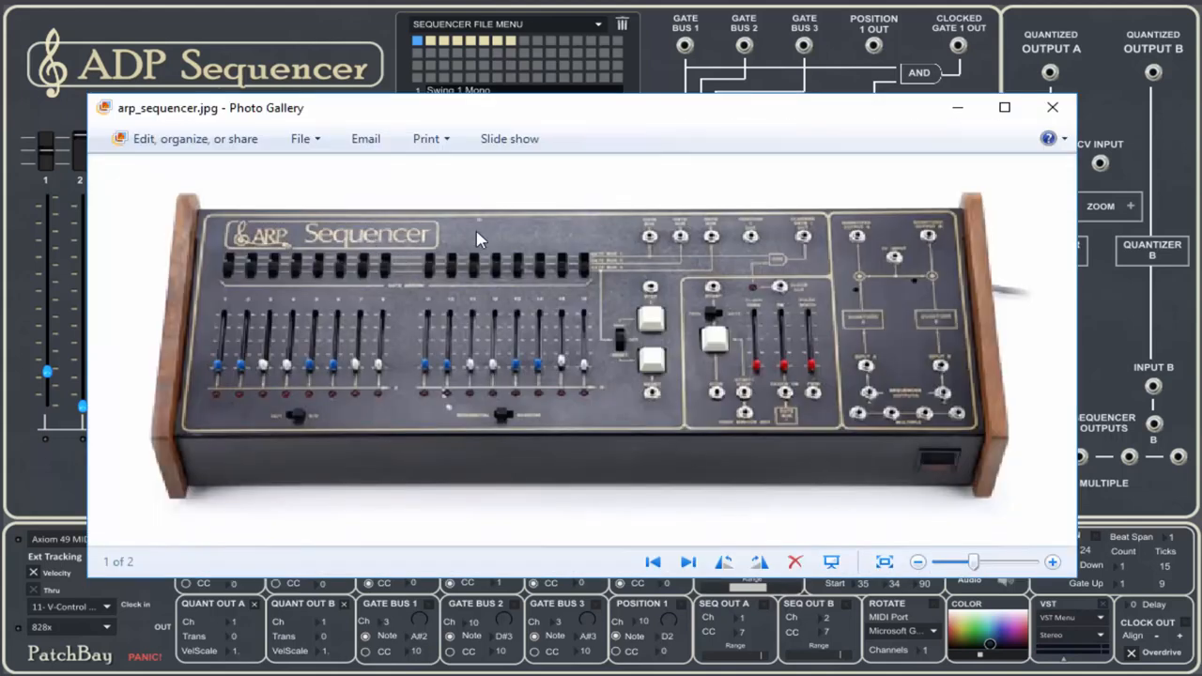
mouse_move(1001, 109)
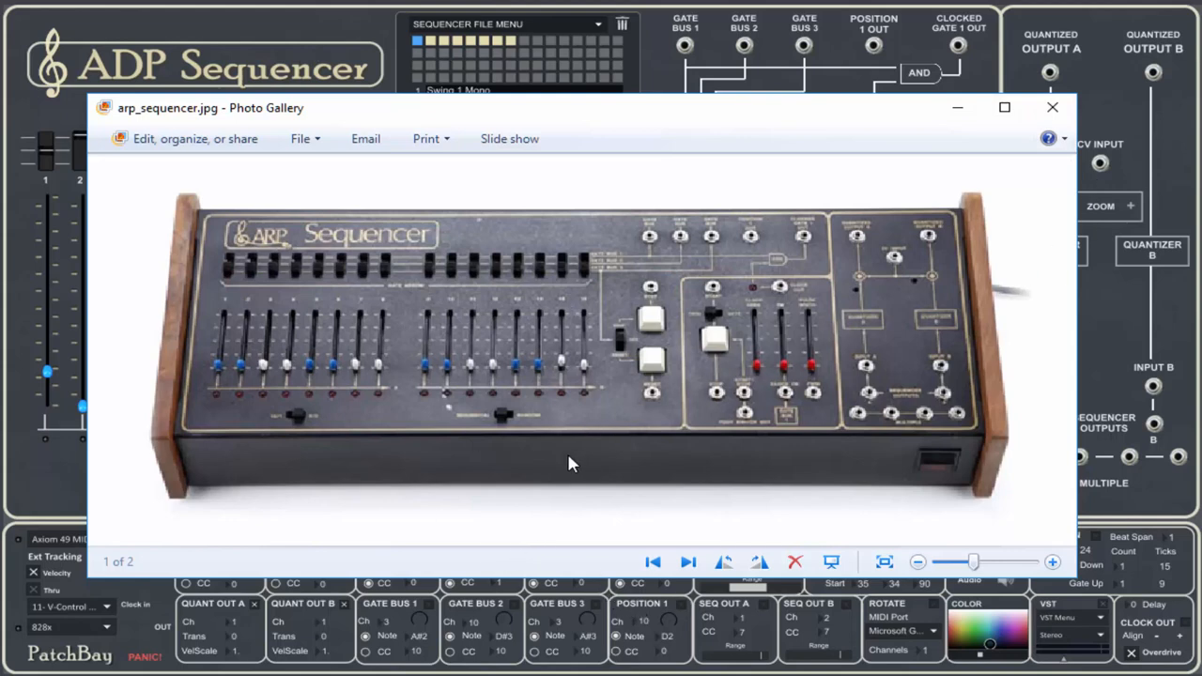
mouse_move(928, 235)
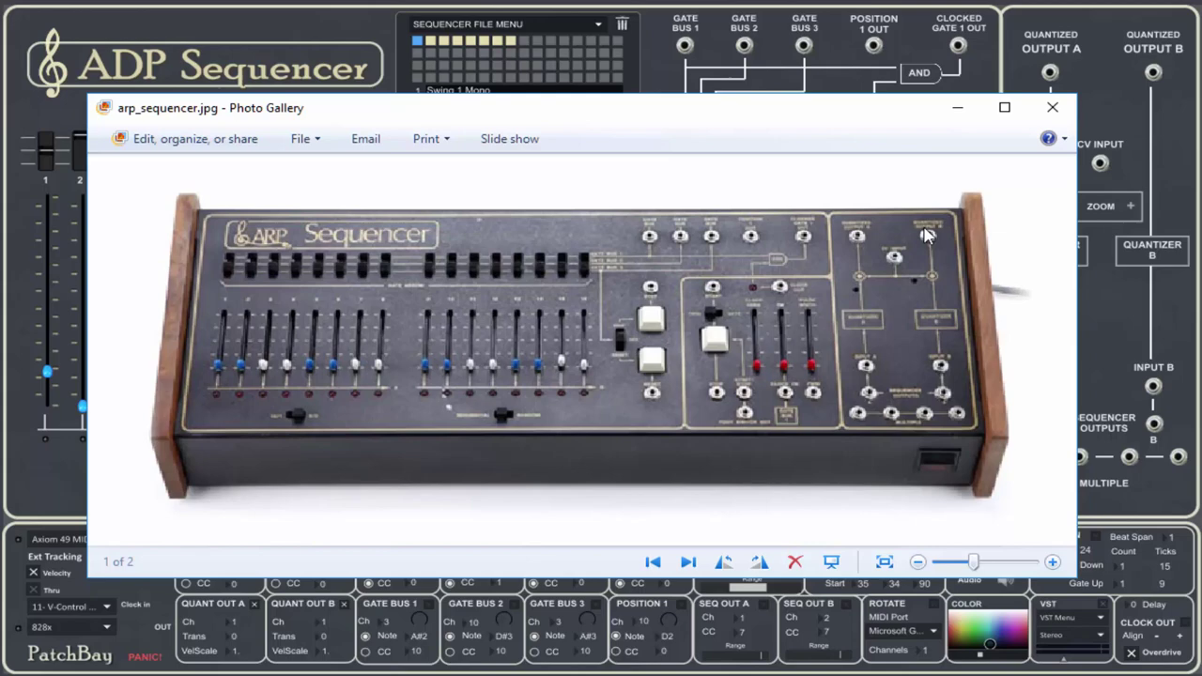
Close the Photo Gallery photo of the original ARP Sequencer hardware.
left_click(1048, 105)
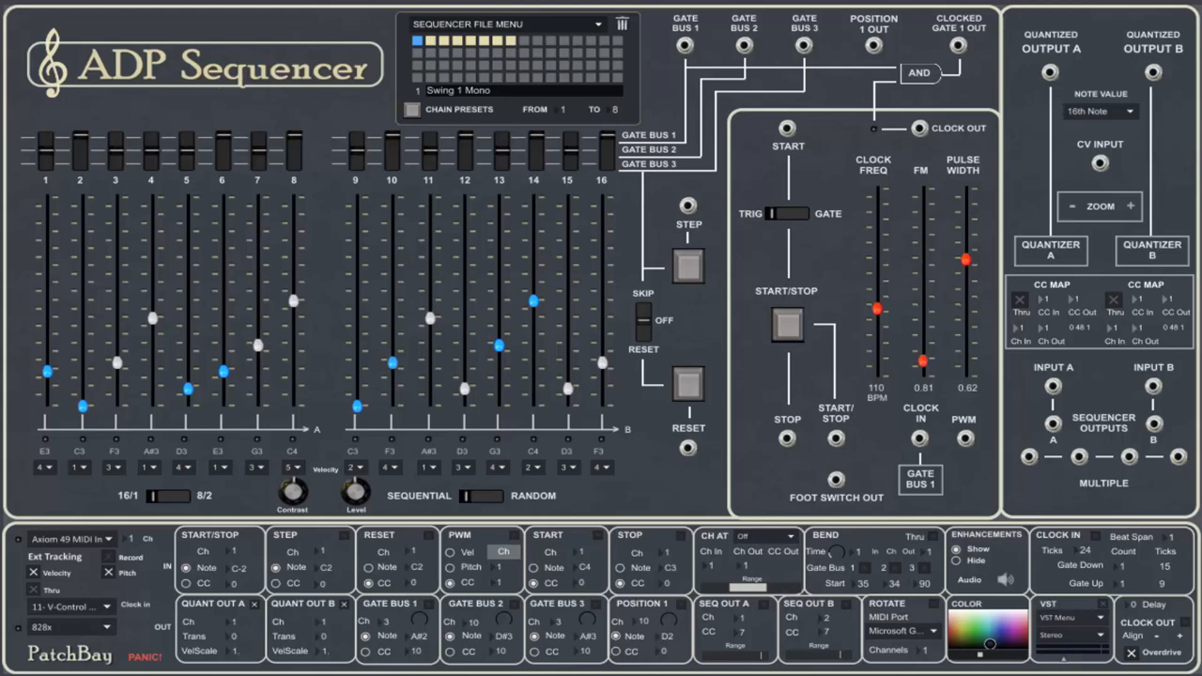
mouse_move(485, 73)
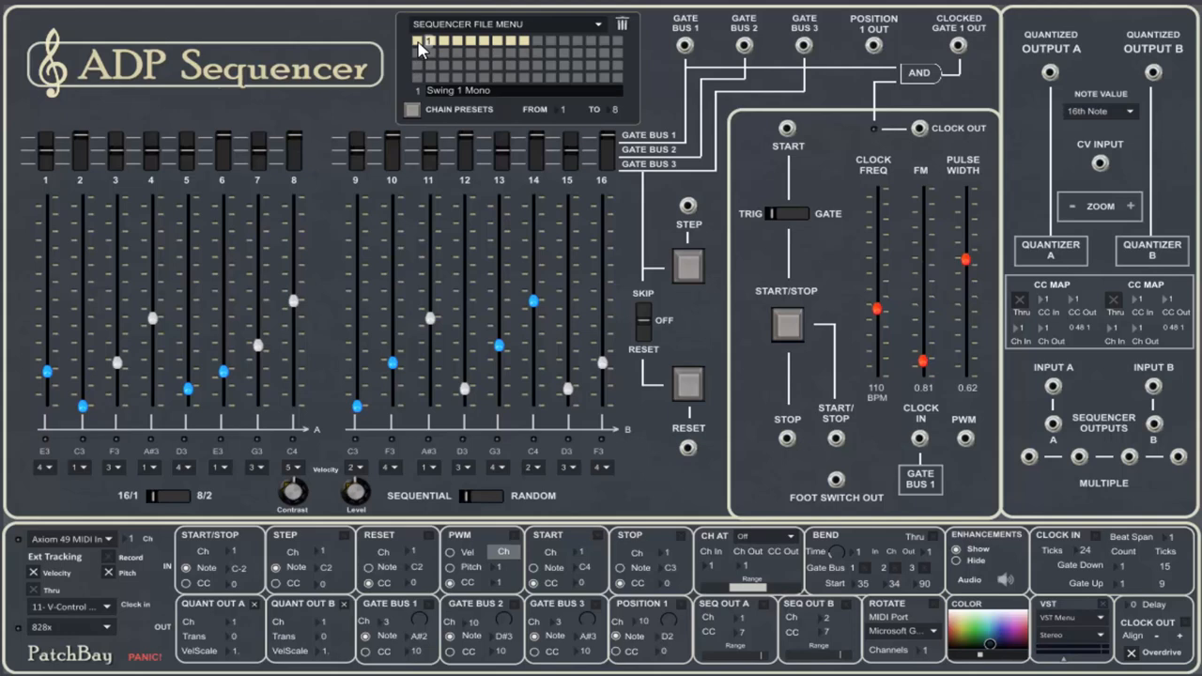
left_click(419, 41)
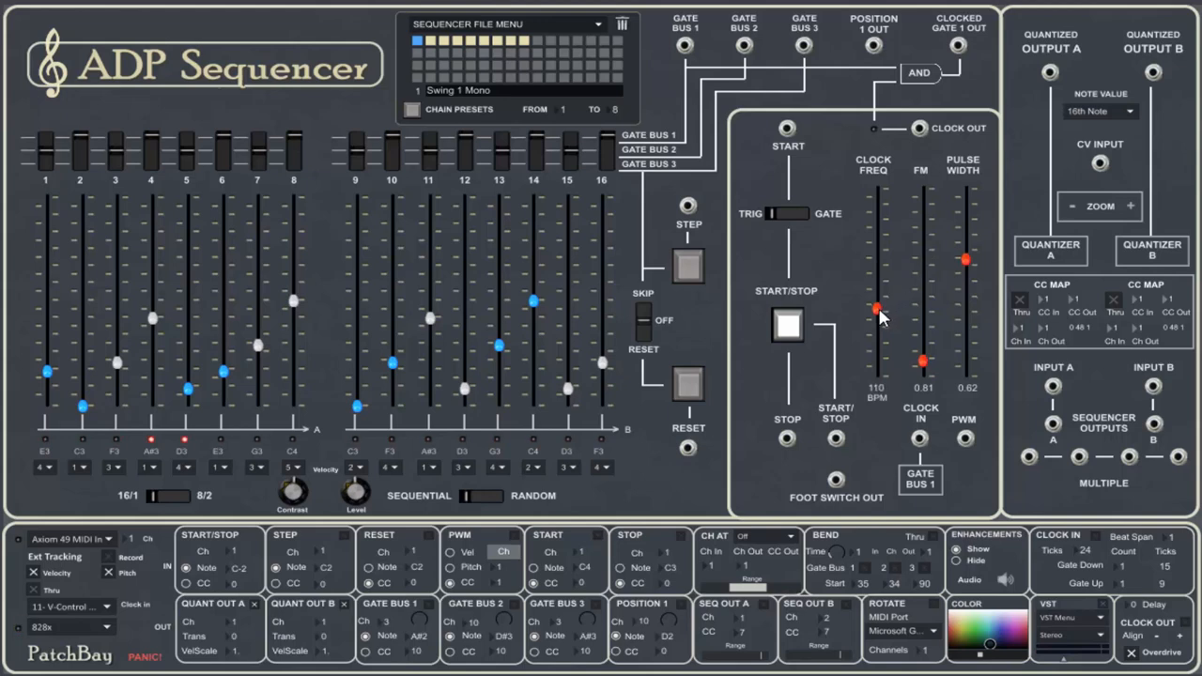
While playing, nudge the clock to about 94 BPM and sweep the pulse width down and back up.
left_click_drag(877, 310, 877, 293)
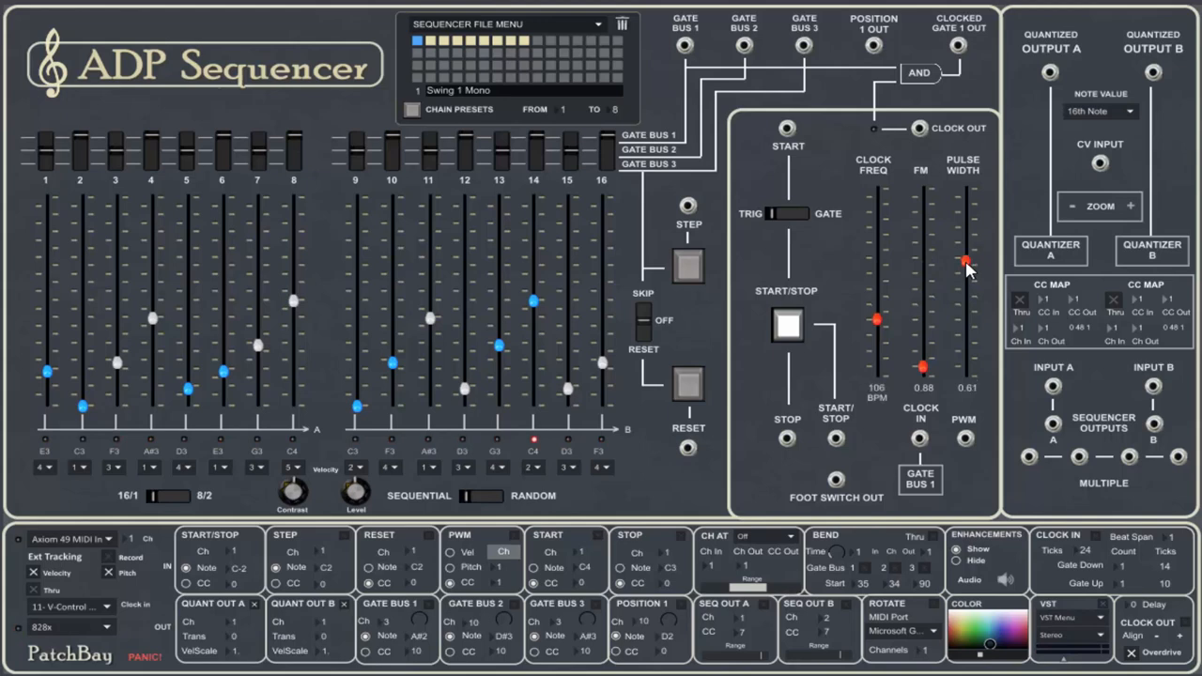
left_click_drag(966, 261, 966, 334)
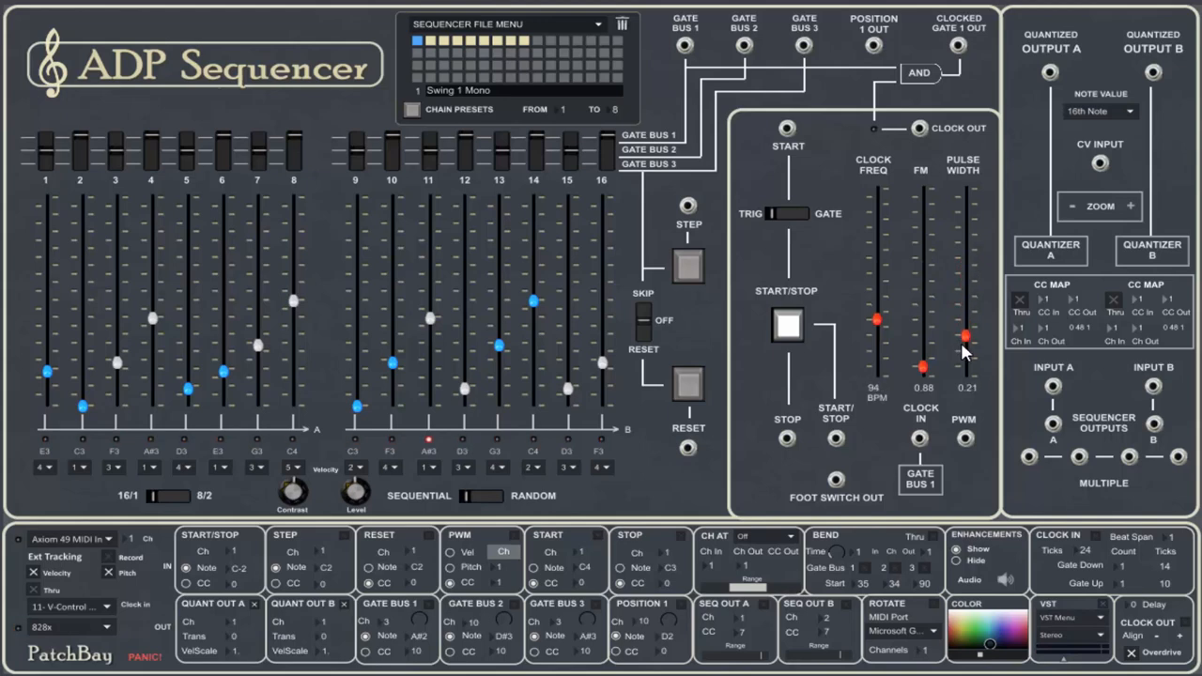
left_click_drag(966, 335, 965, 235)
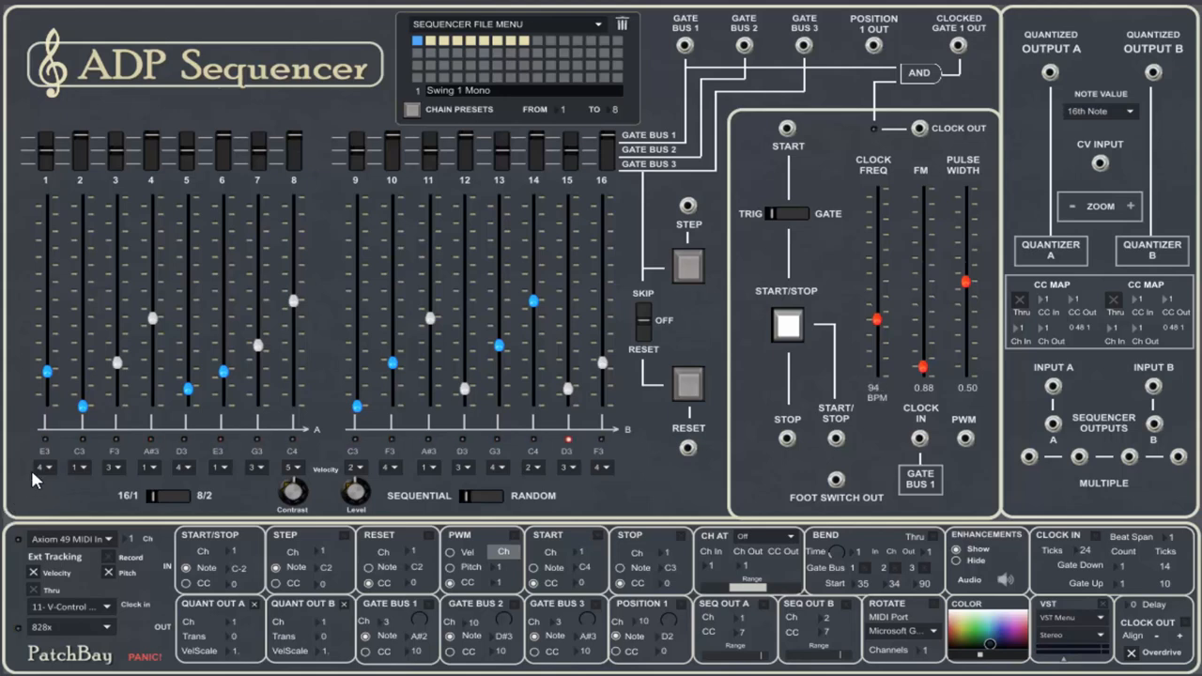
Toggle the step control at the bottom of the sequencer rows twice while watching the step lights.
left_click(41, 469)
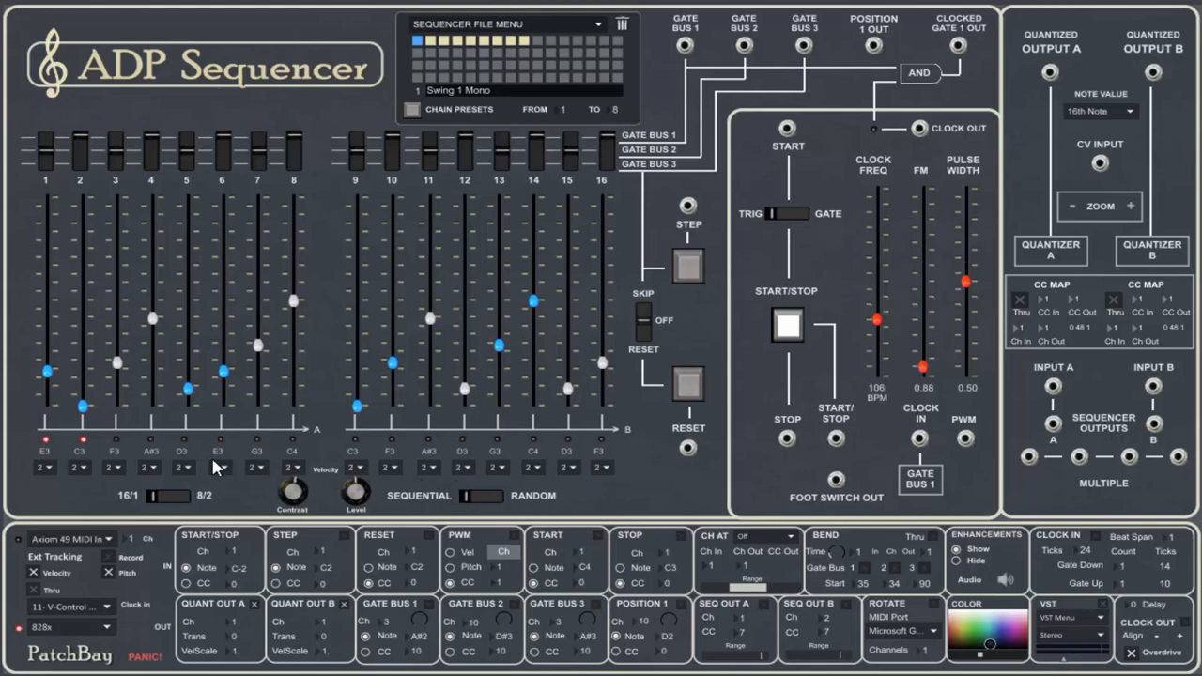
left_click(39, 466)
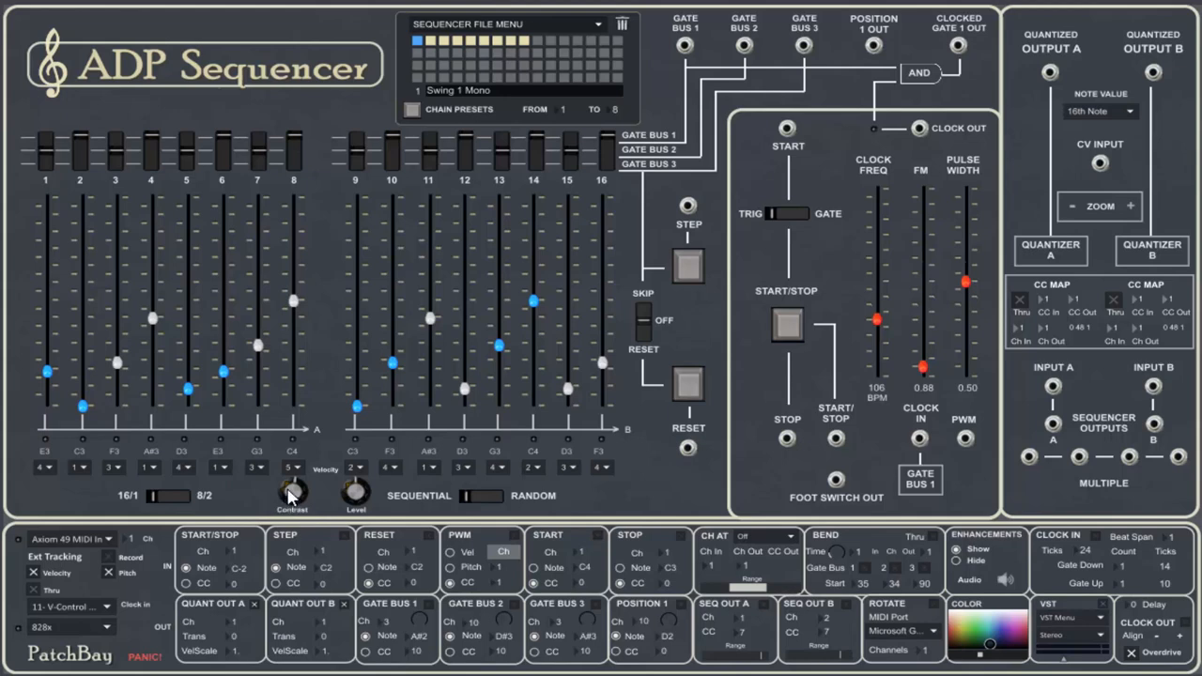
left_click(787, 327)
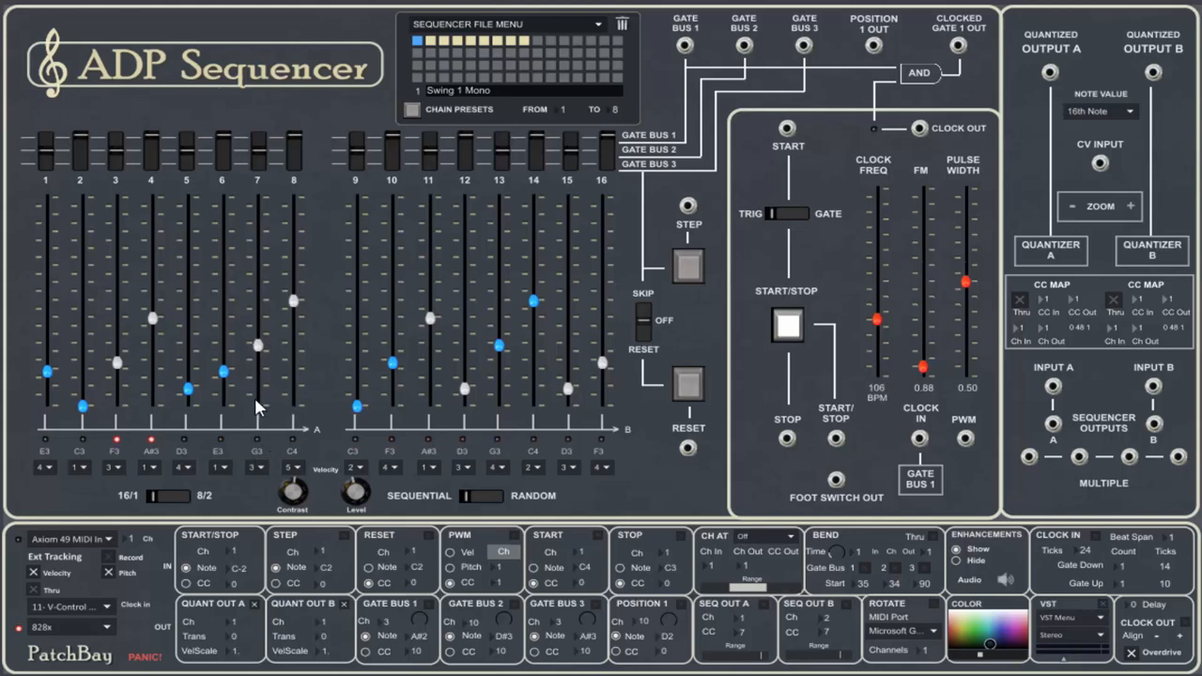
left_click(785, 327)
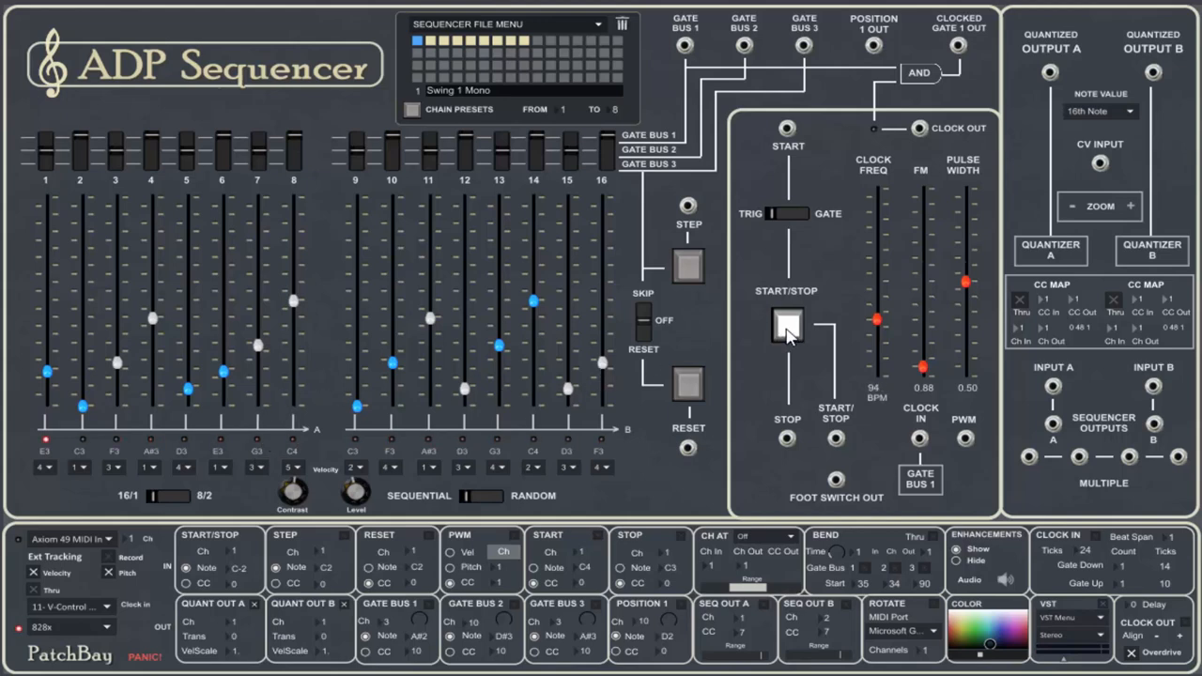
left_click(785, 327)
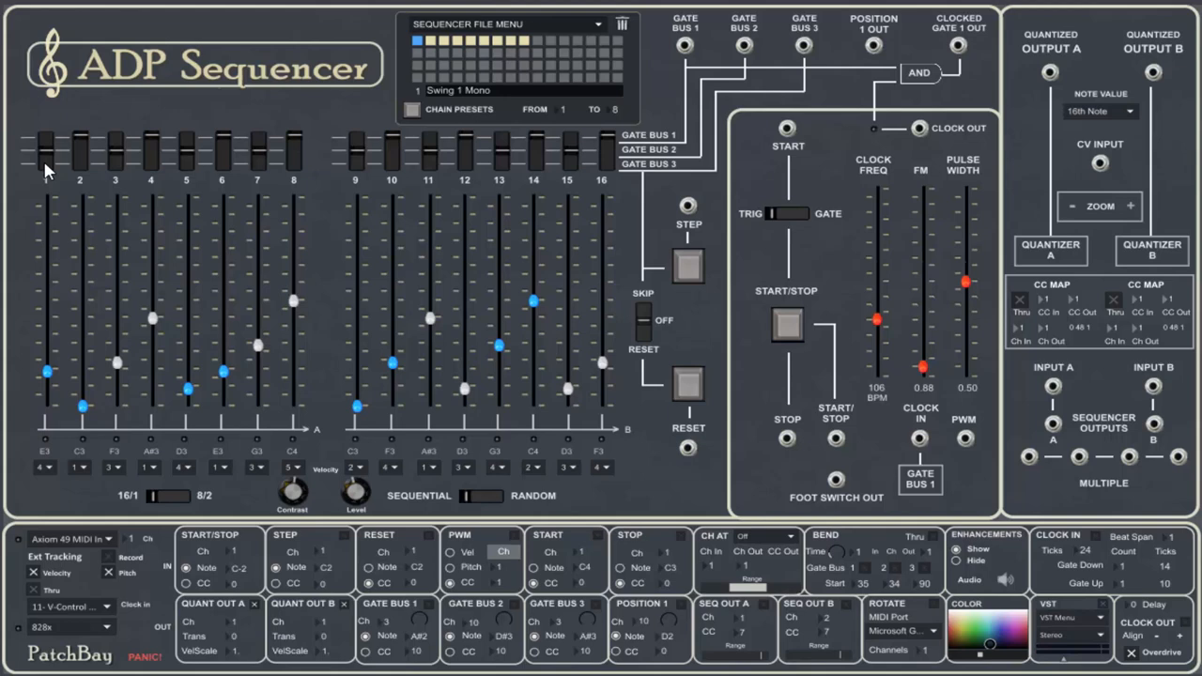
mouse_move(314, 154)
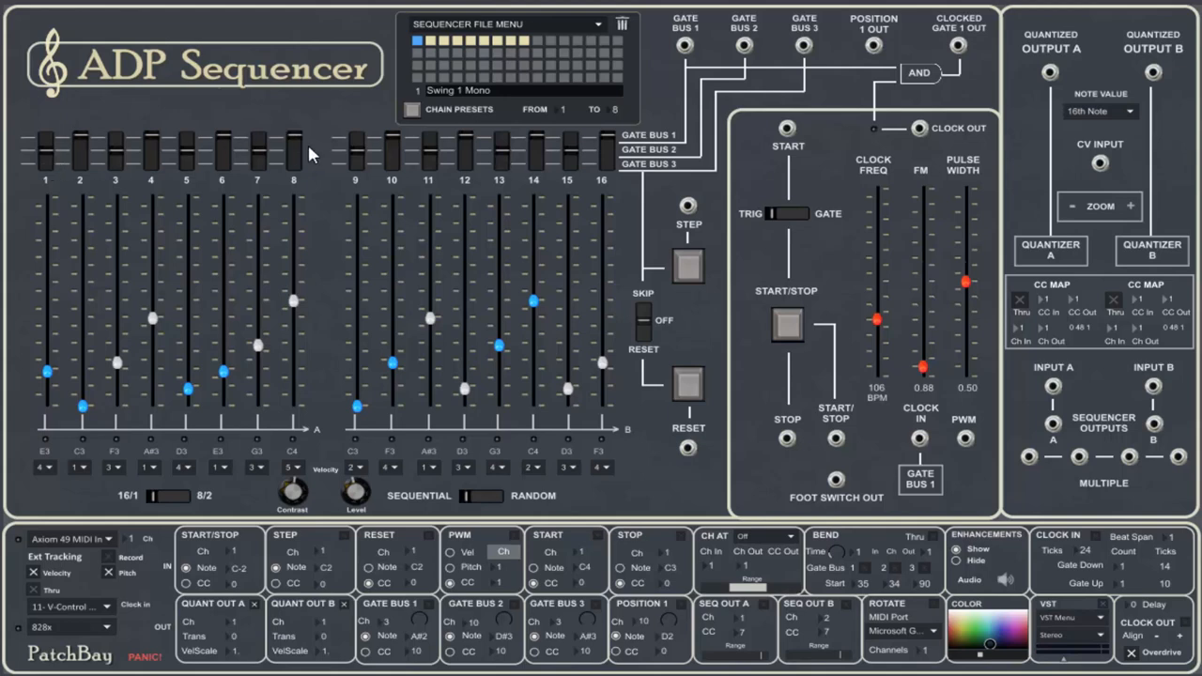
mouse_move(650, 320)
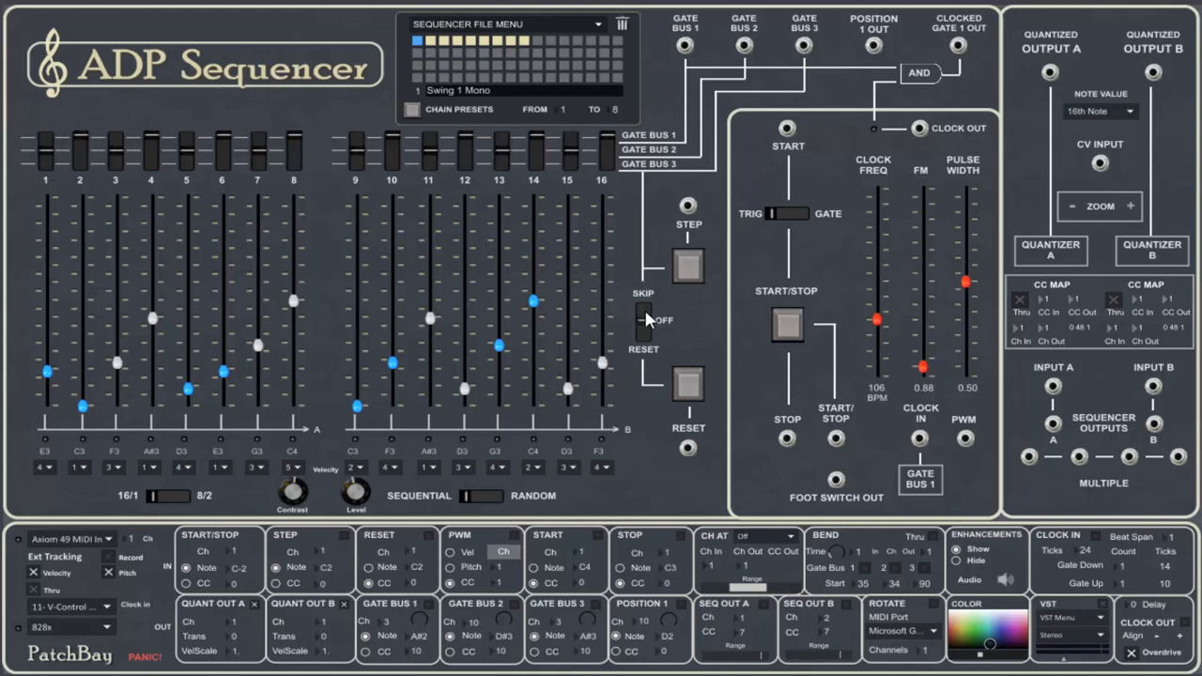
mouse_move(643, 316)
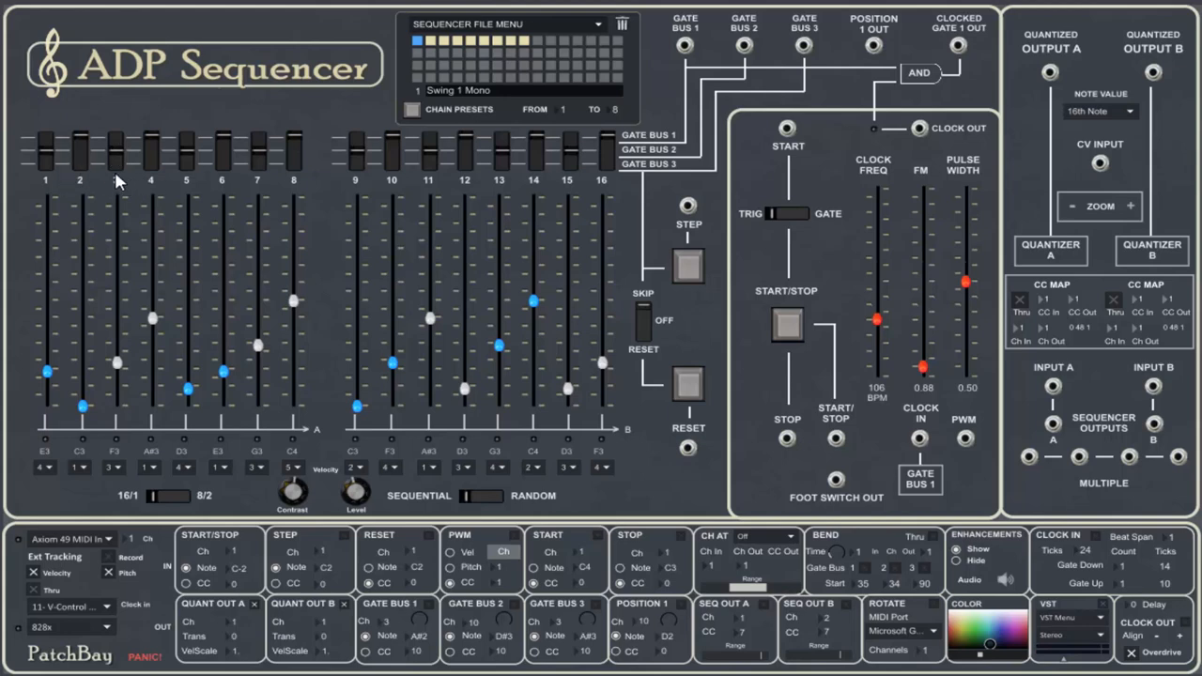
mouse_move(39, 165)
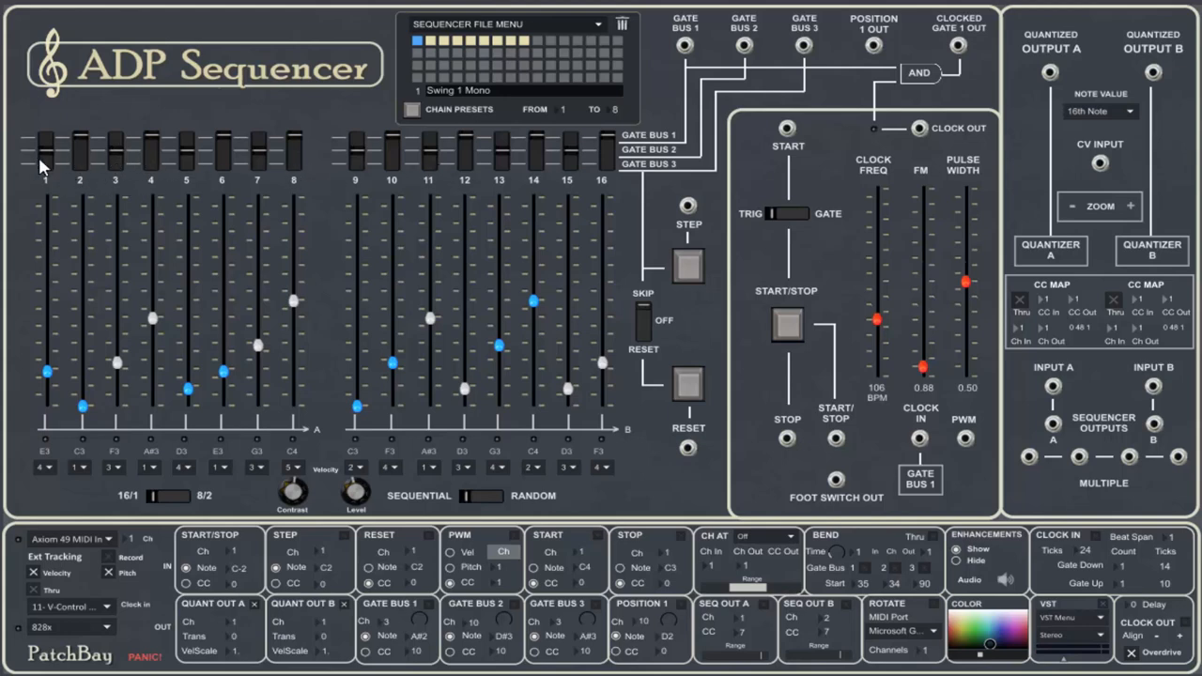
mouse_move(51, 173)
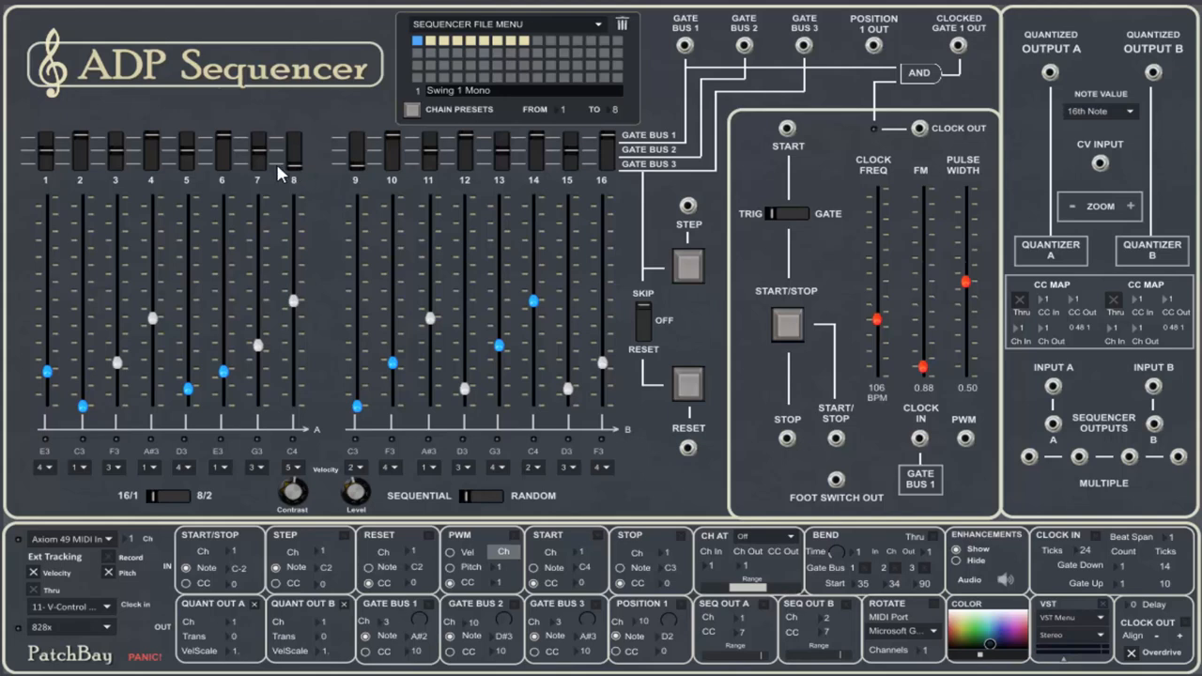
mouse_move(45, 184)
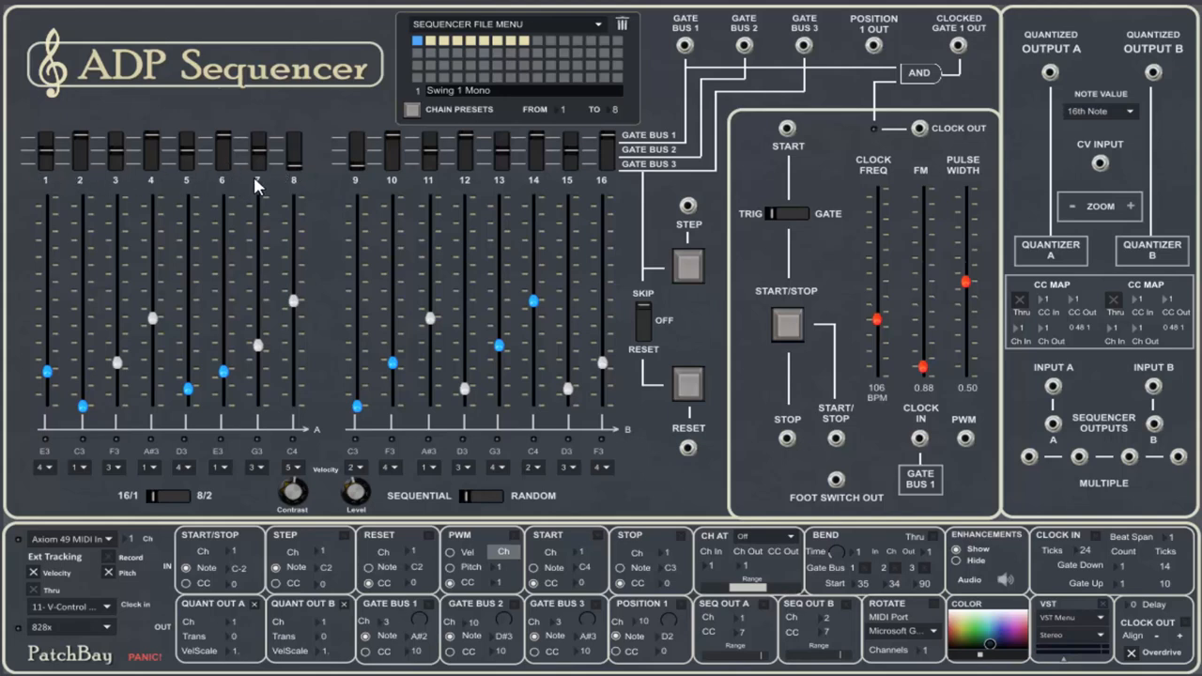
mouse_move(404, 188)
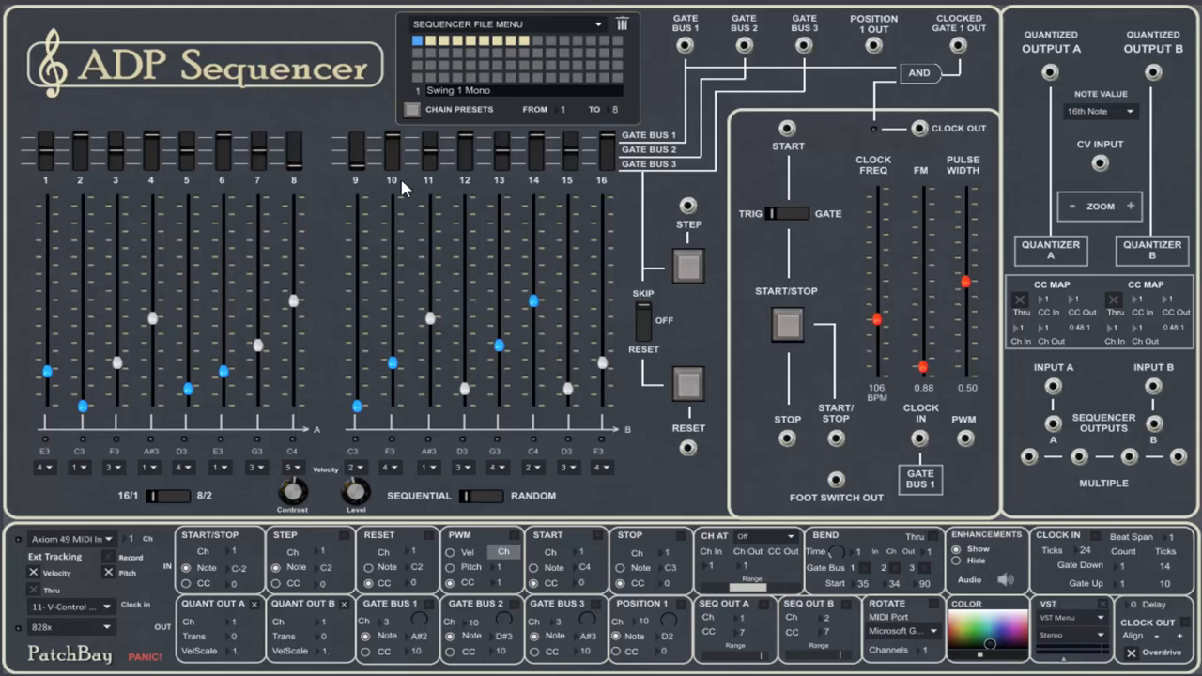
mouse_move(785, 274)
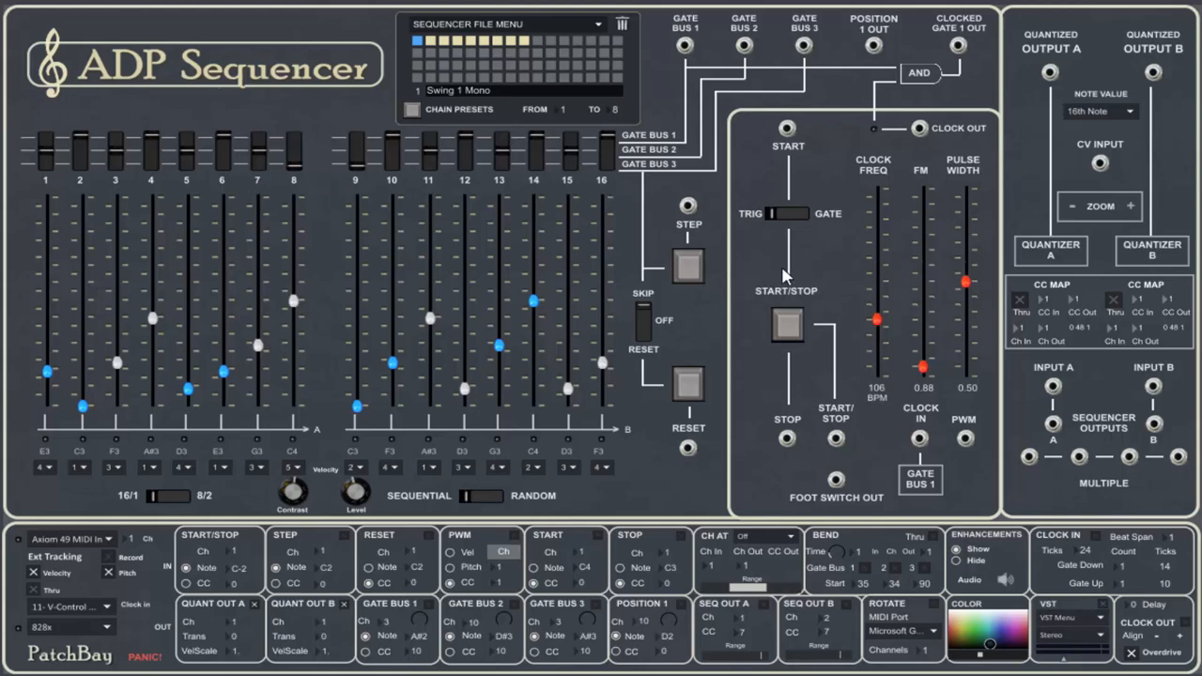
Start and stop playback to audition, then change the gate bus for step 3.
left_click(787, 326)
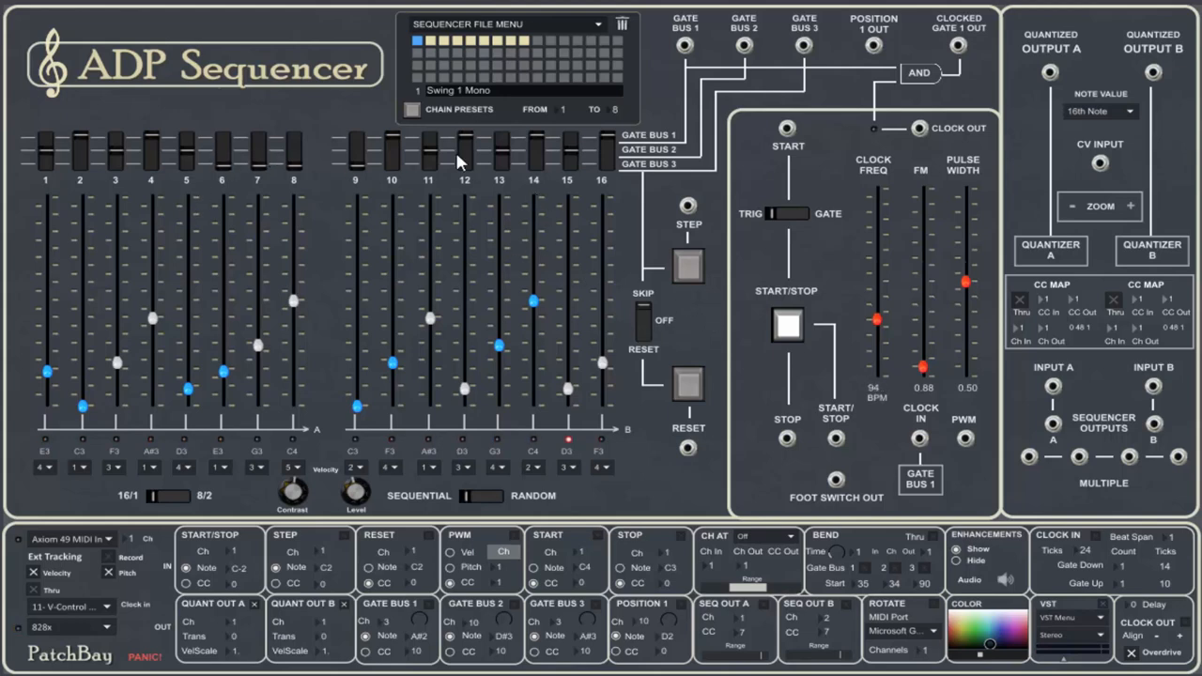
left_click(787, 327)
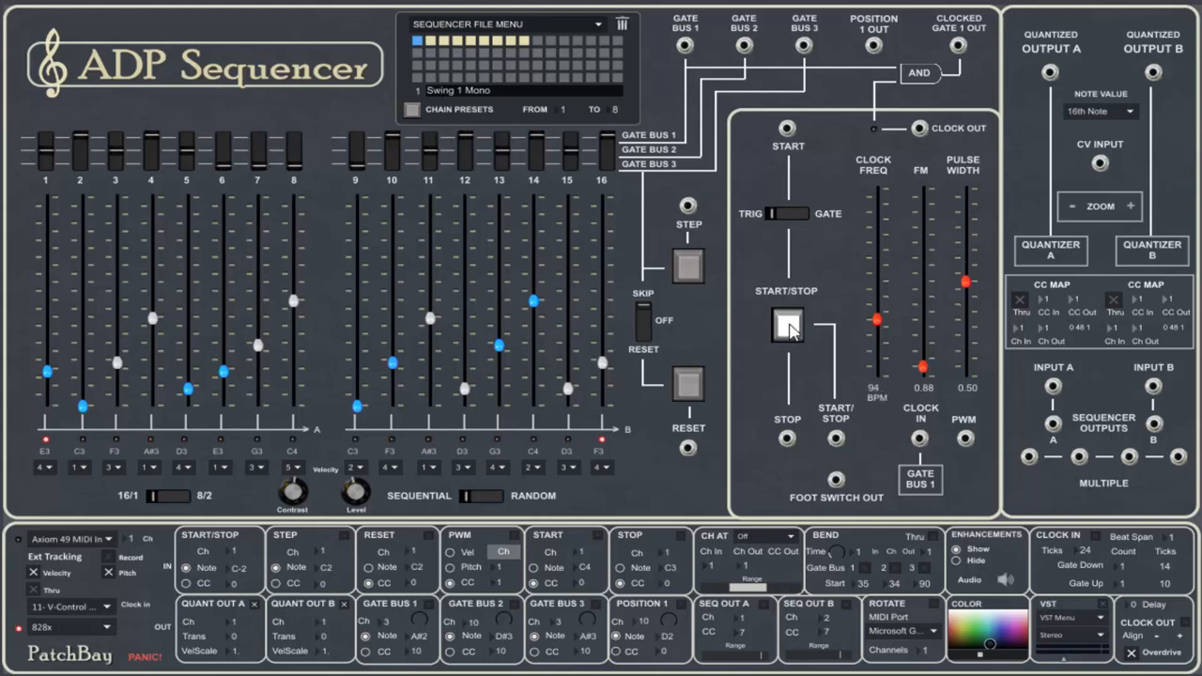
left_click(788, 327)
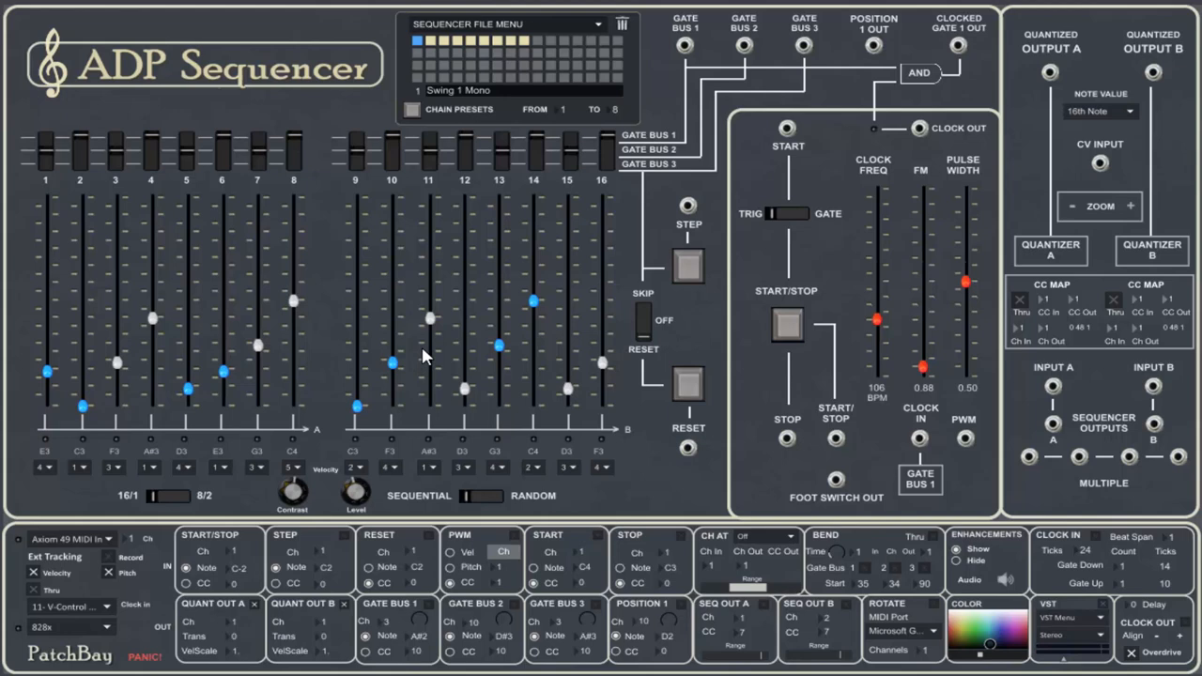
mouse_move(259, 175)
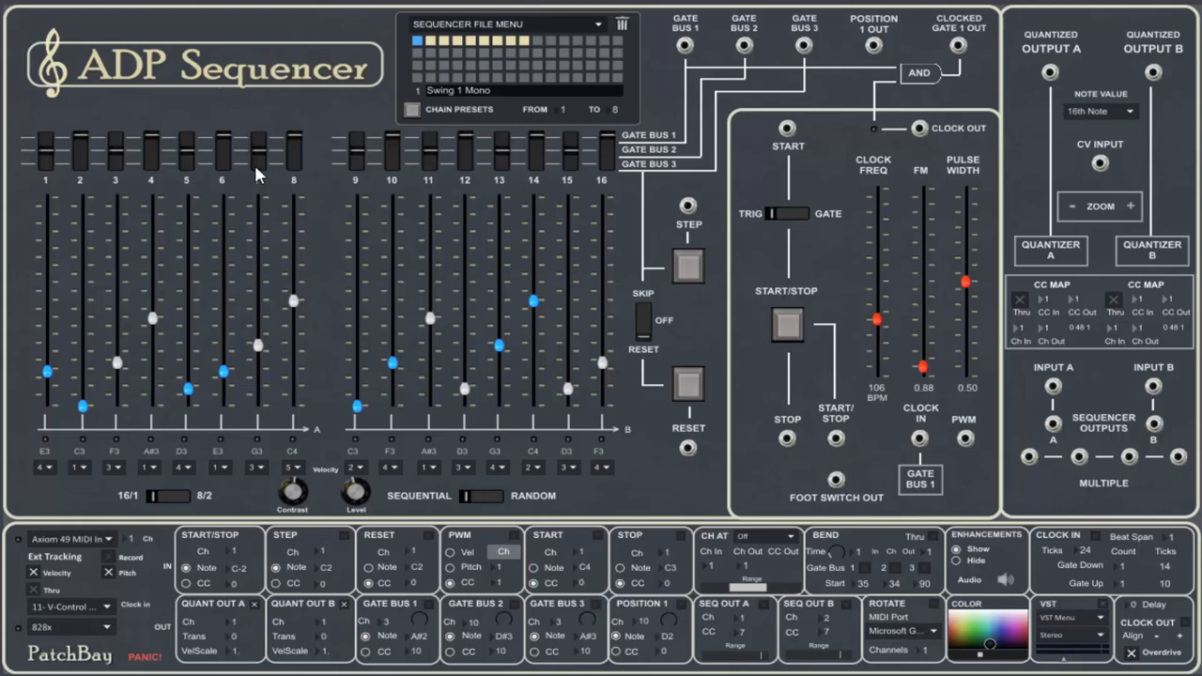
mouse_move(261, 175)
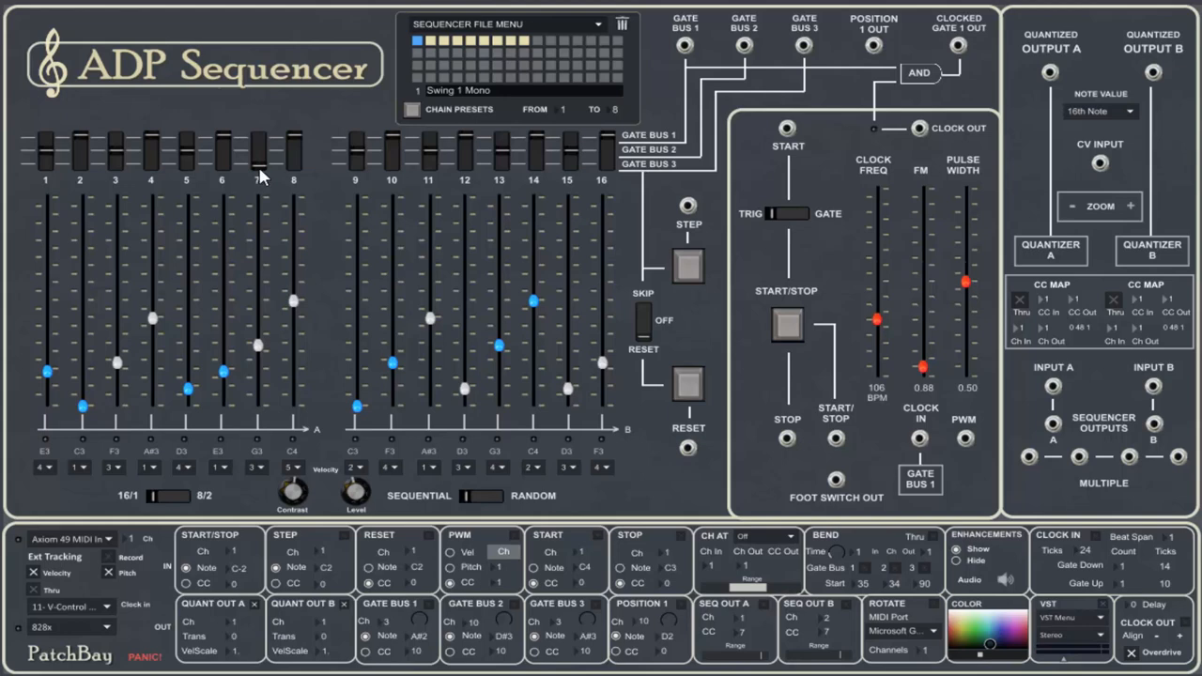
mouse_move(36, 177)
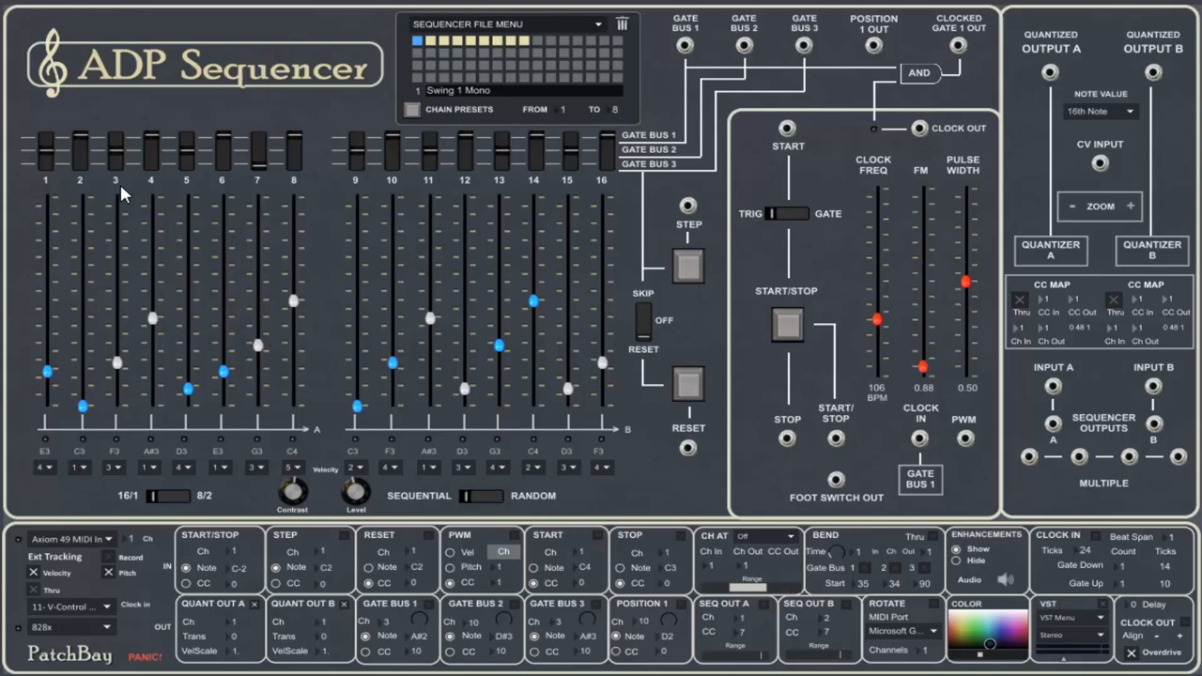
left_click(785, 327)
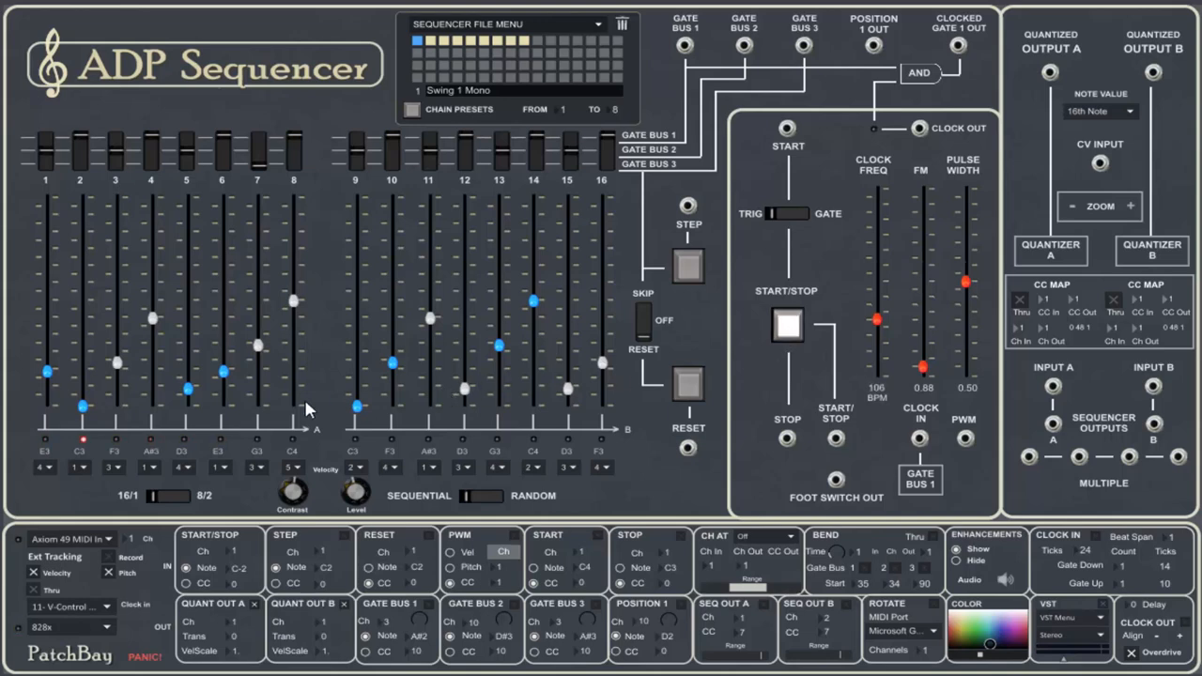
left_click(436, 45)
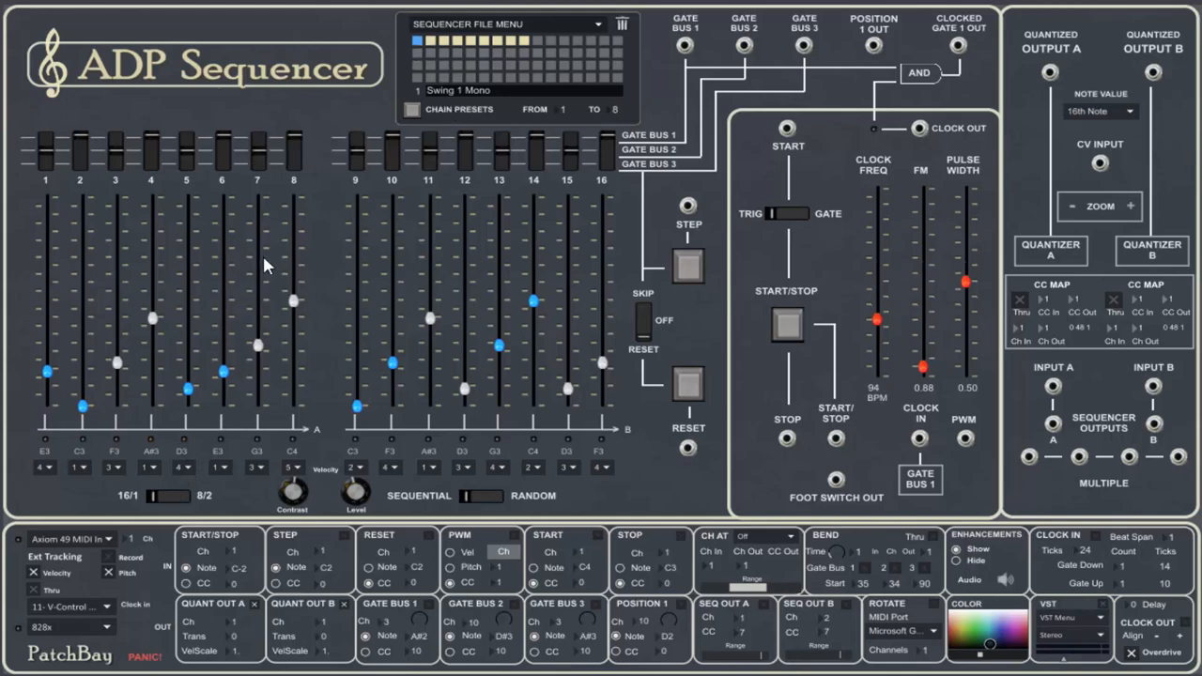
mouse_move(275, 251)
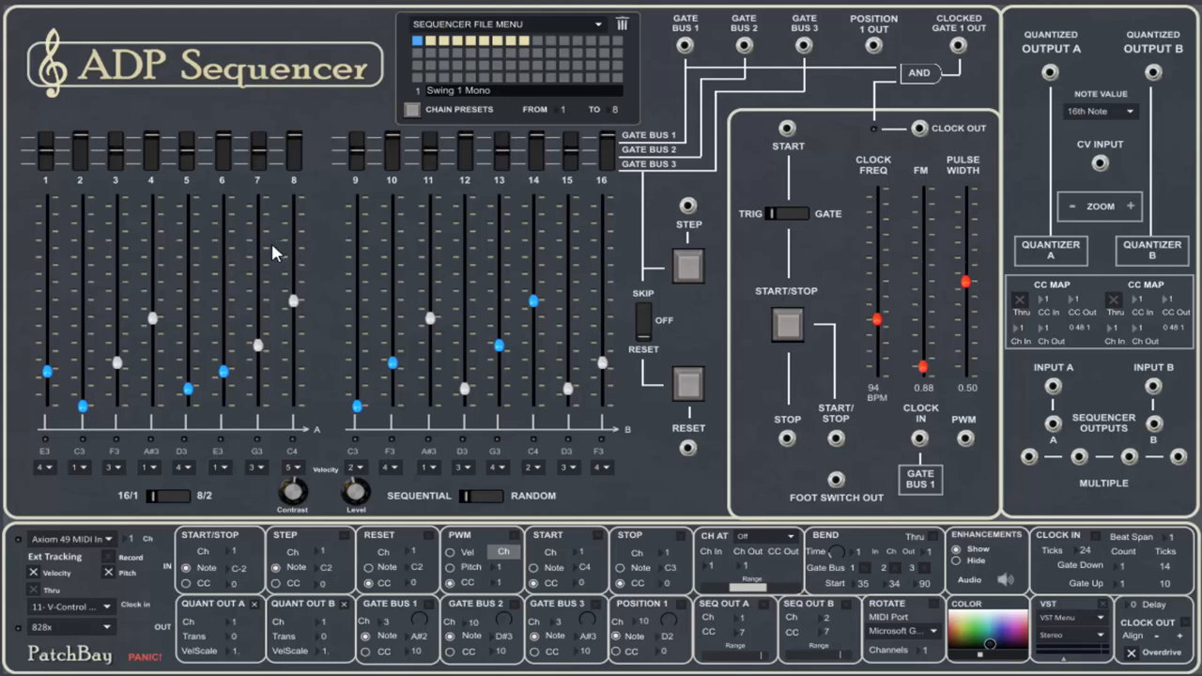
mouse_move(218, 266)
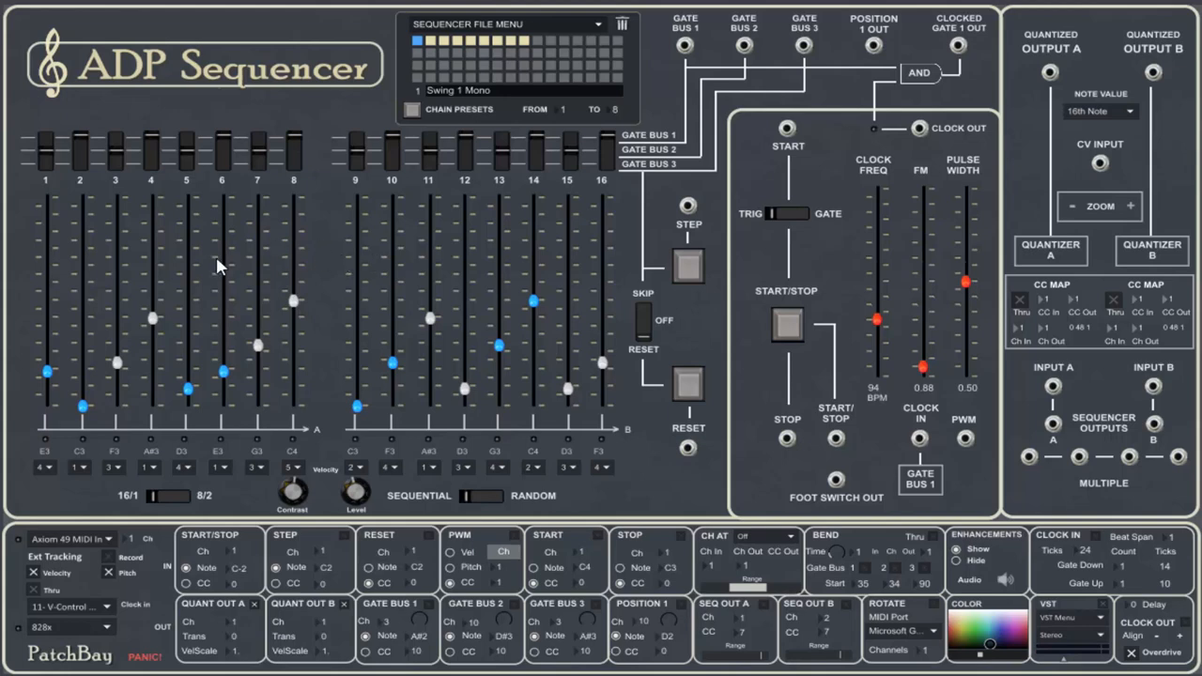
mouse_move(395, 281)
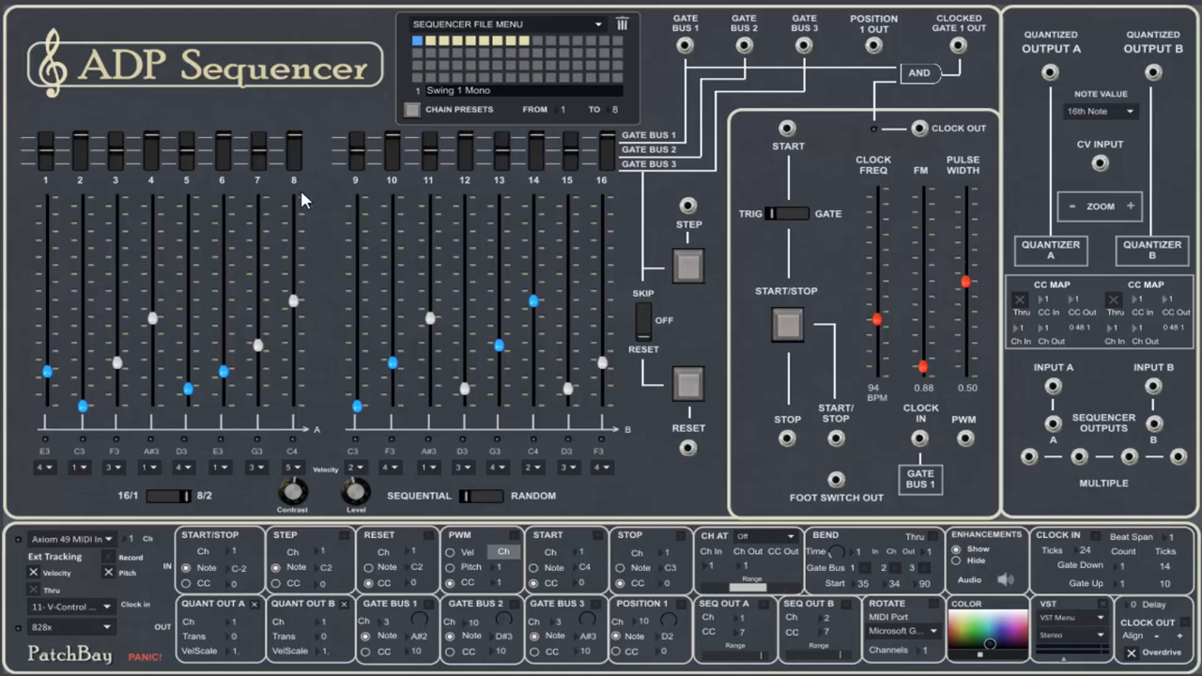
mouse_move(492, 218)
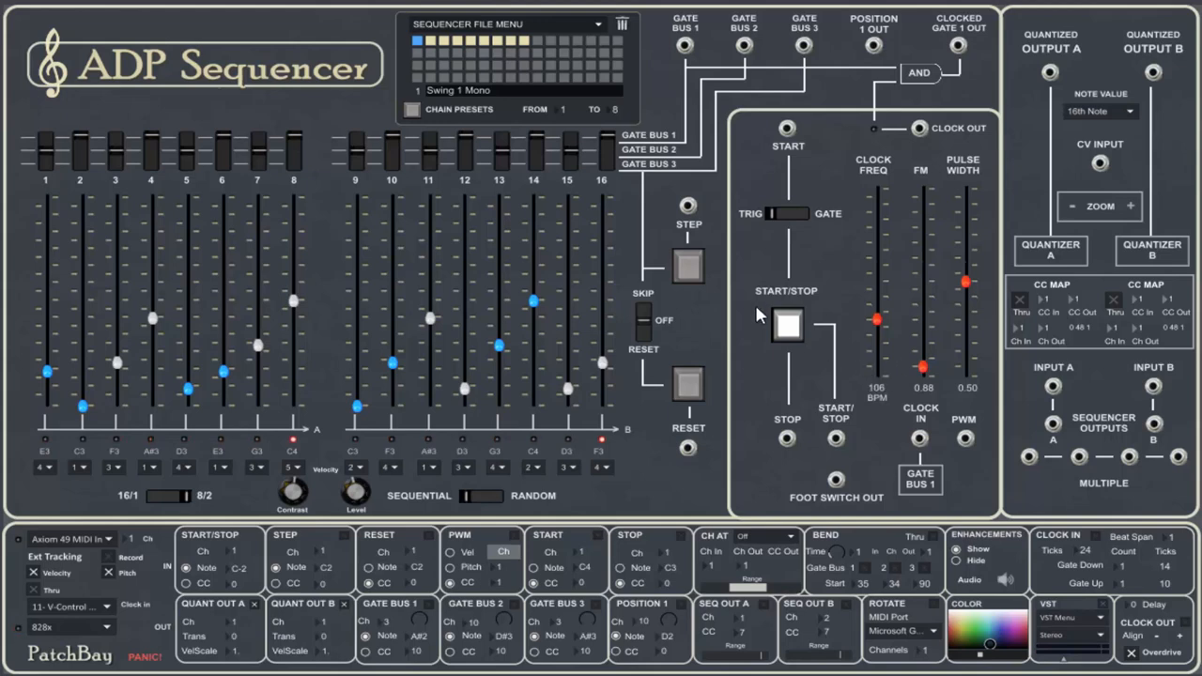
left_click(787, 327)
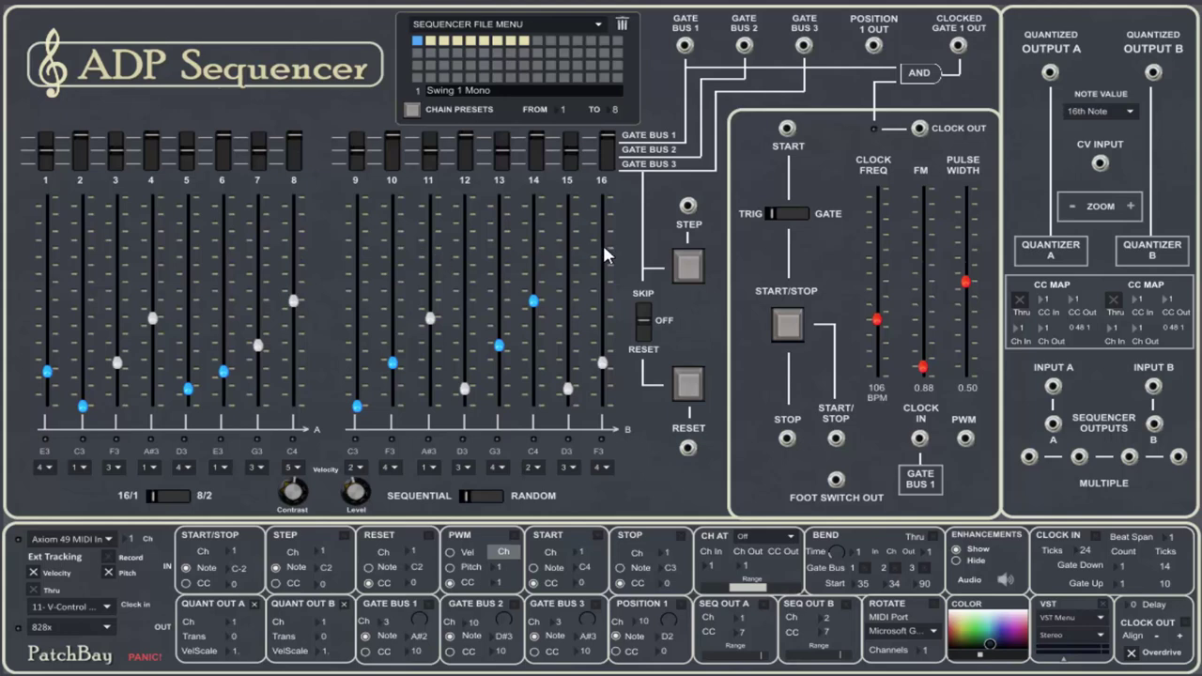
mouse_move(485, 499)
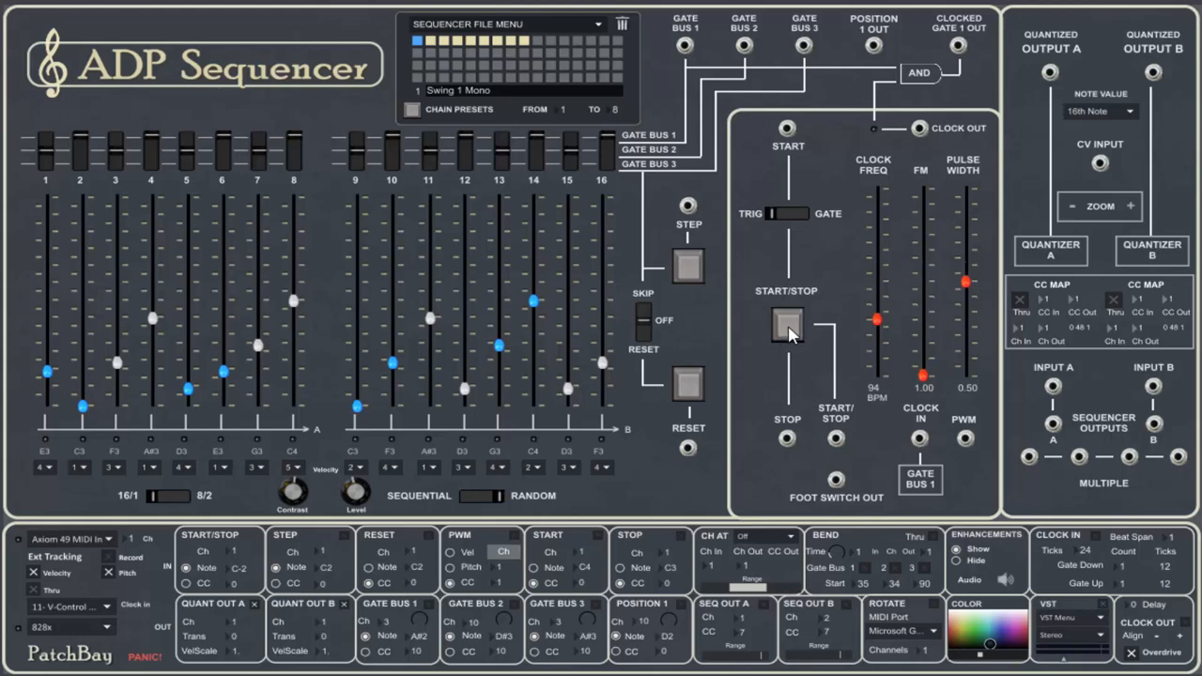
Run the sequence, raise the clock to about 116 BPM and stop playback.
left_click(786, 327)
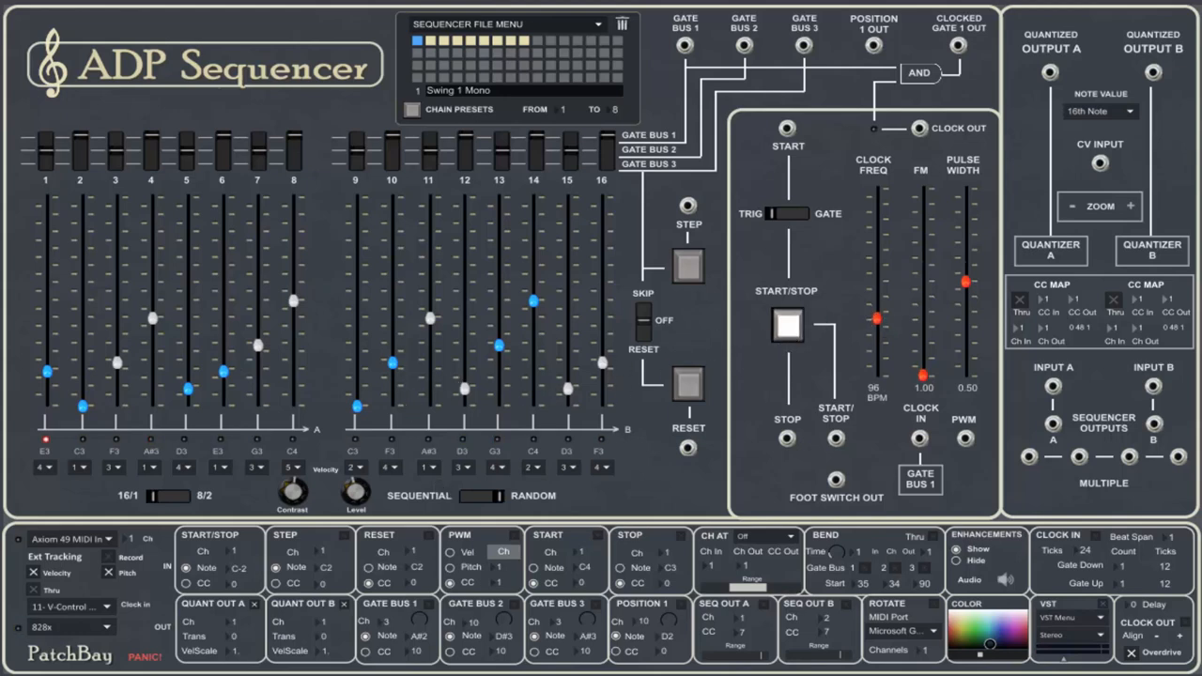
left_click_drag(877, 319, 877, 286)
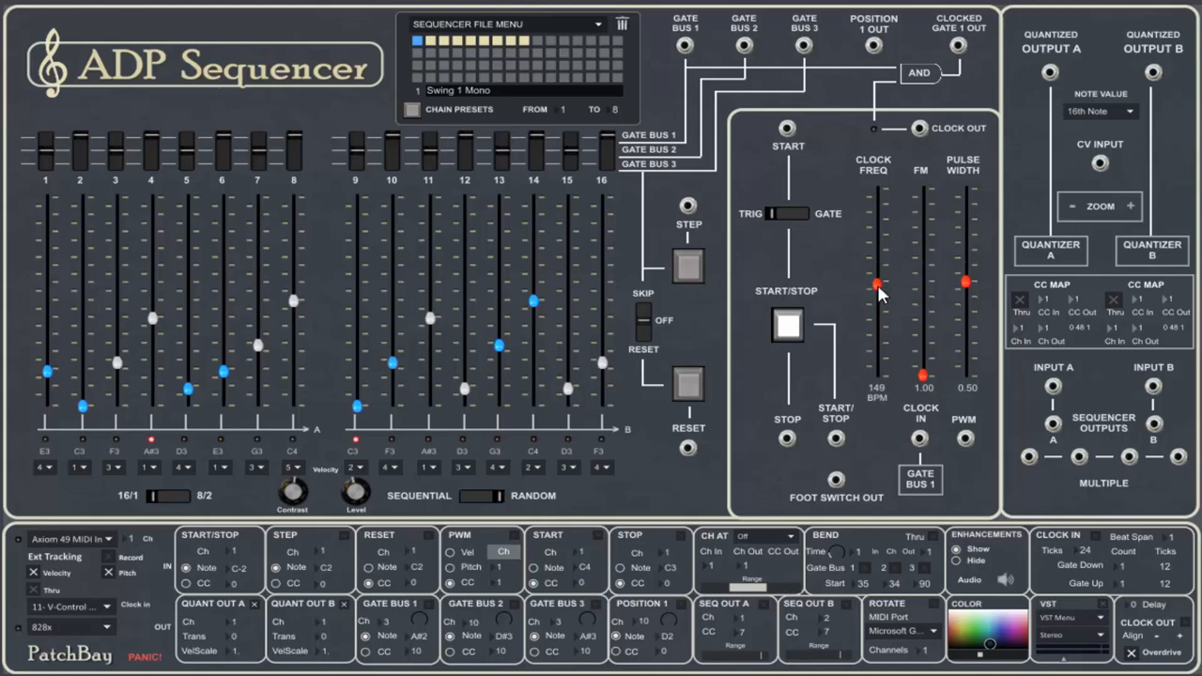
left_click(787, 327)
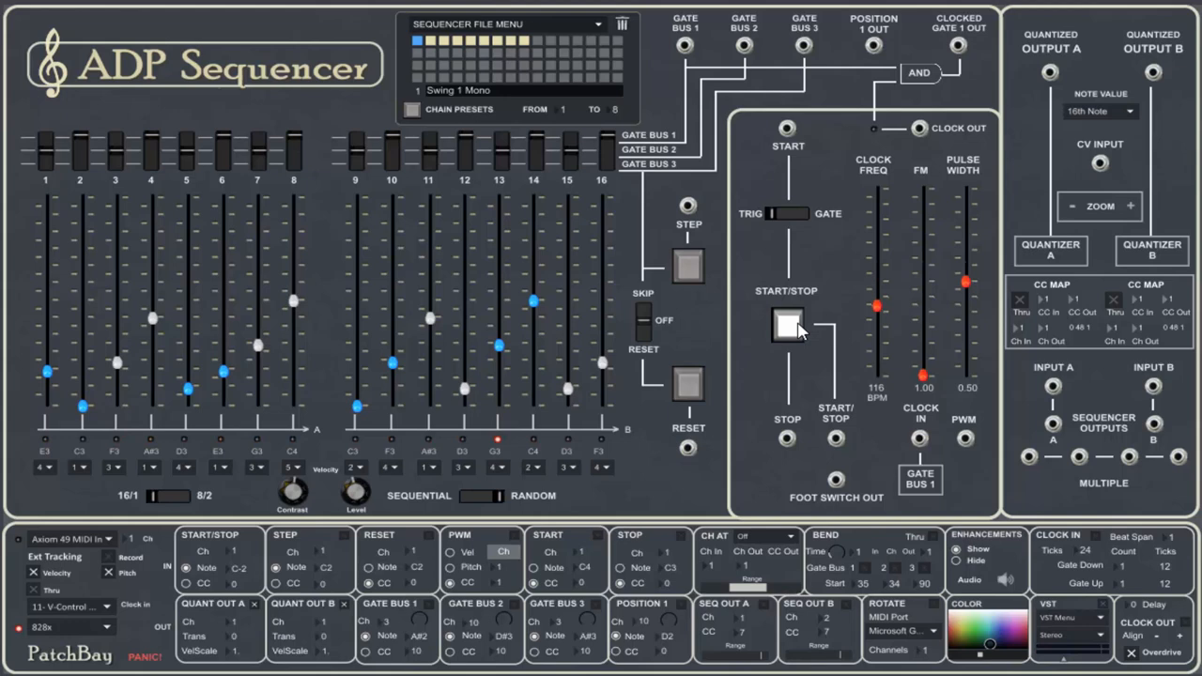
left_click(787, 326)
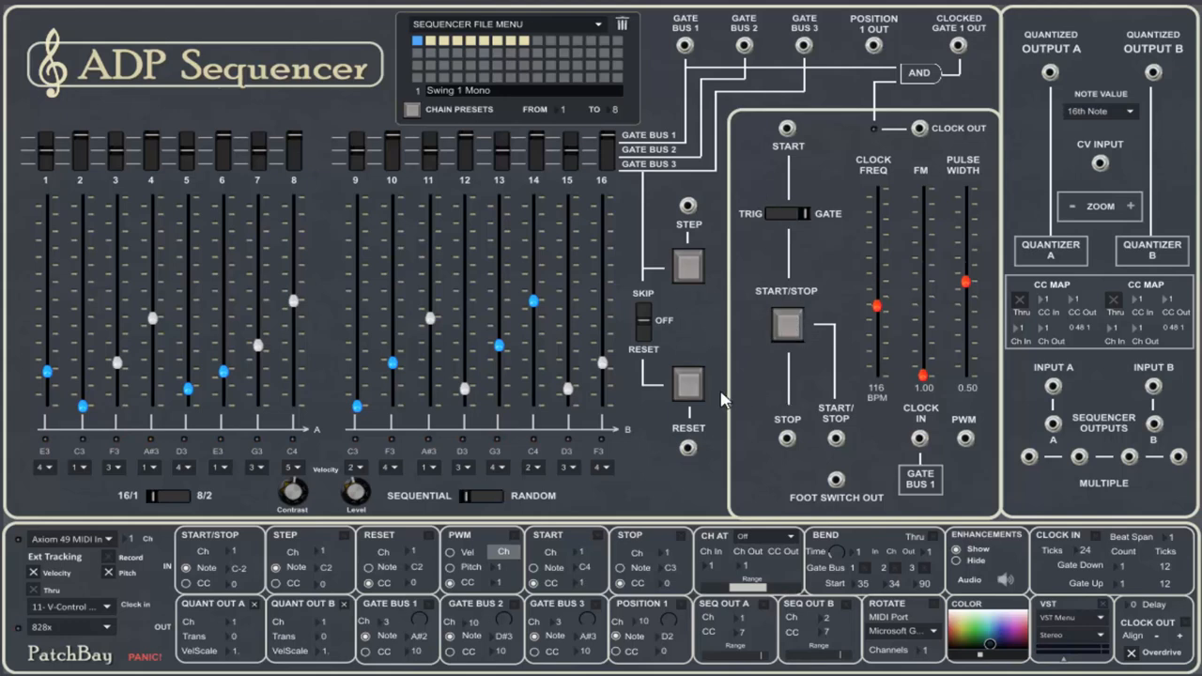
mouse_move(732, 340)
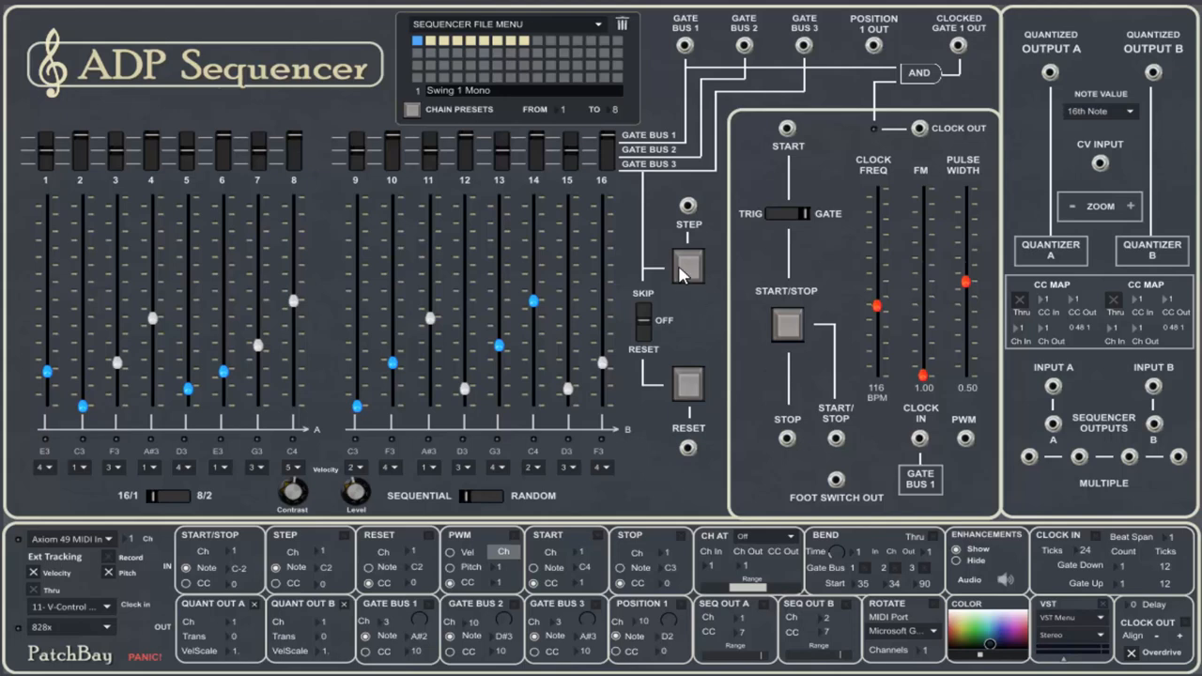
mouse_move(692, 273)
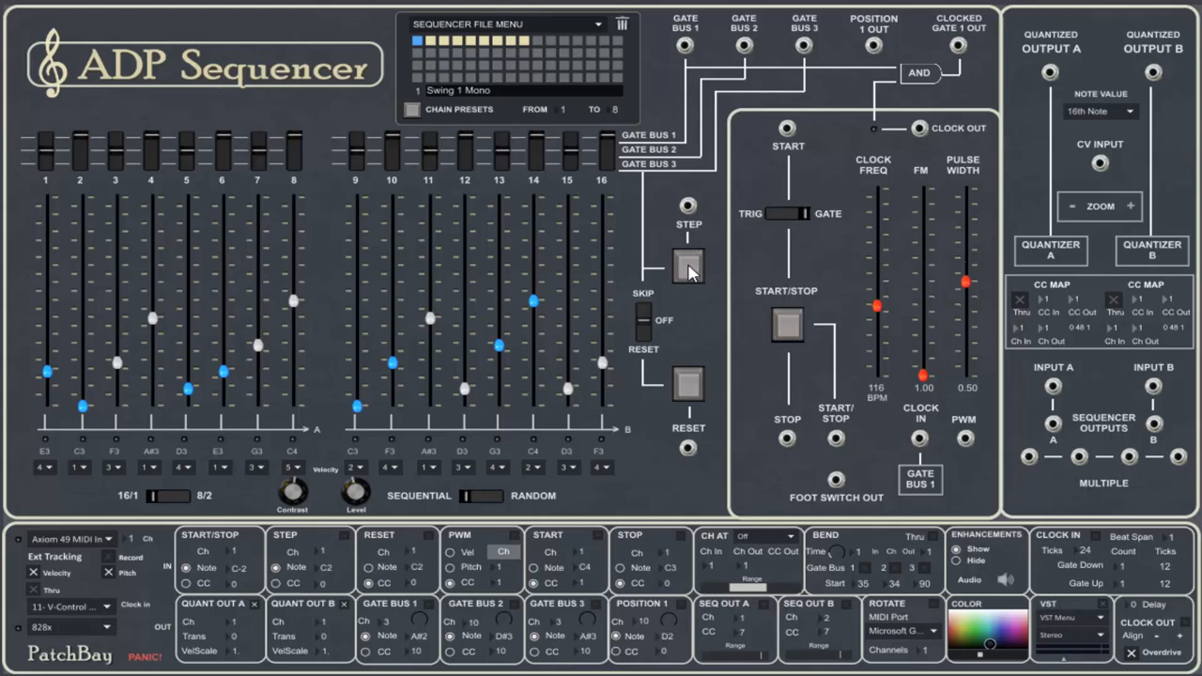
mouse_move(688, 270)
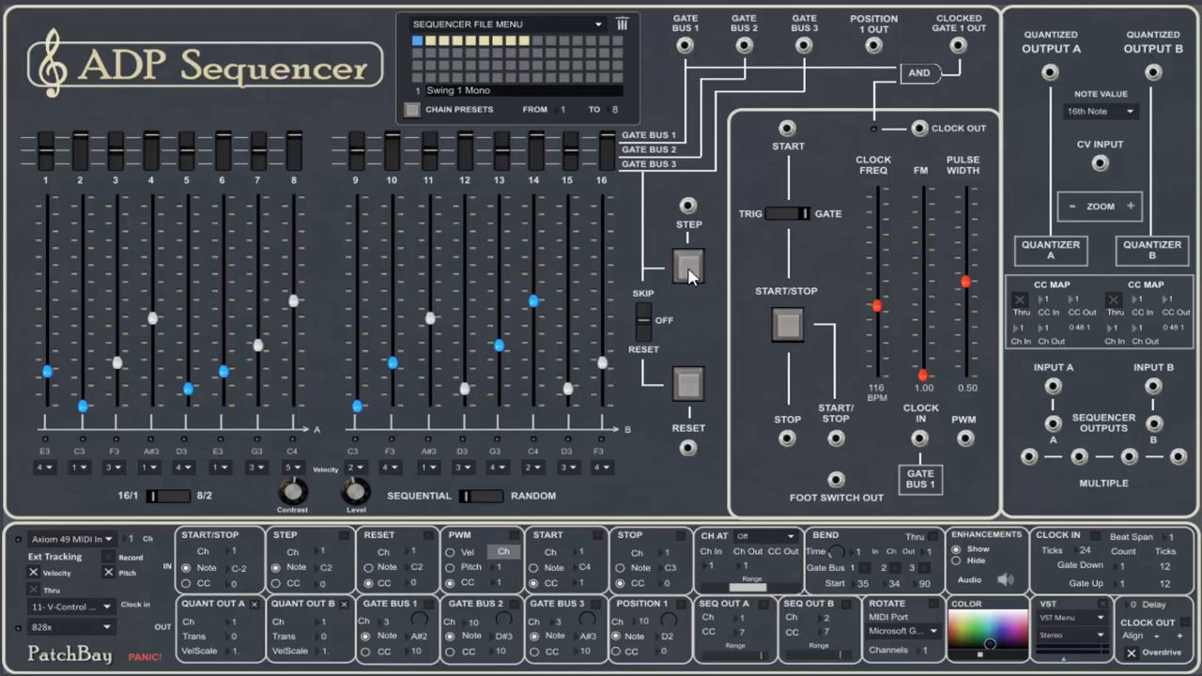
Advance one step, restart, then reset the sequence back to its first step.
left_click(690, 260)
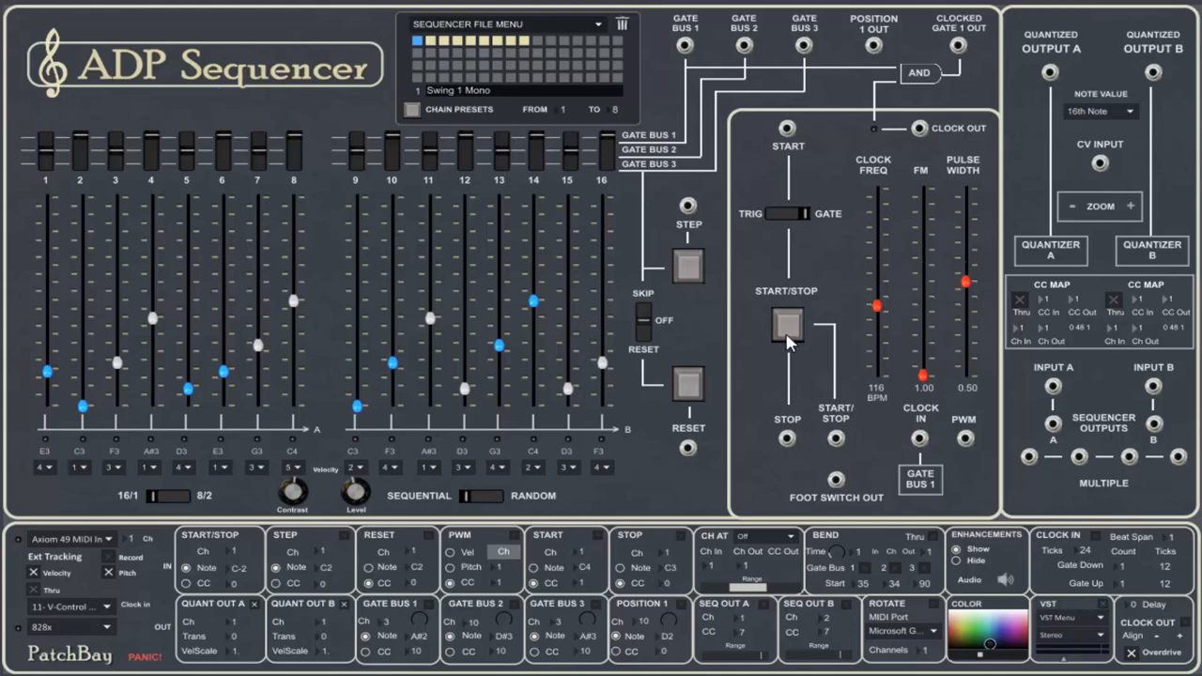
left_click(785, 326)
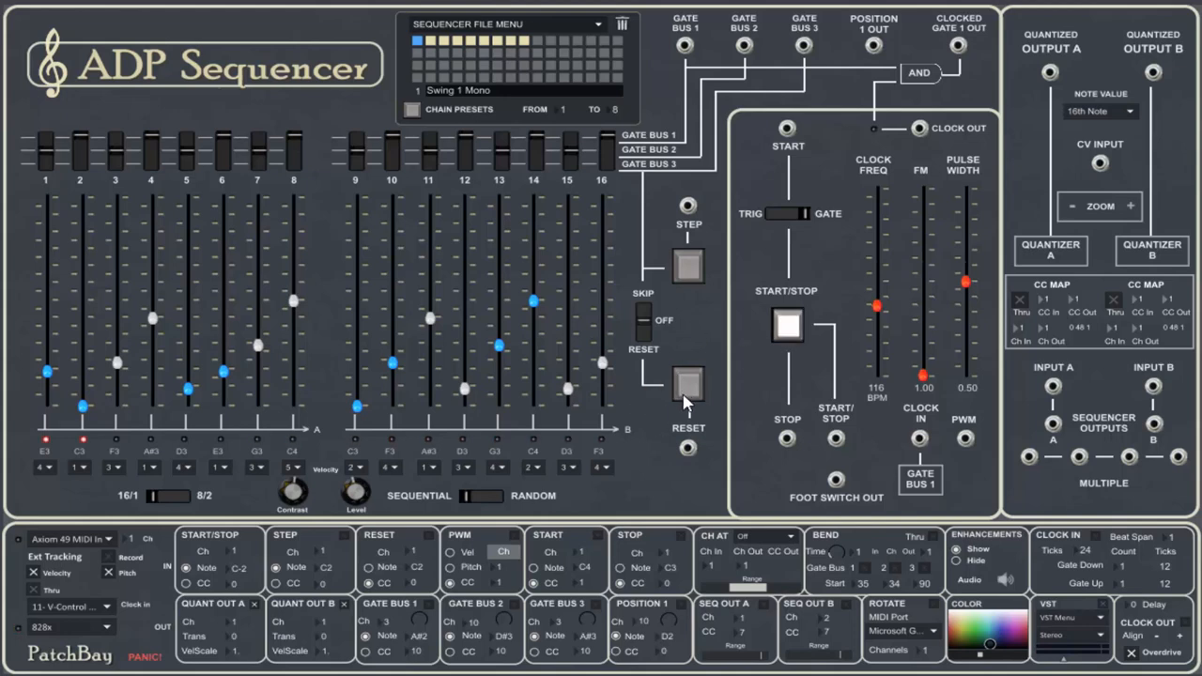
left_click(690, 384)
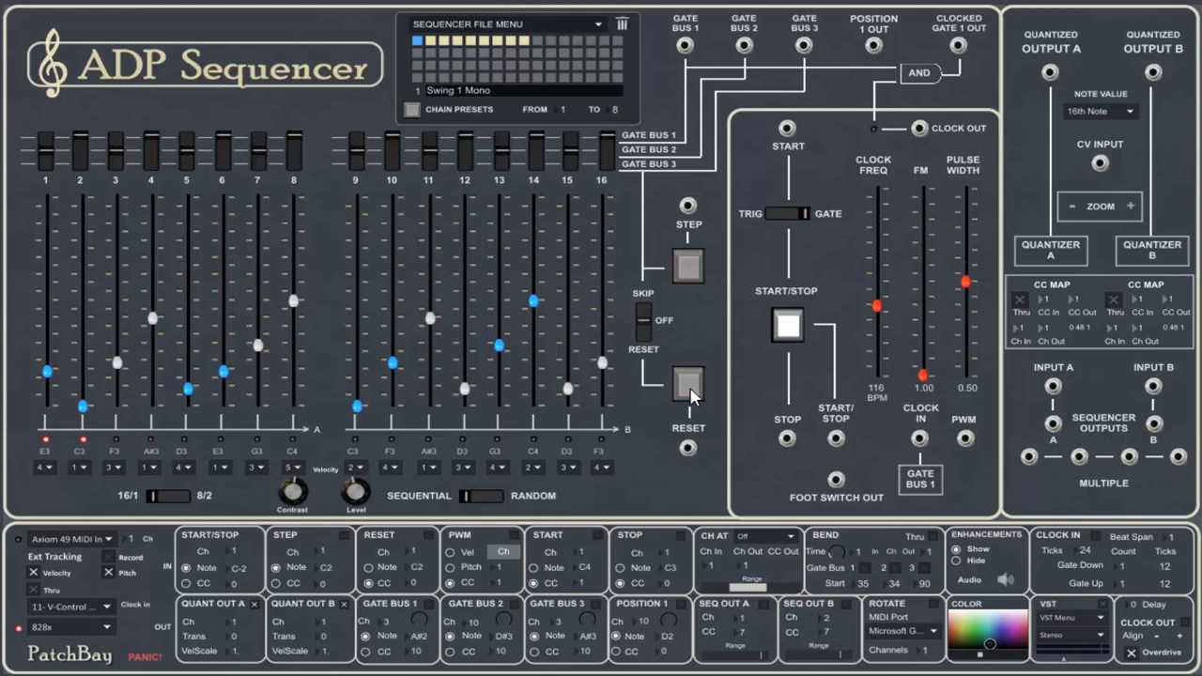
left_click(787, 327)
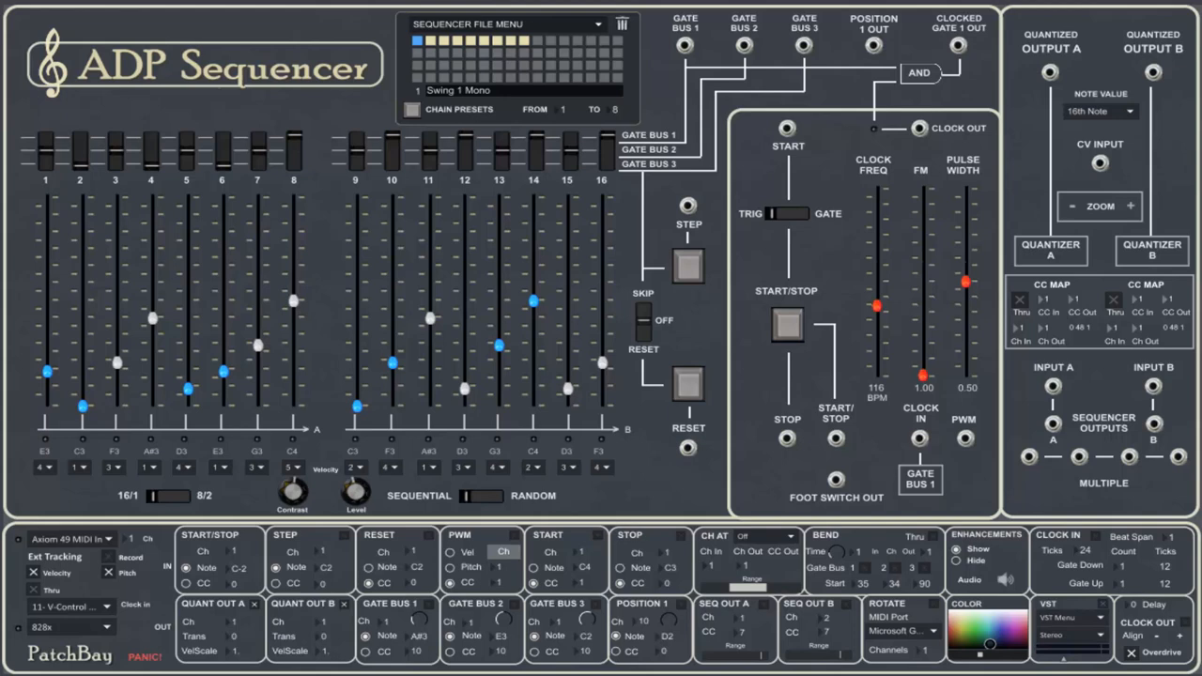
mouse_move(785, 33)
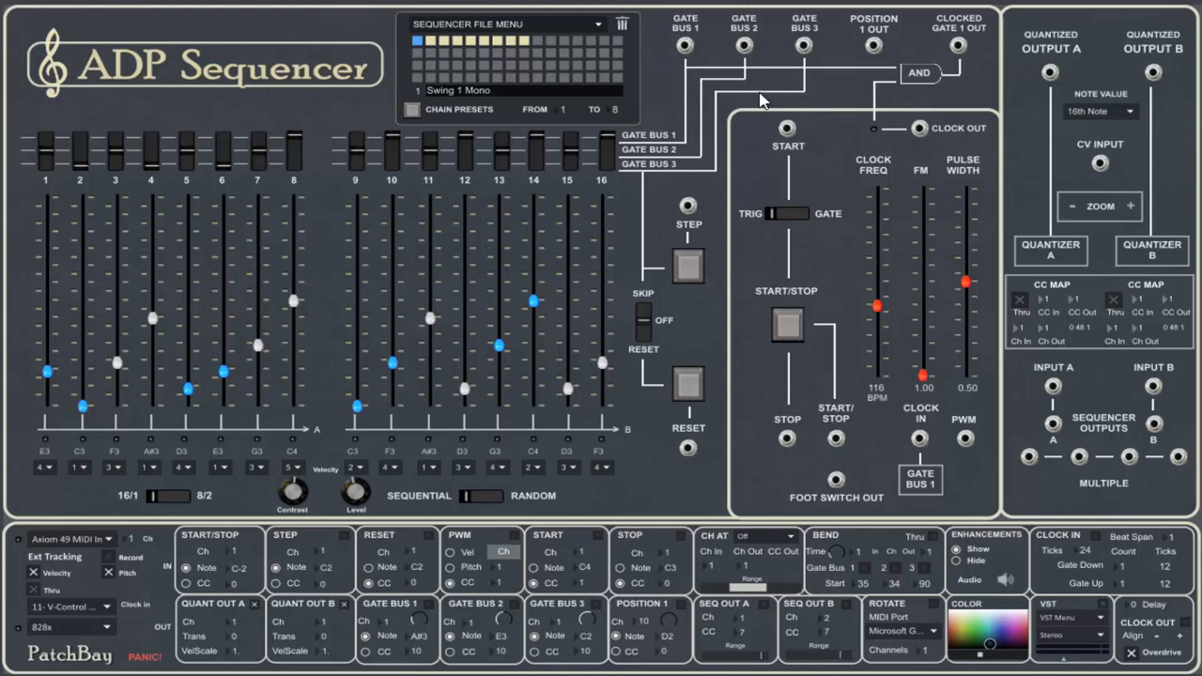
mouse_move(611, 584)
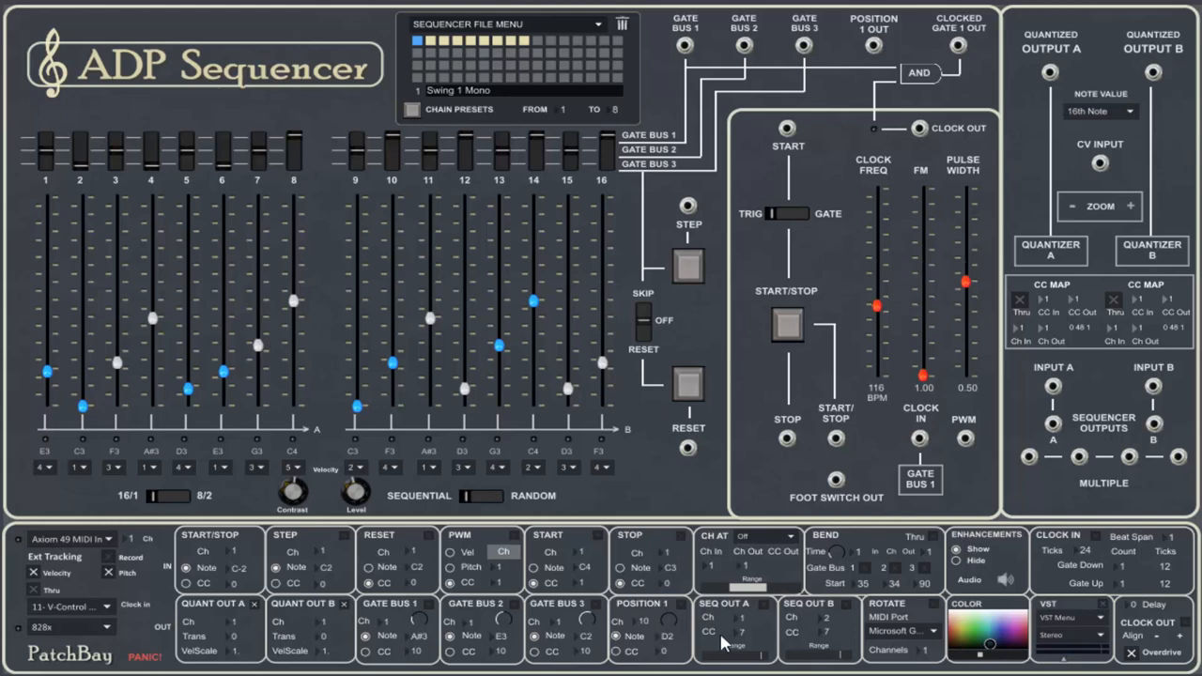
mouse_move(1118, 616)
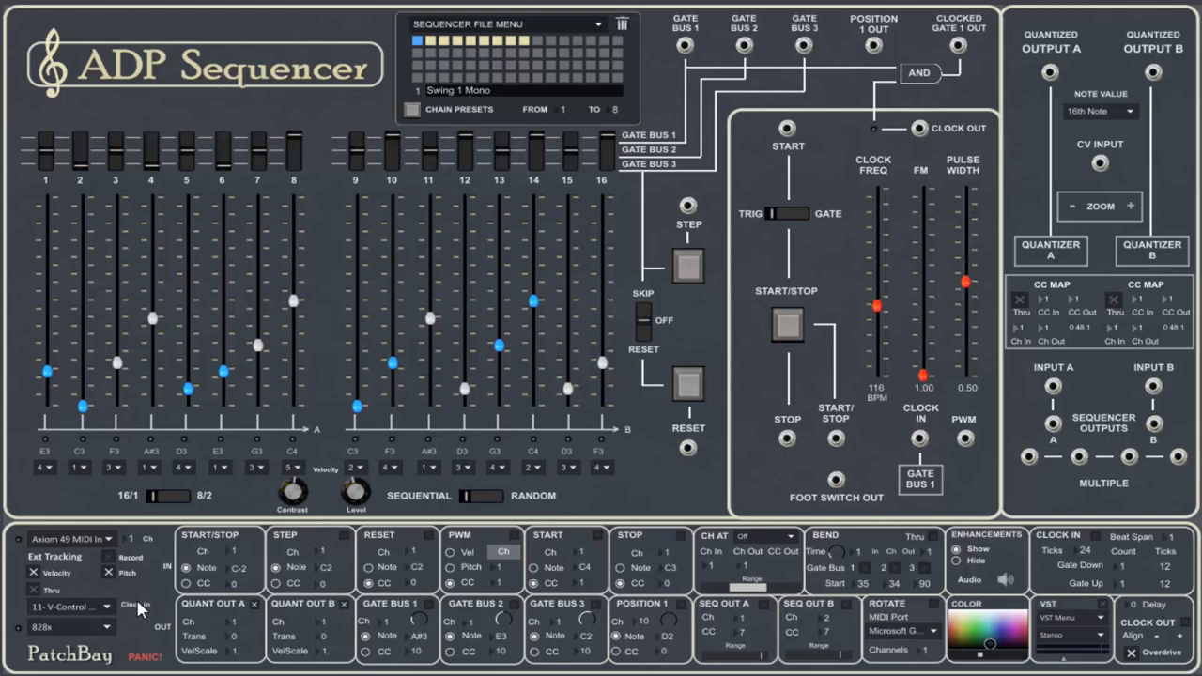
mouse_move(763, 59)
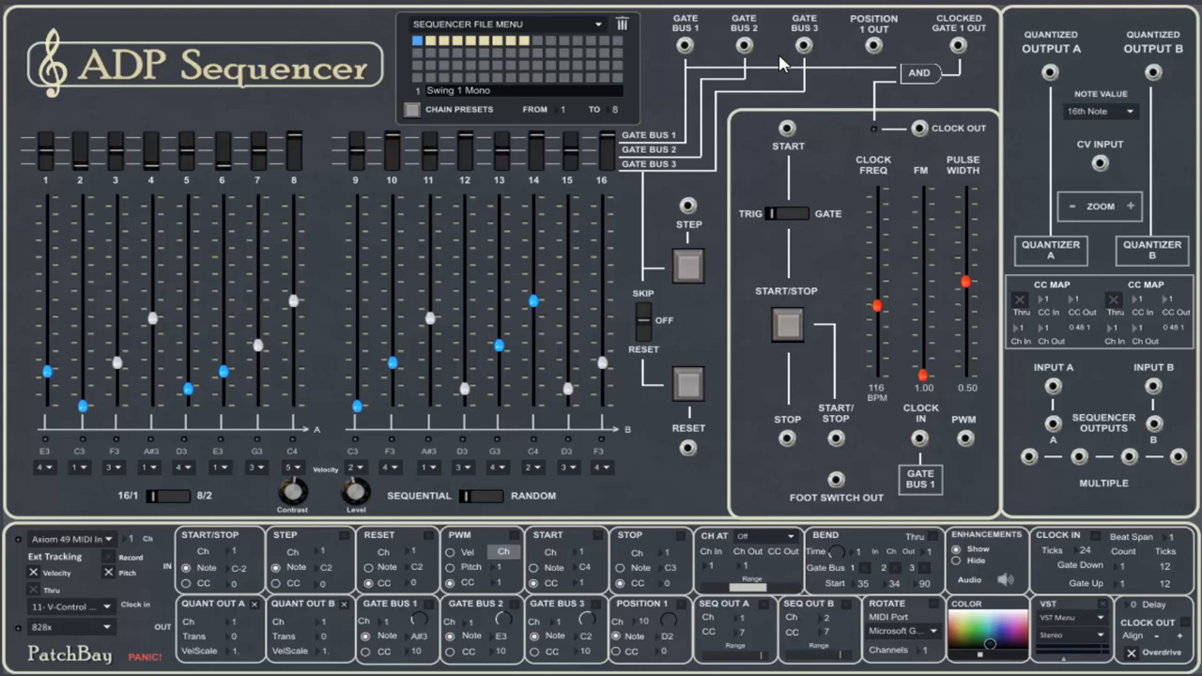
mouse_move(342, 432)
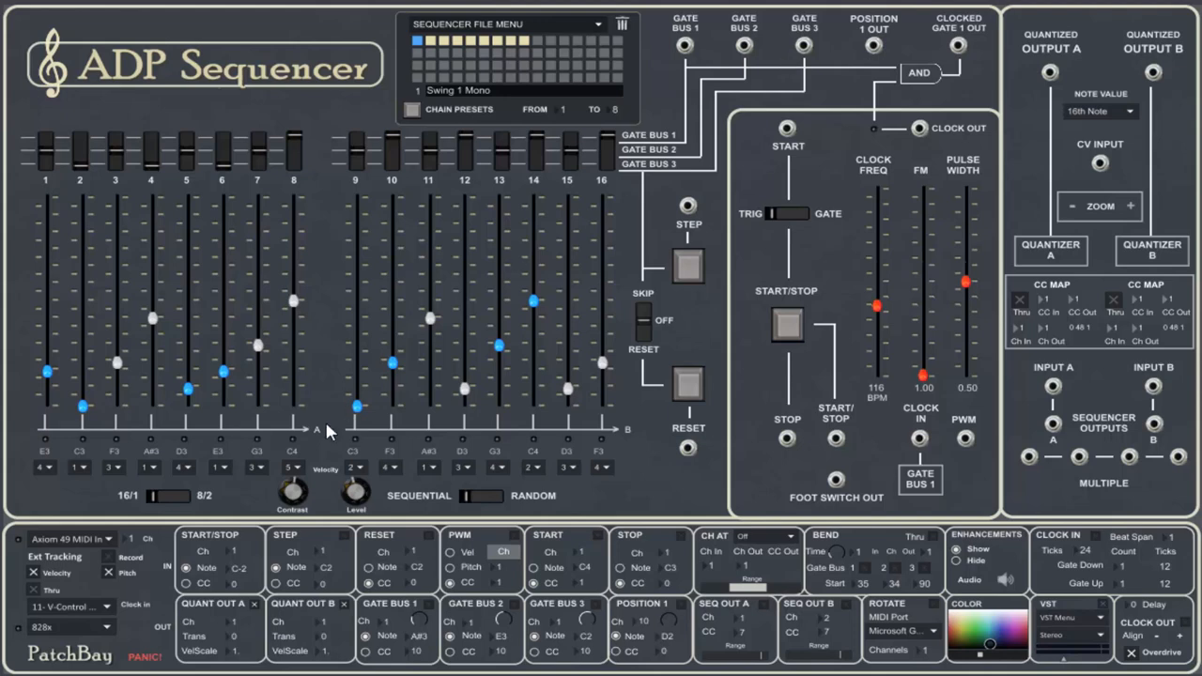
mouse_move(102, 590)
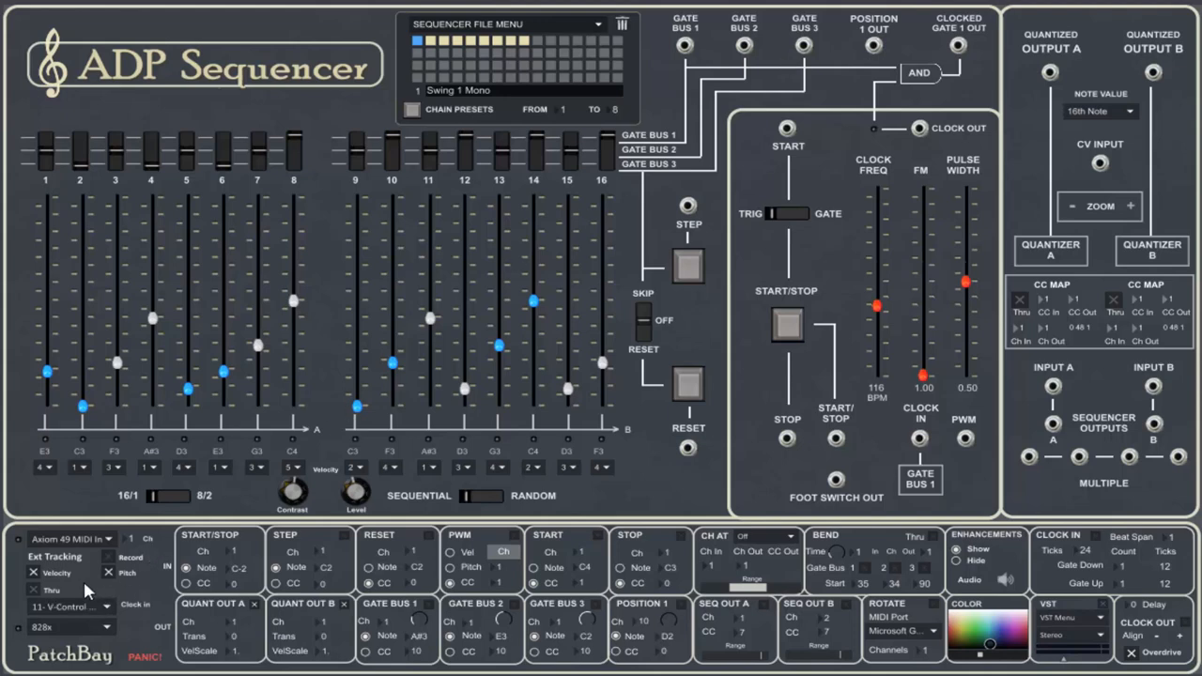
Select Axiom 49 MIDI In as the MIDI input and start the sequence running.
left_click(68, 557)
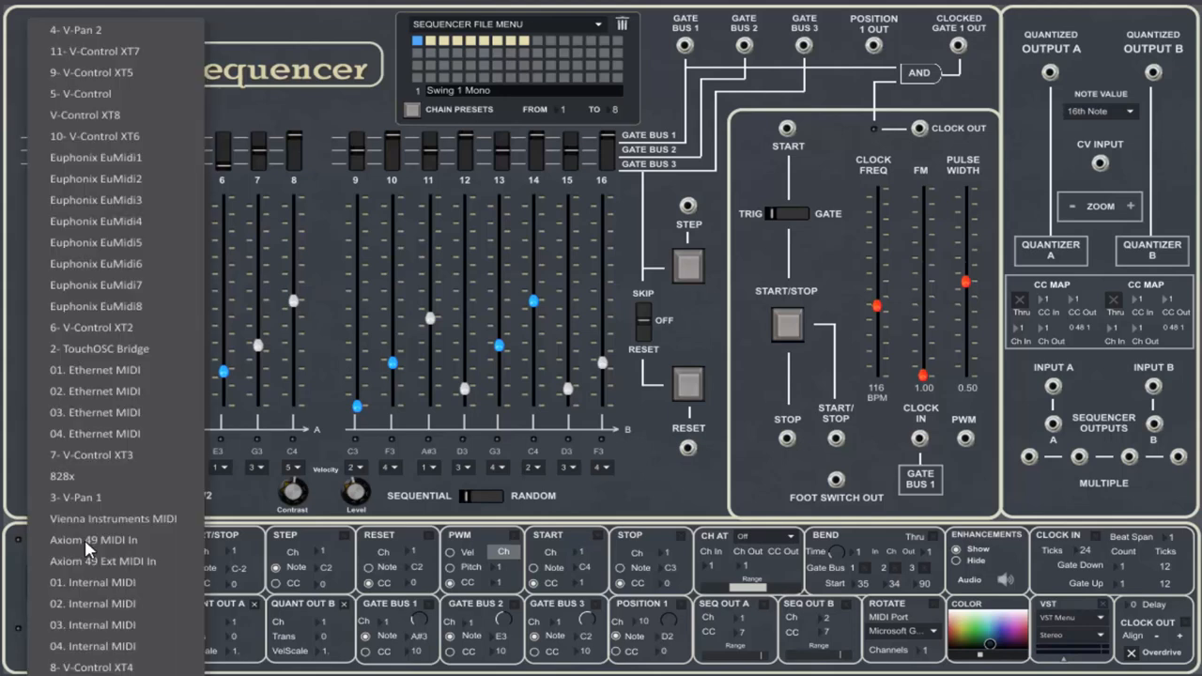
left_click(87, 541)
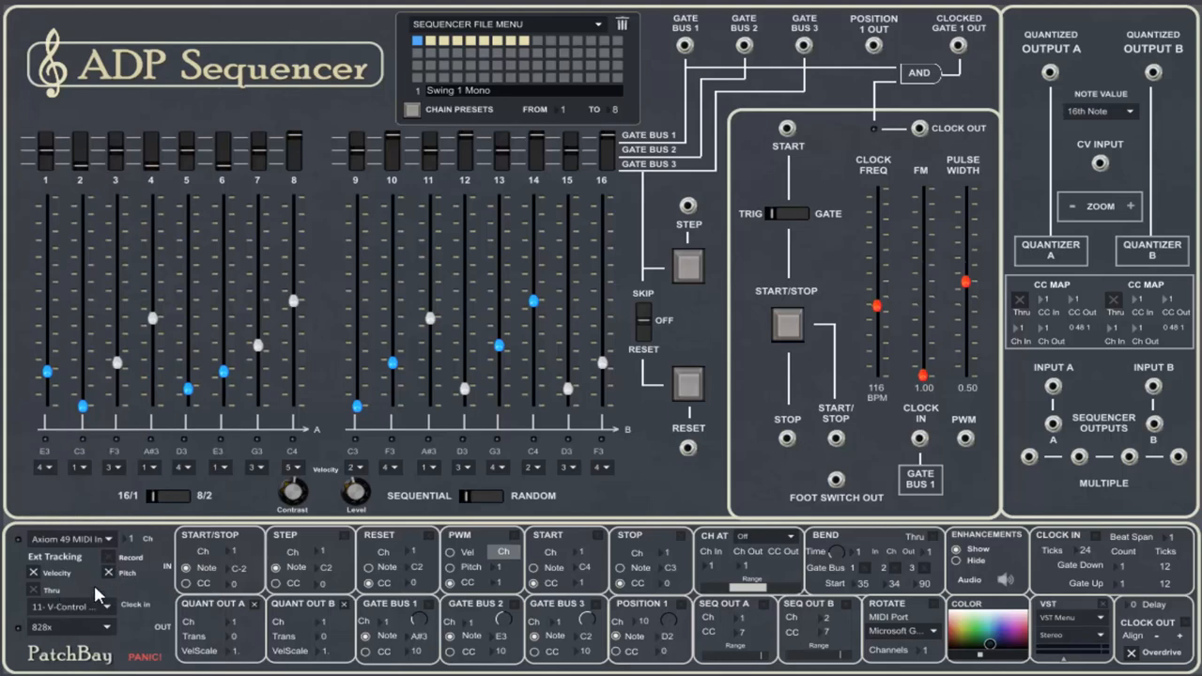
mouse_move(496, 401)
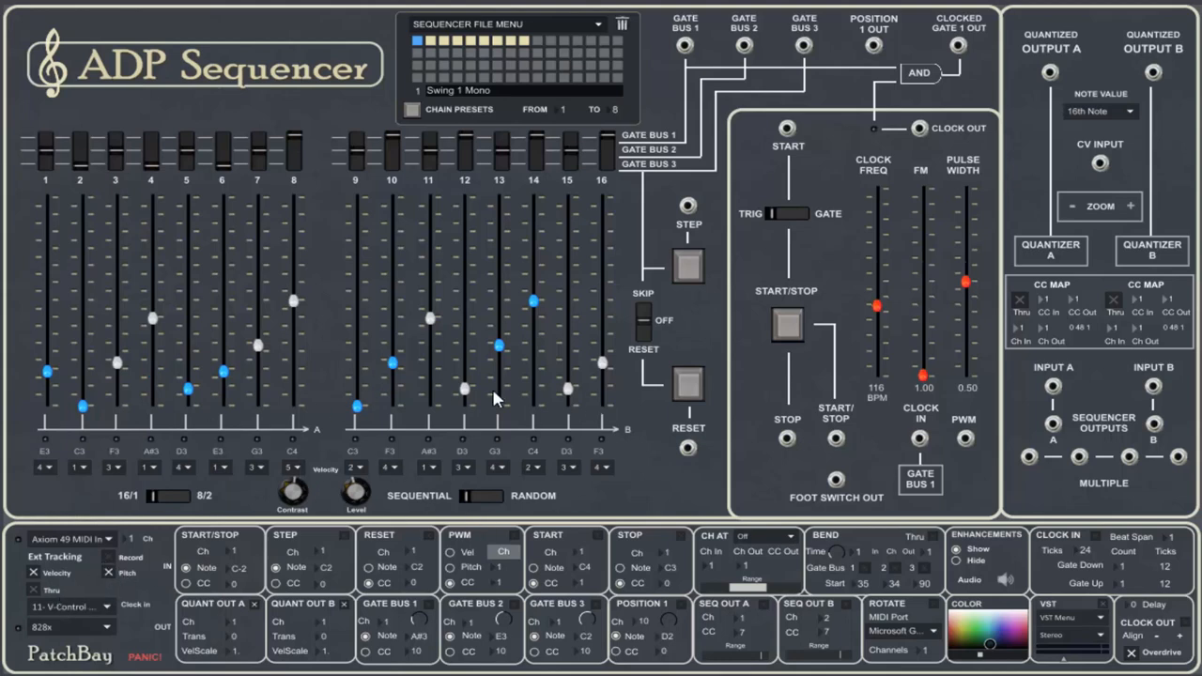
mouse_move(114, 567)
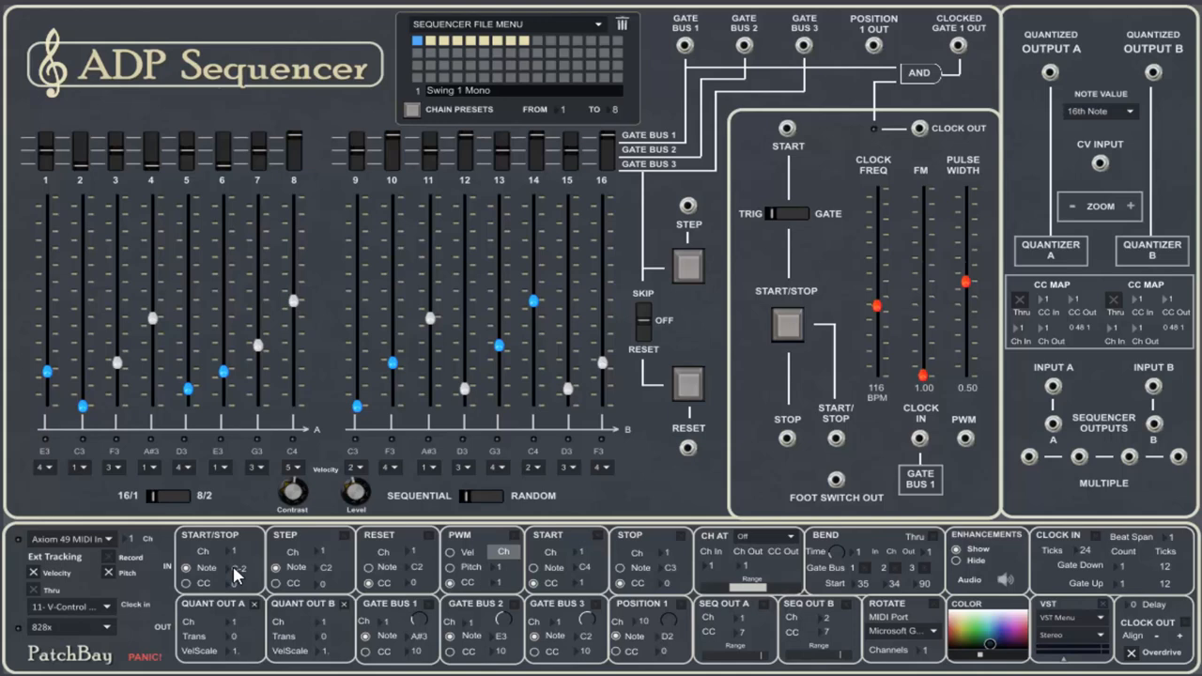
mouse_move(97, 560)
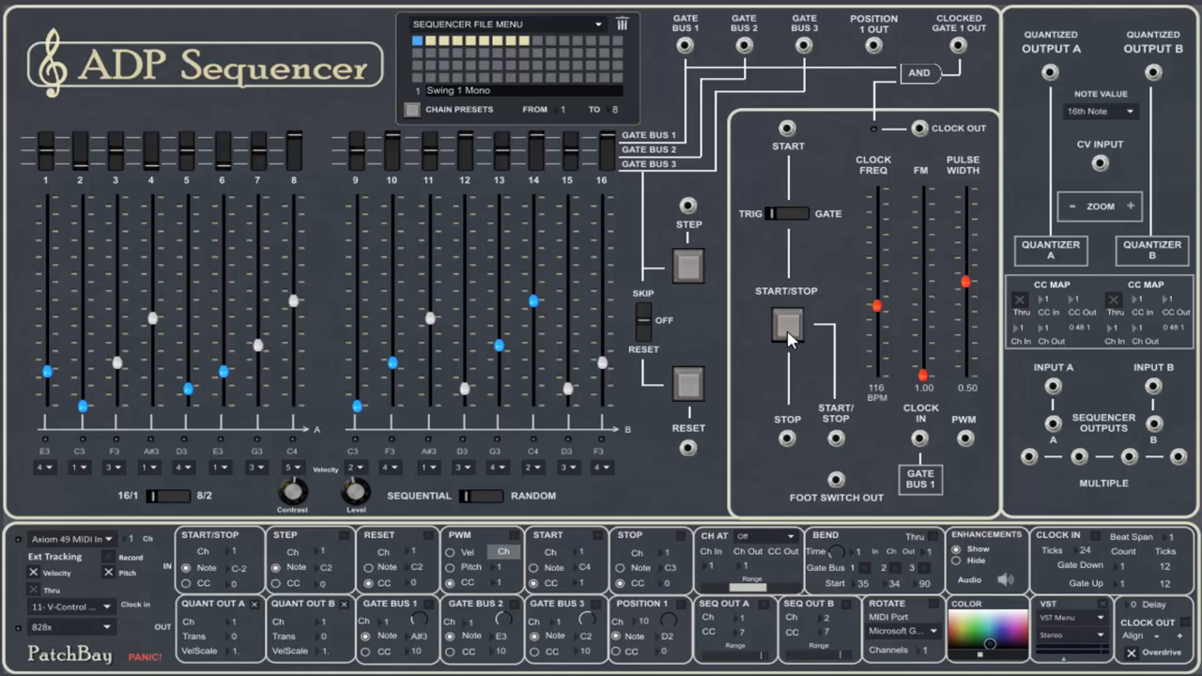
left_click(785, 326)
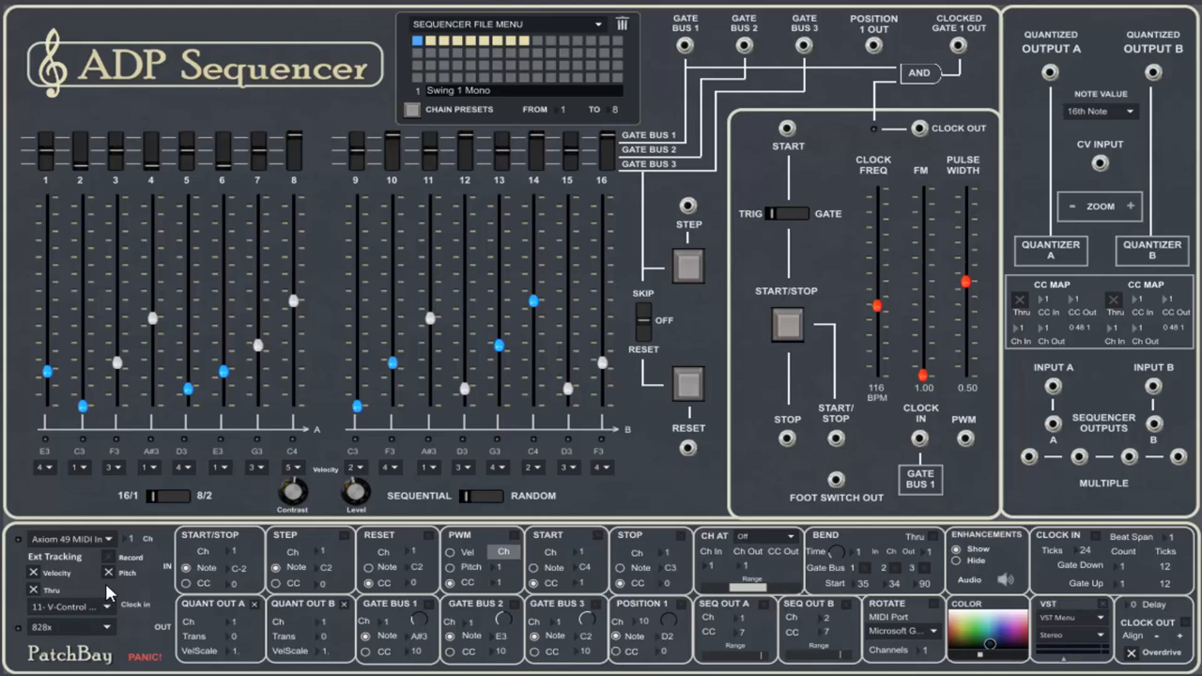
mouse_move(37, 629)
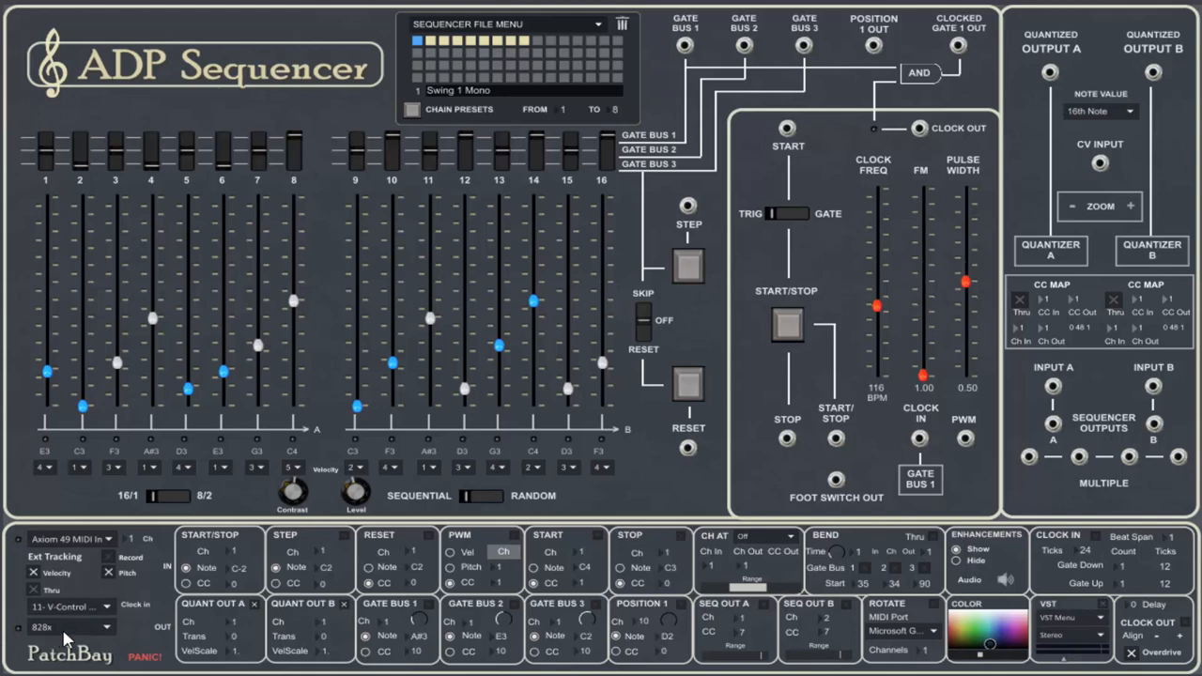
mouse_move(90, 638)
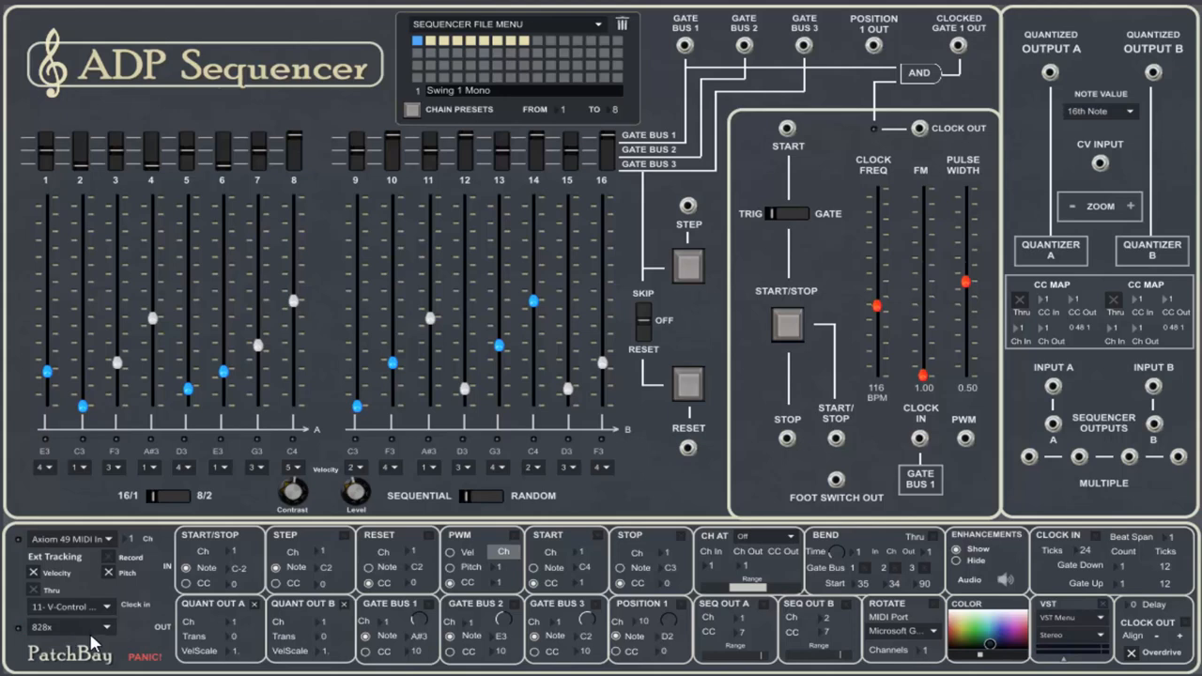
mouse_move(90, 638)
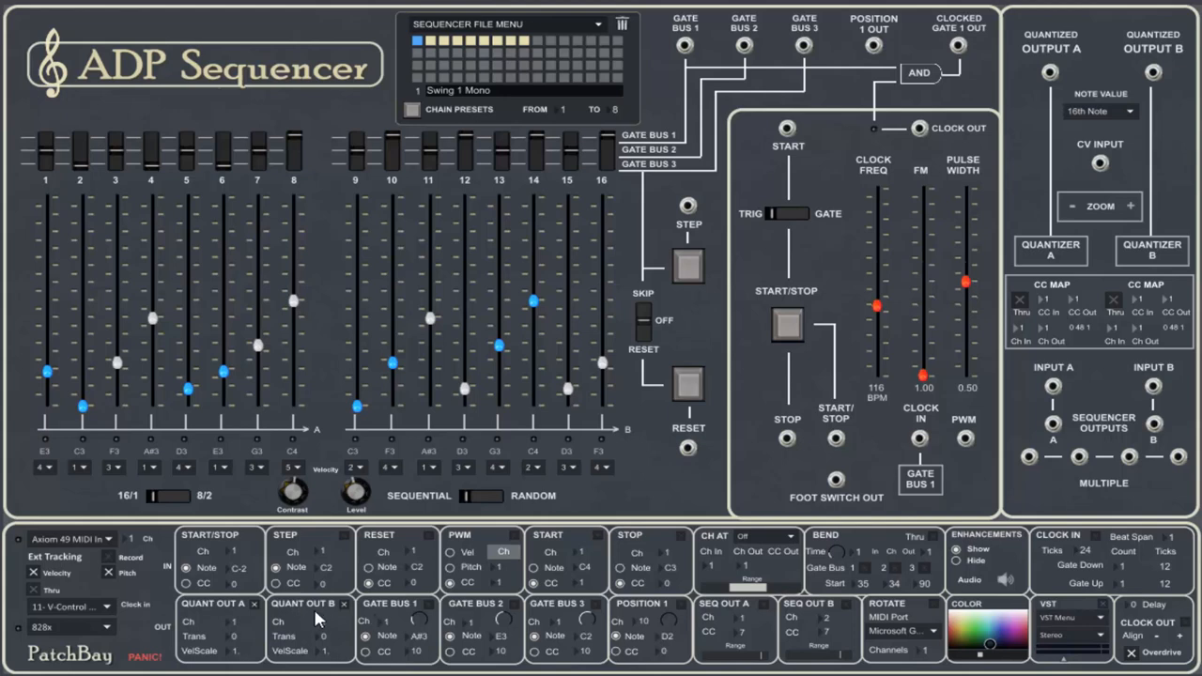
mouse_move(353, 629)
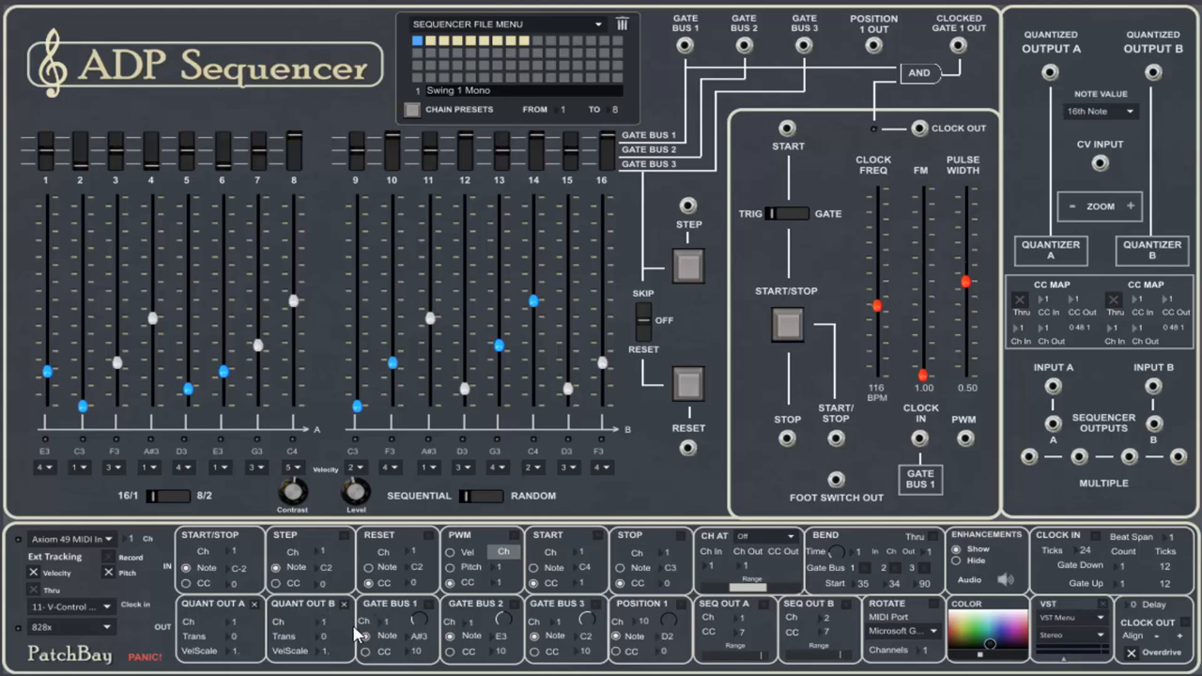
mouse_move(1052, 79)
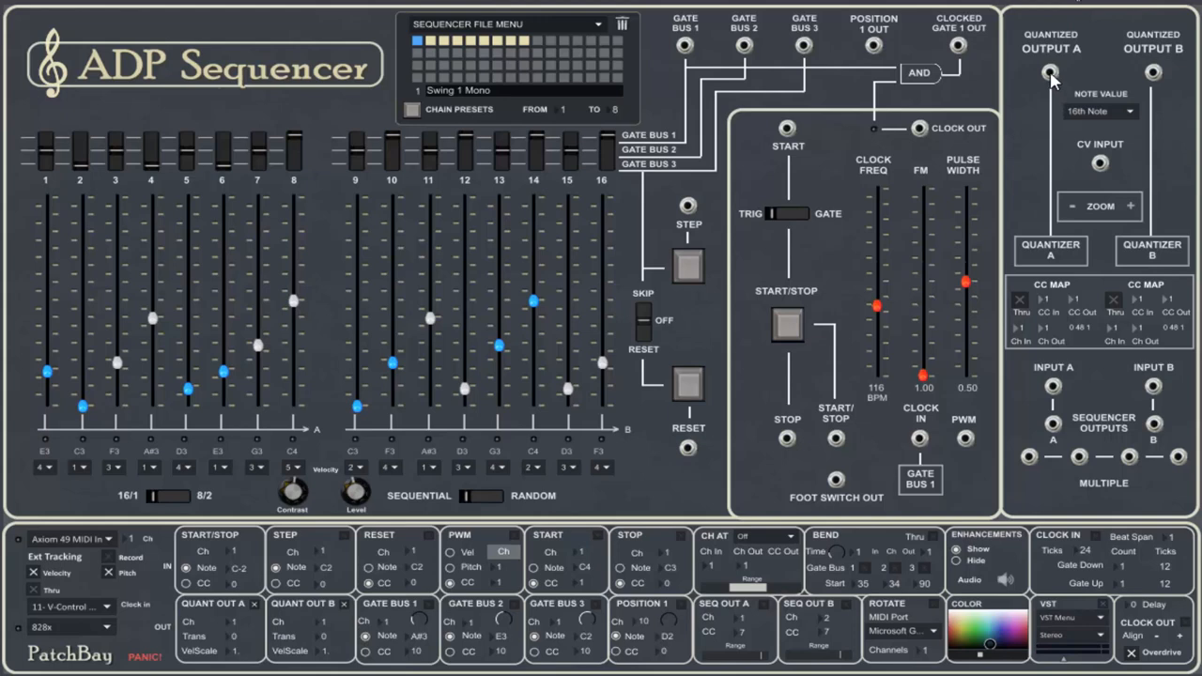
left_click(1049, 71)
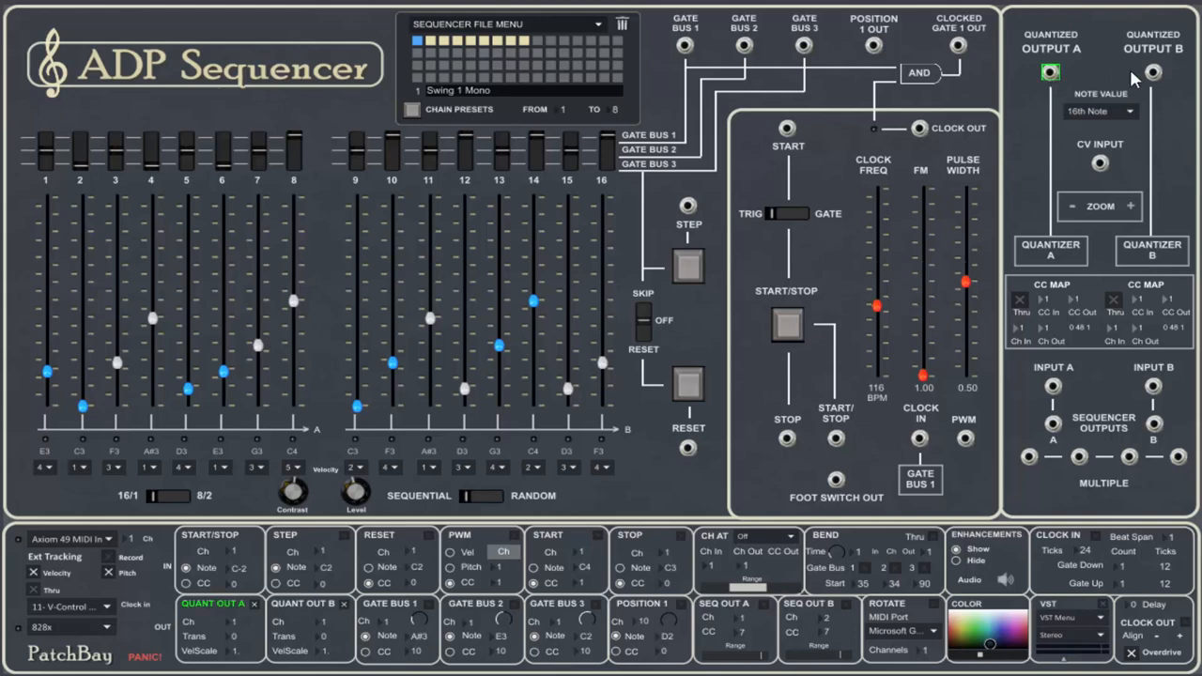
Switch the quantized output to B, then back to A.
left_click(1148, 68)
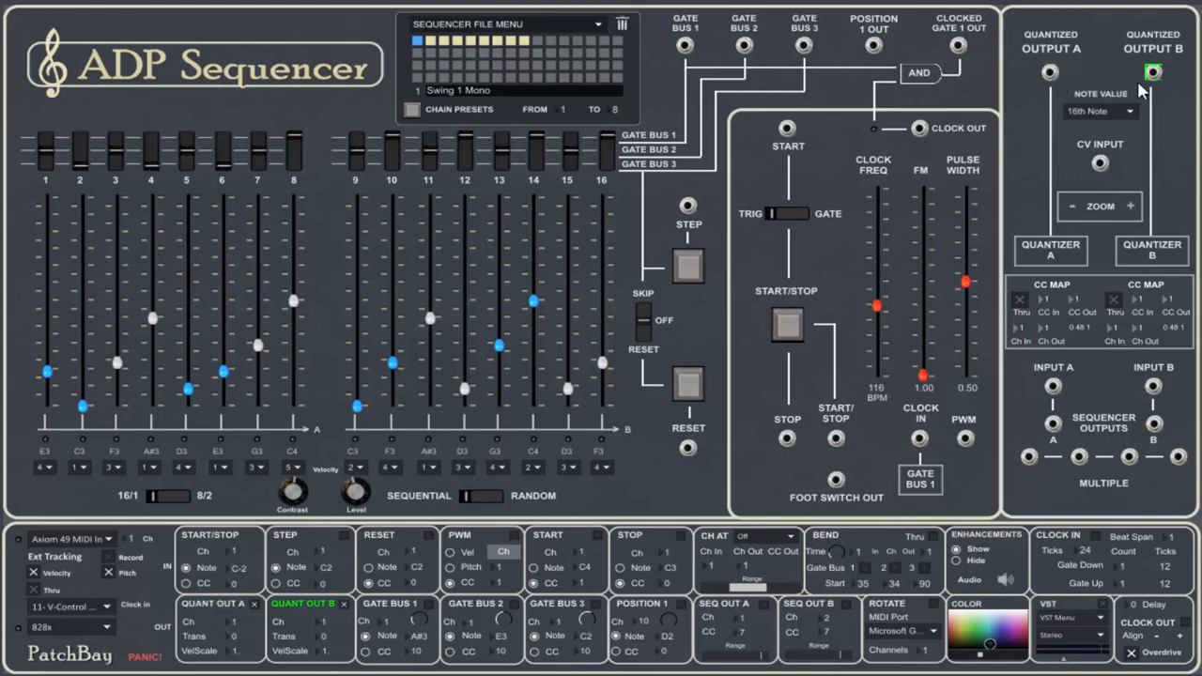
left_click(1043, 71)
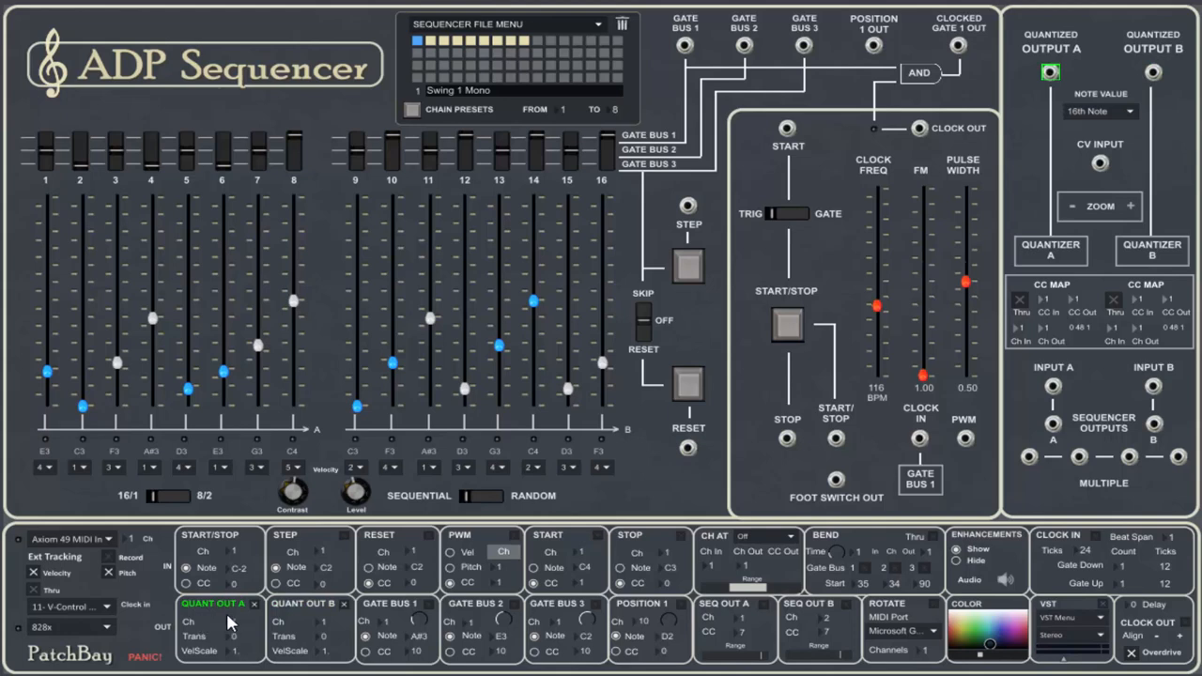
mouse_move(825, 208)
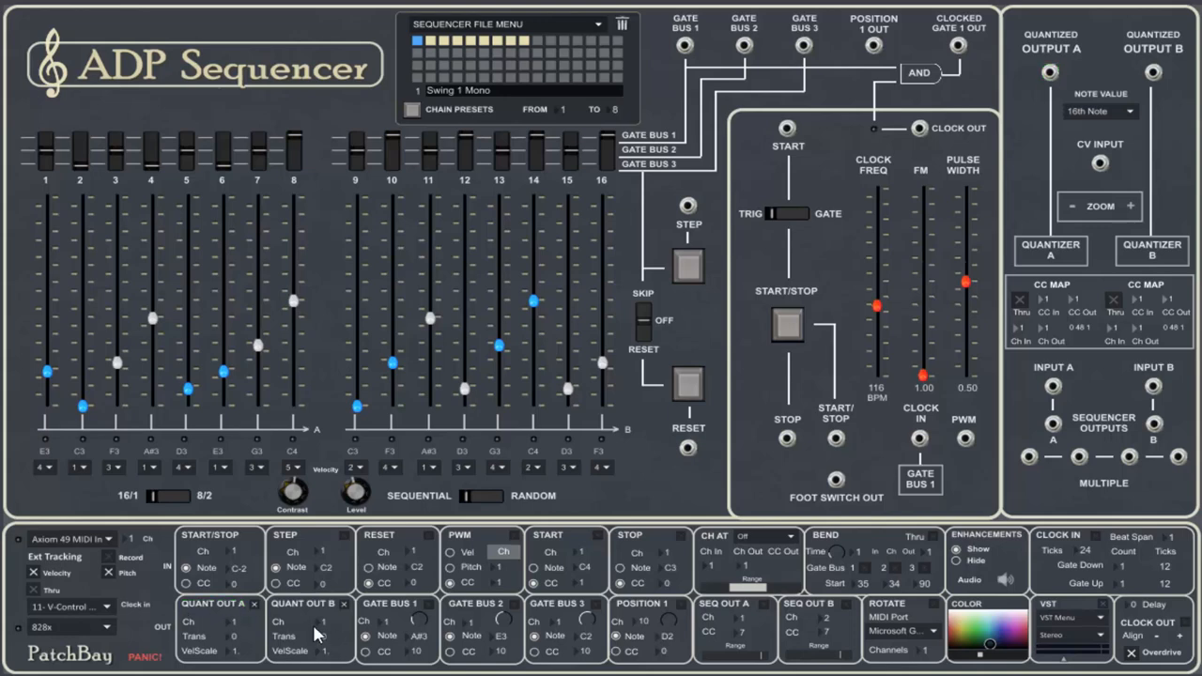
mouse_move(203, 661)
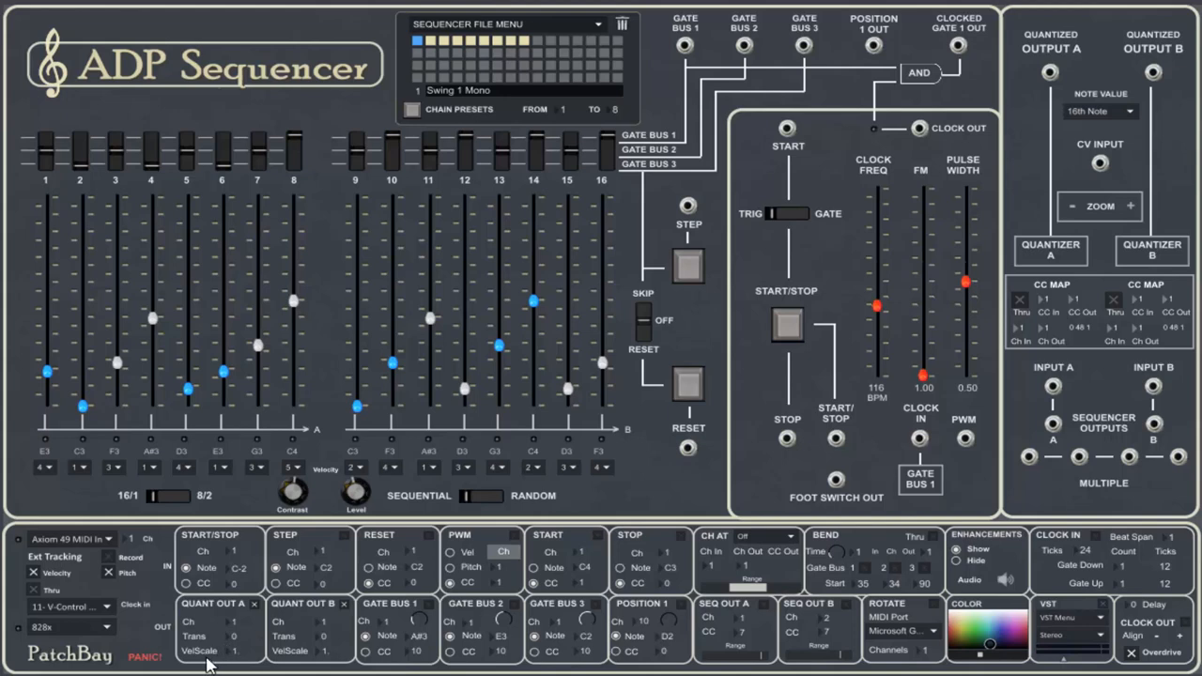
mouse_move(162, 265)
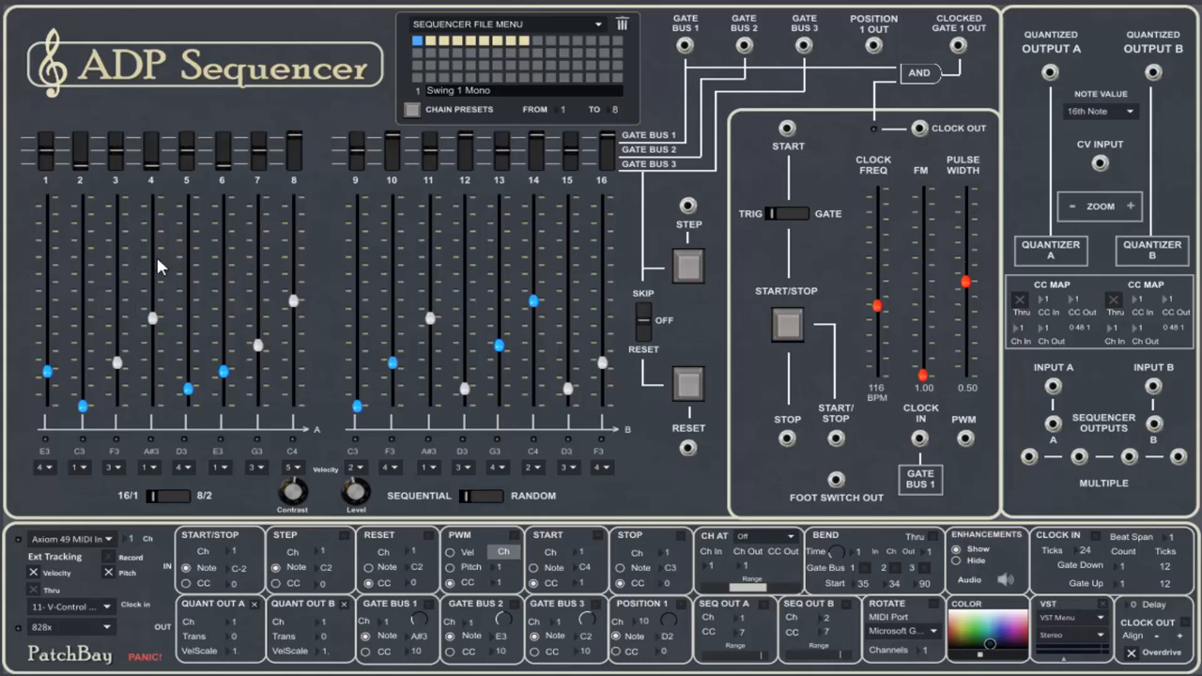
mouse_move(387, 229)
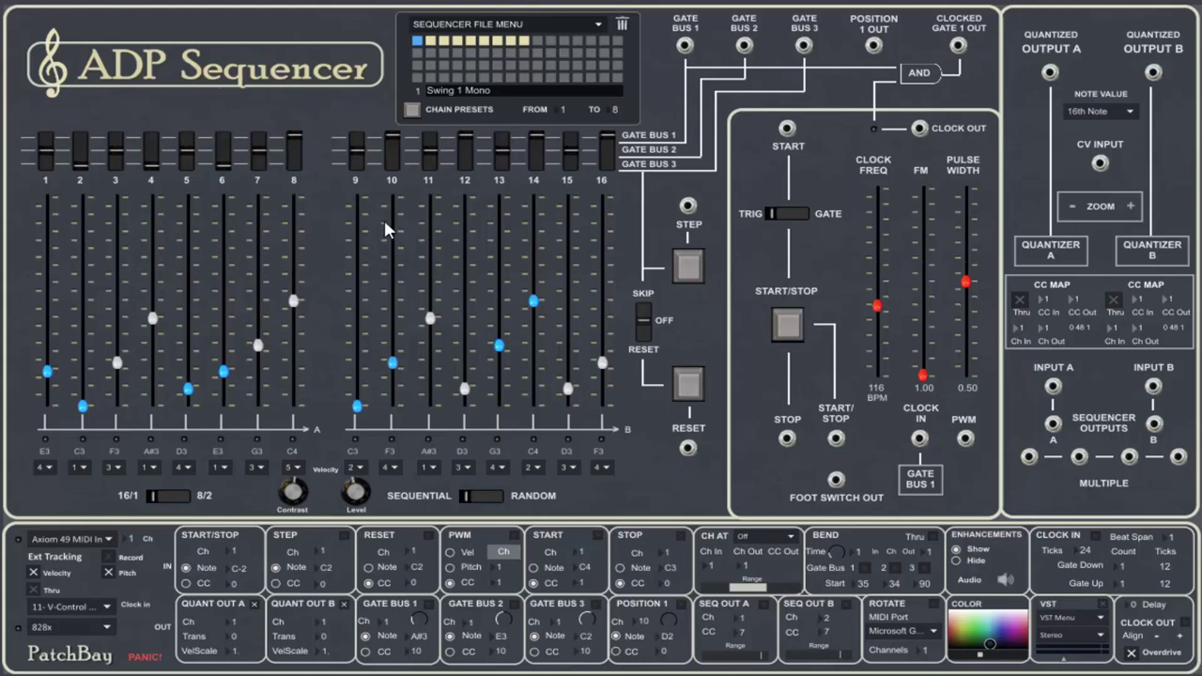
mouse_move(365, 233)
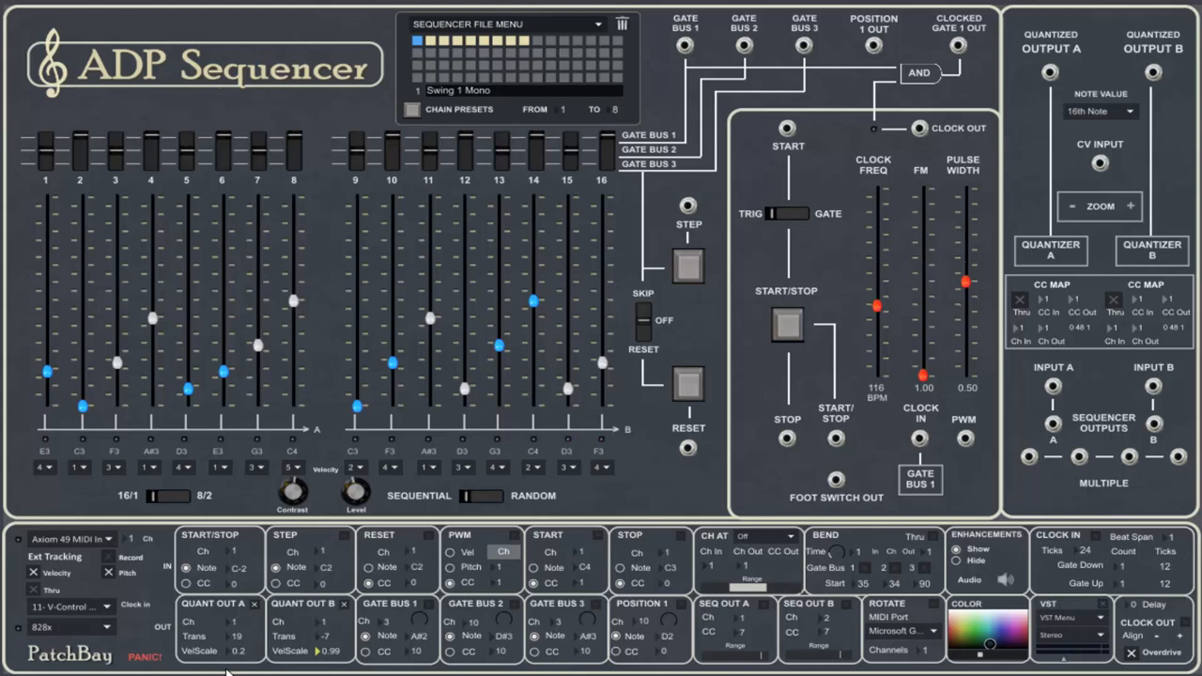
mouse_move(323, 625)
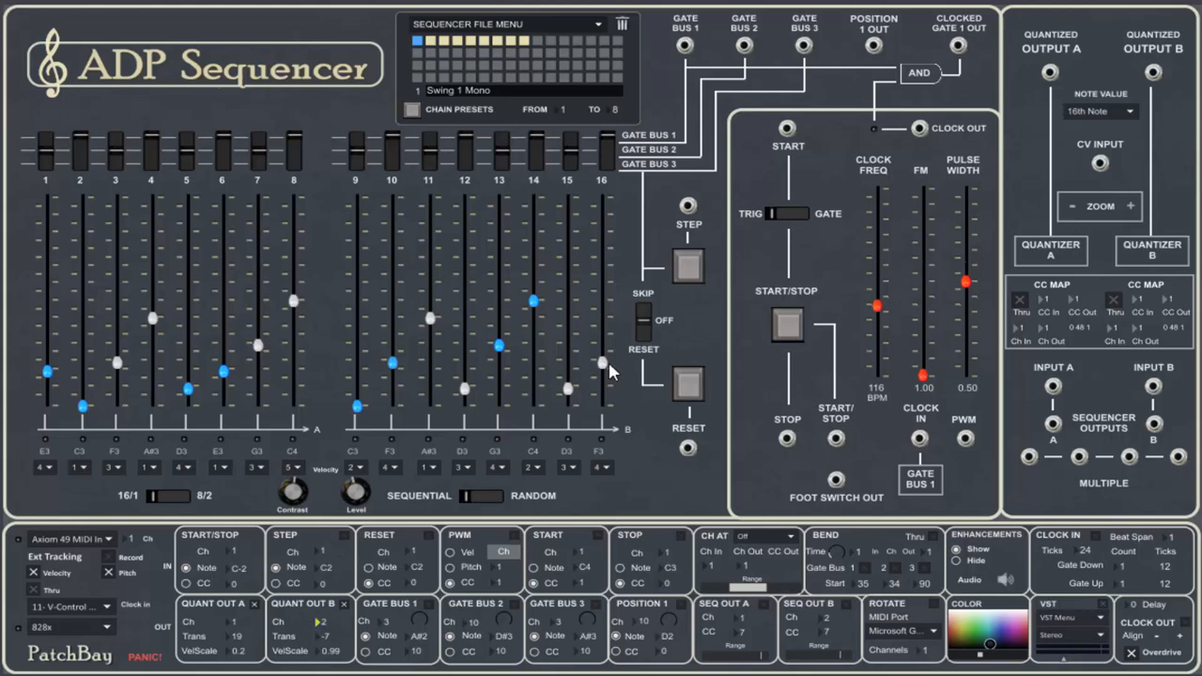
mouse_move(646, 284)
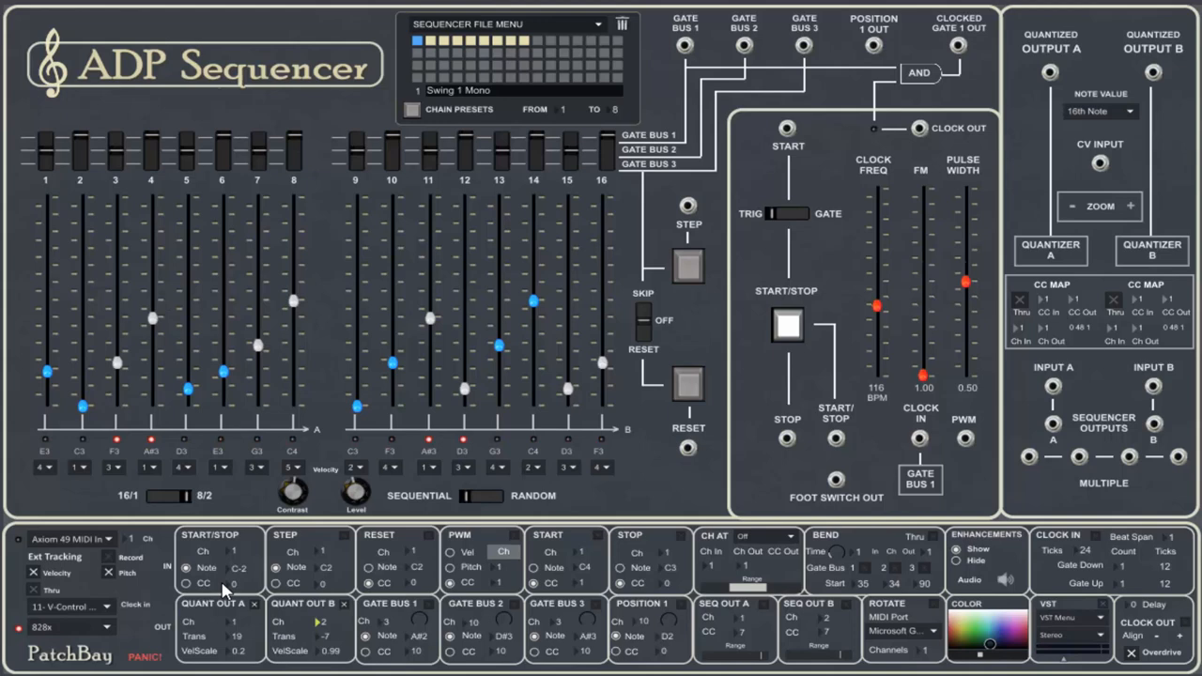
mouse_move(331, 603)
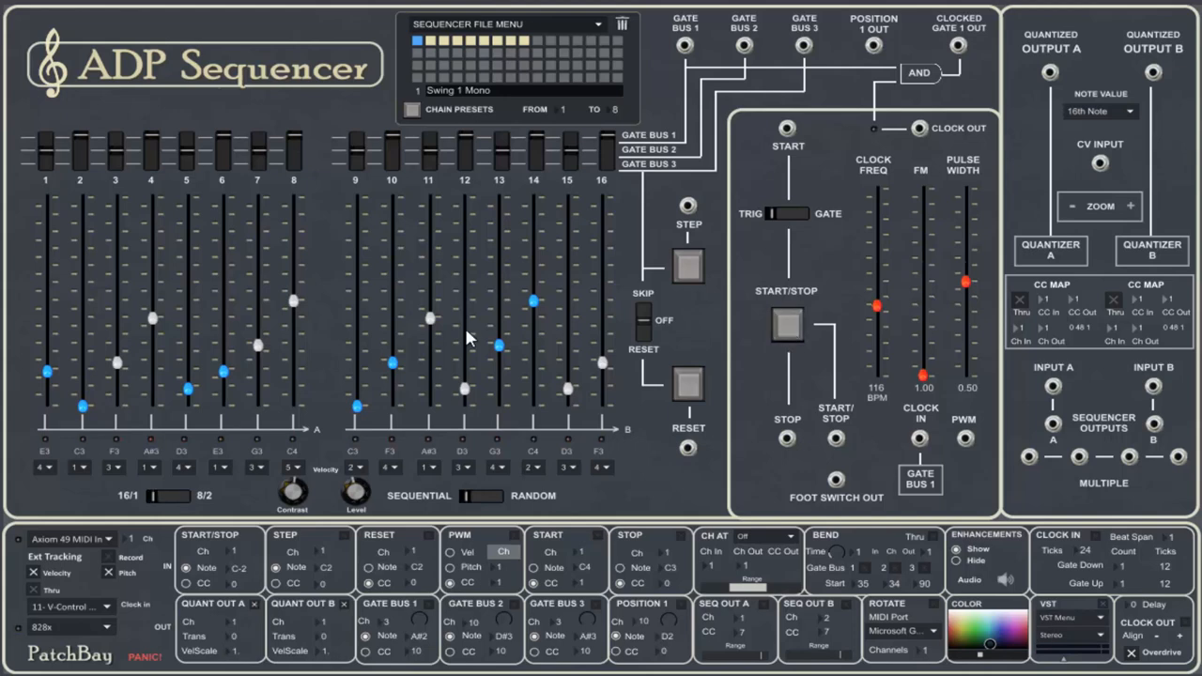
mouse_move(171, 400)
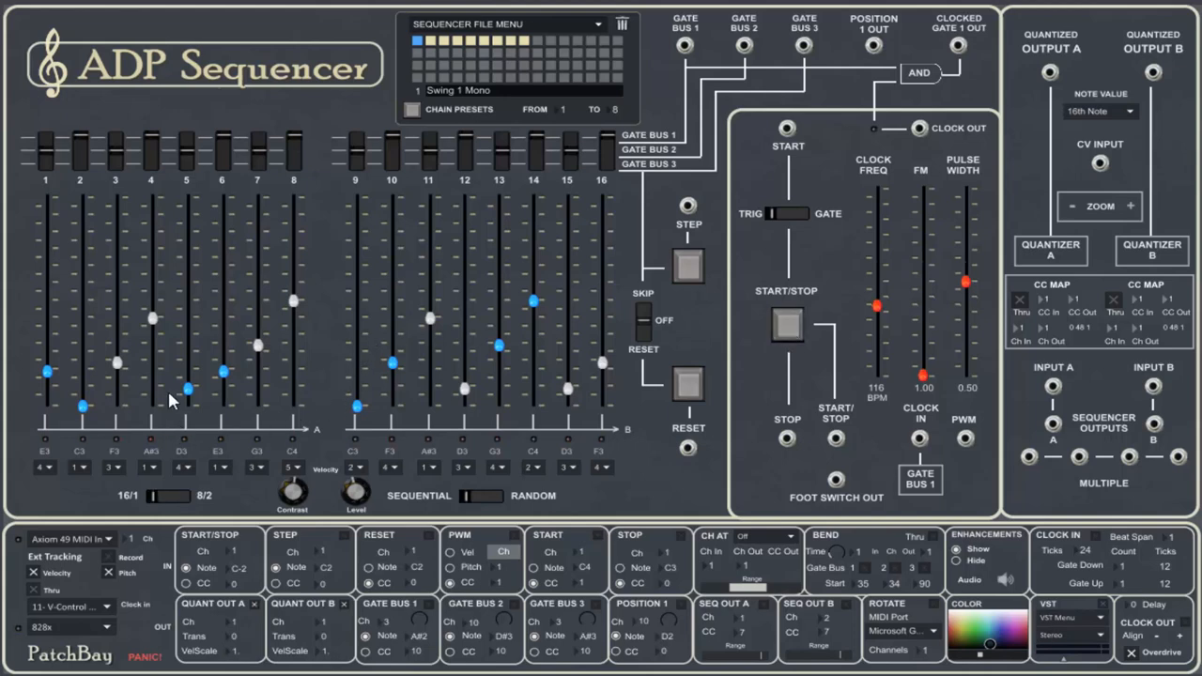
mouse_move(101, 324)
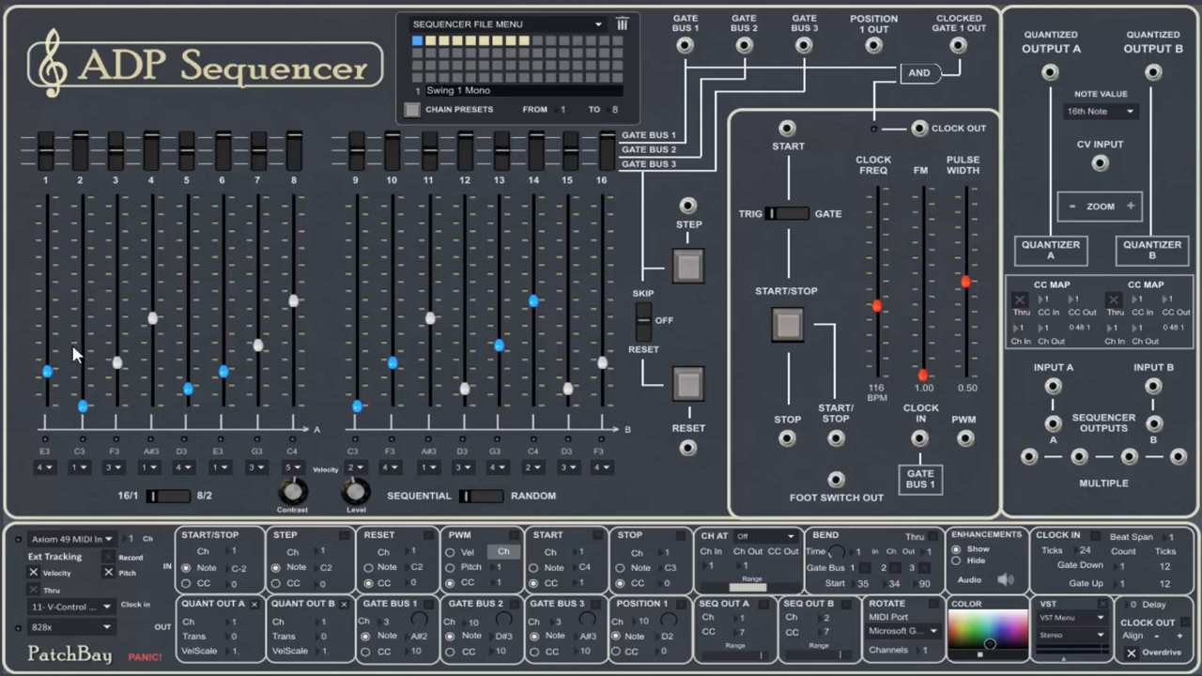
Rotate the step sliders into a rising scale from C3 while the sequence runs.
left_click(105, 575)
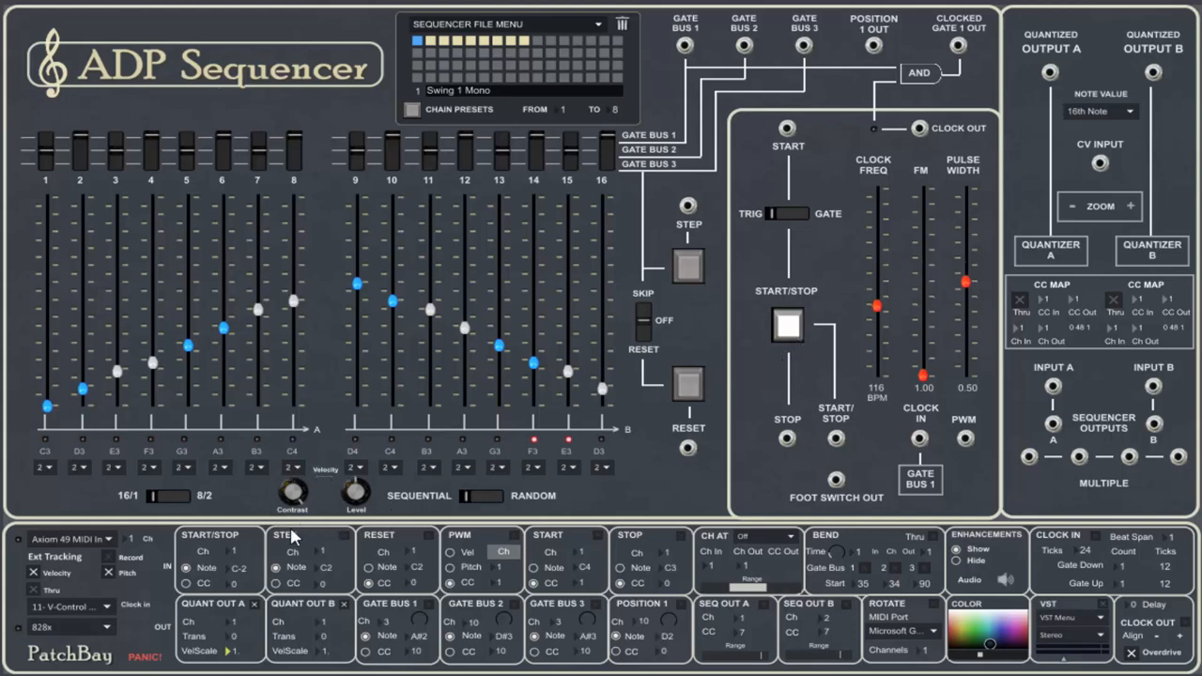
mouse_move(291, 496)
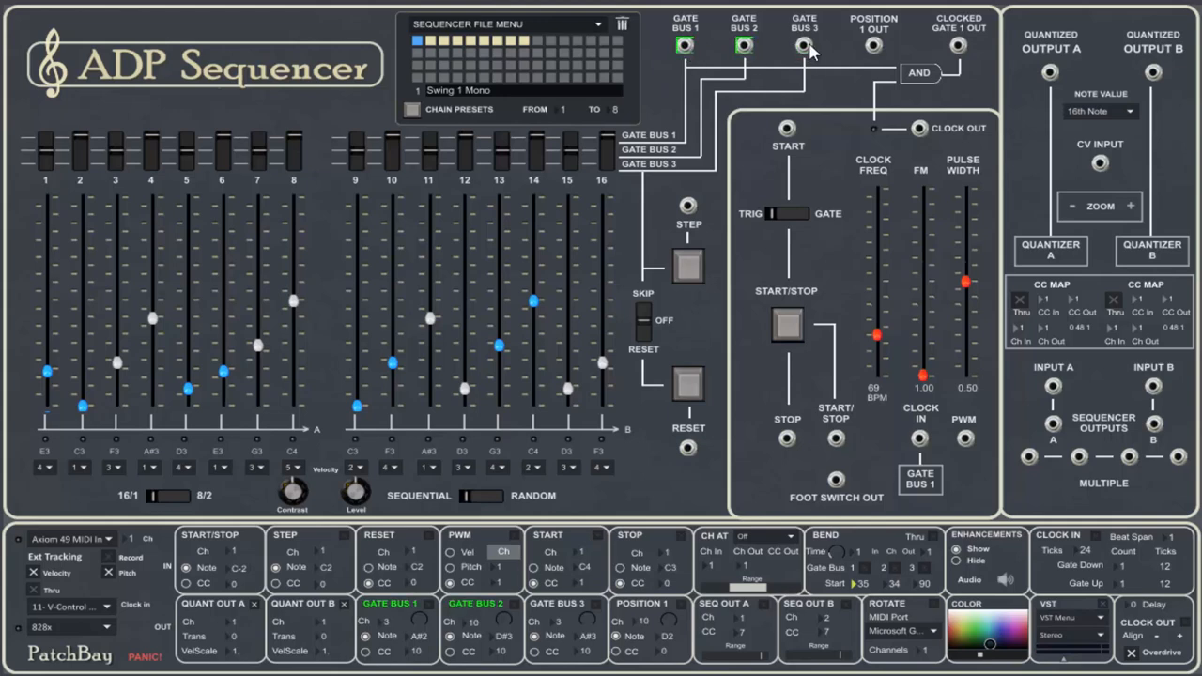
Switch off the gate bus outputs, inspect the gate bus jacks and start playback.
left_click(800, 47)
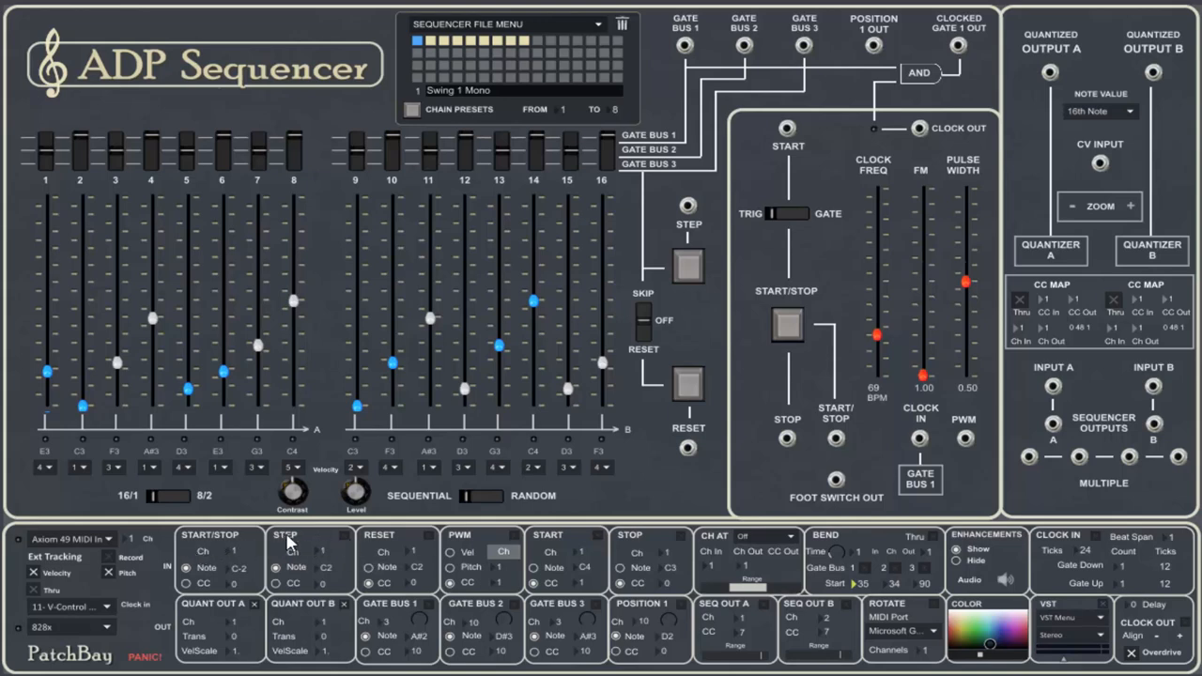
mouse_move(311, 542)
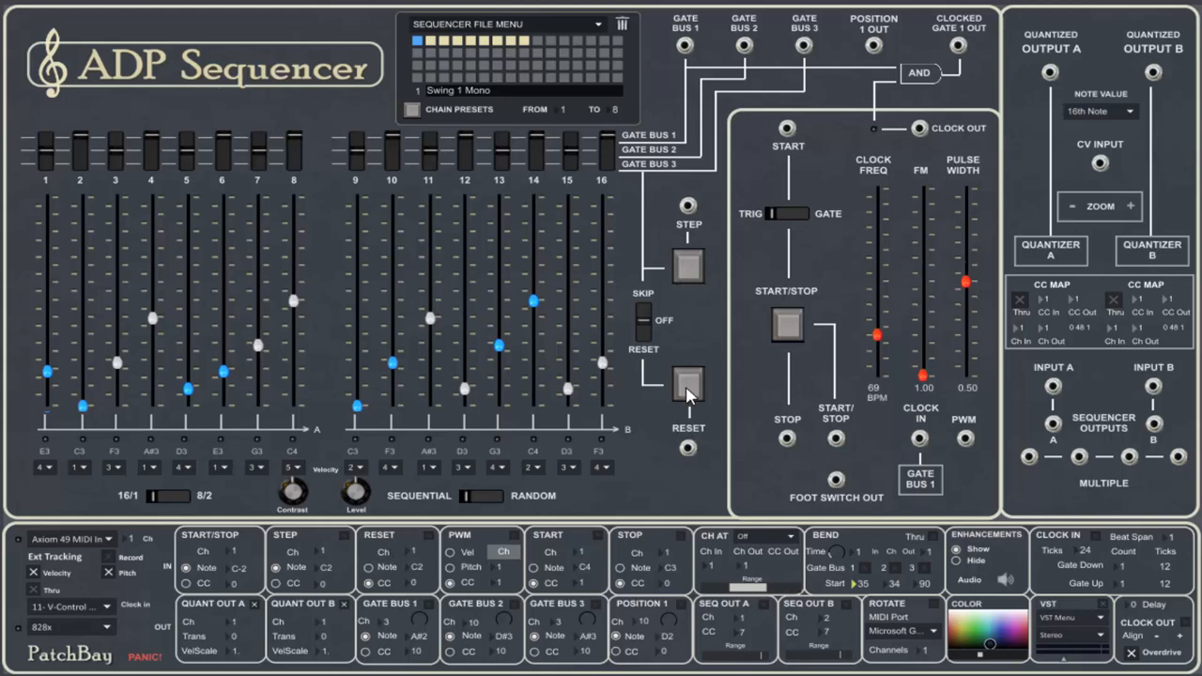
mouse_move(423, 616)
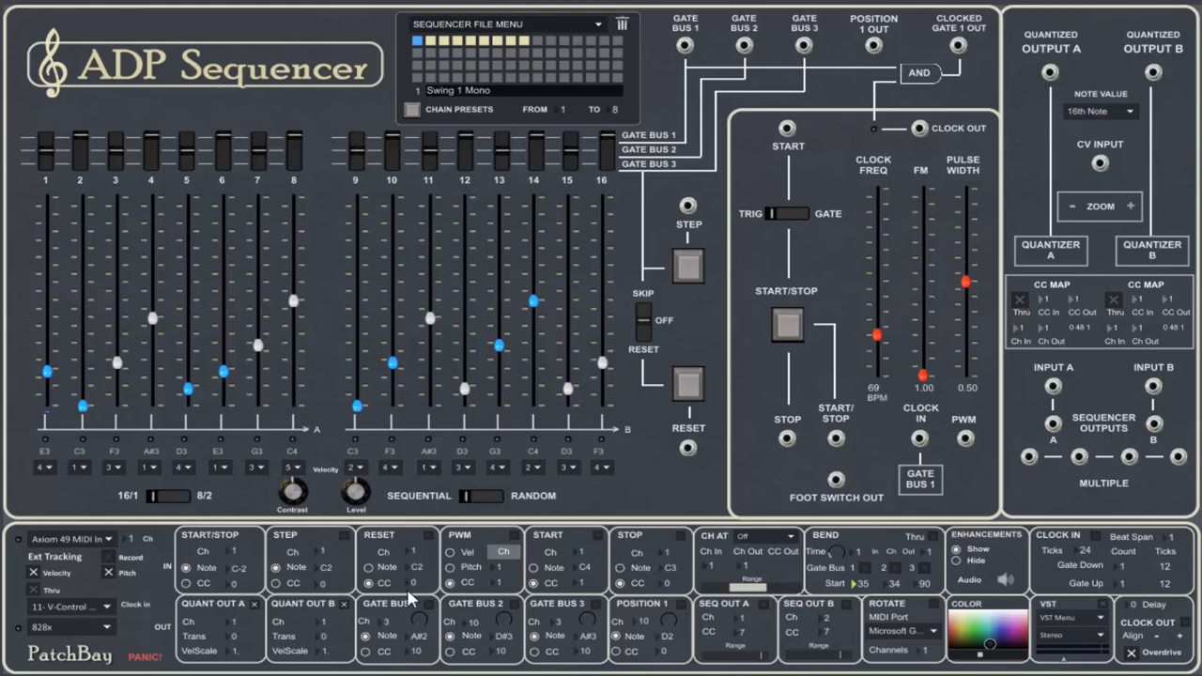
mouse_move(479, 545)
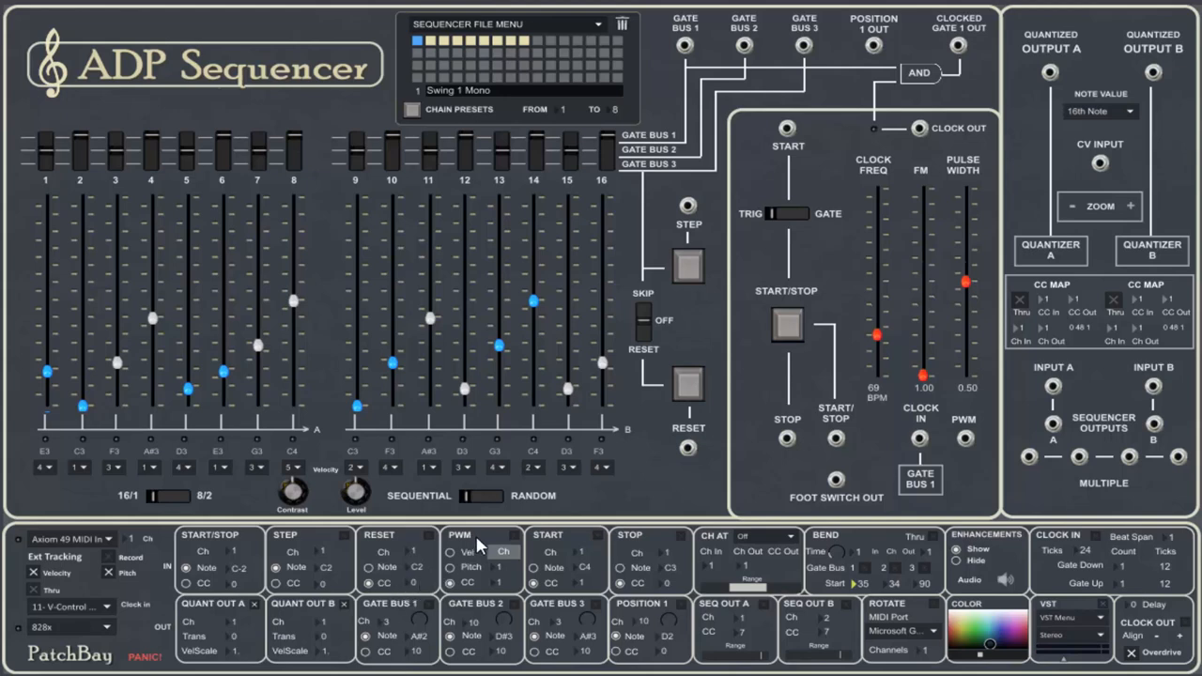
mouse_move(895, 255)
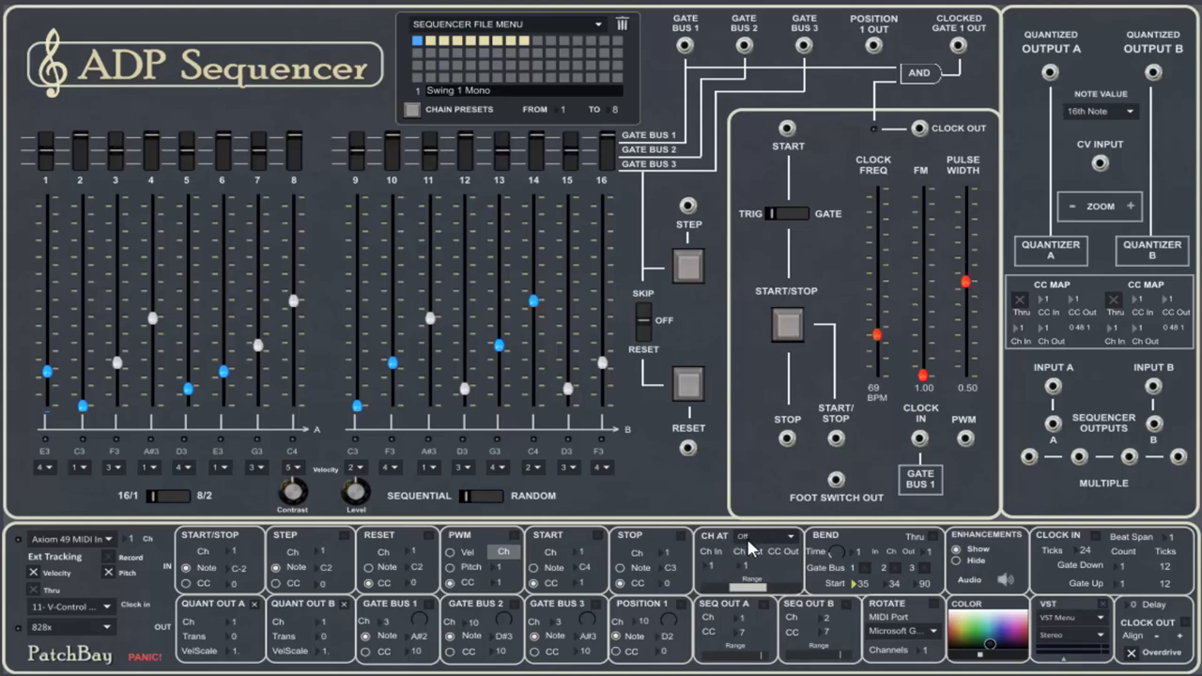
left_click(770, 537)
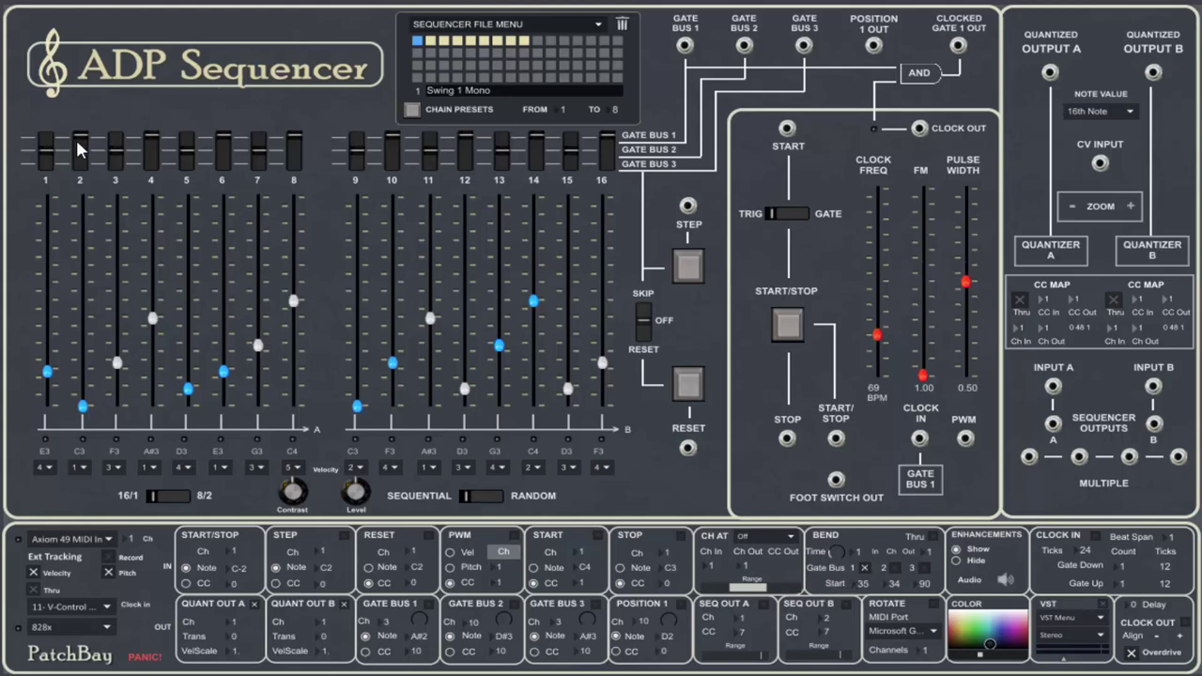
mouse_move(150, 139)
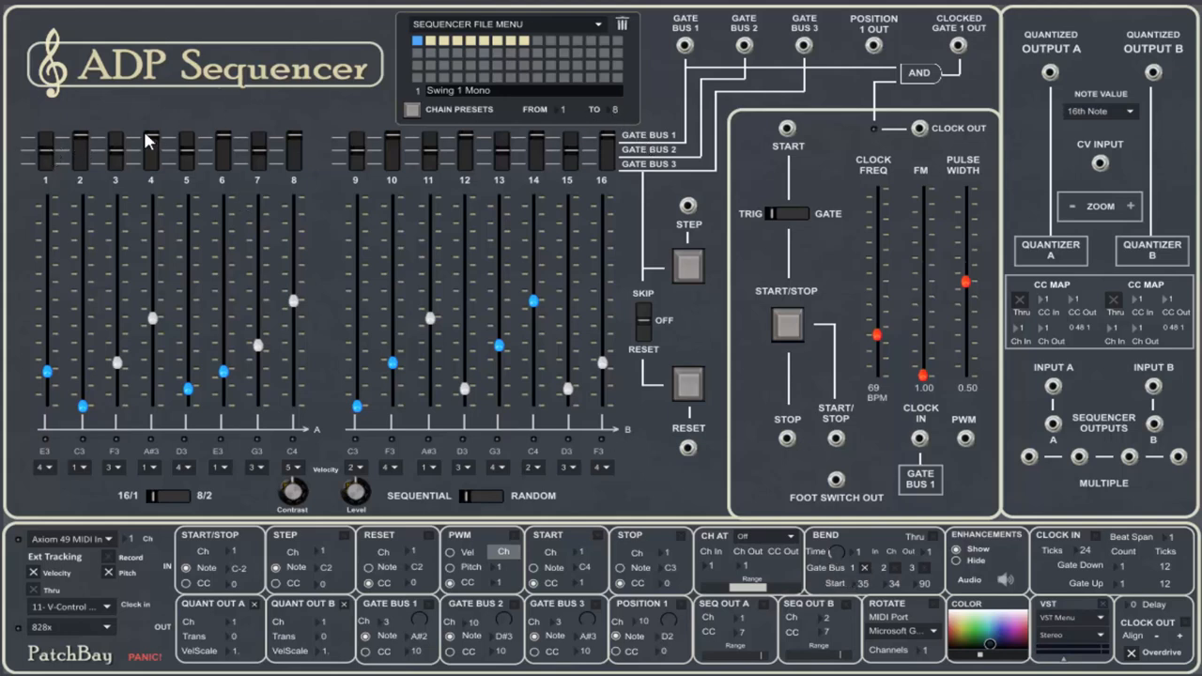
mouse_move(609, 143)
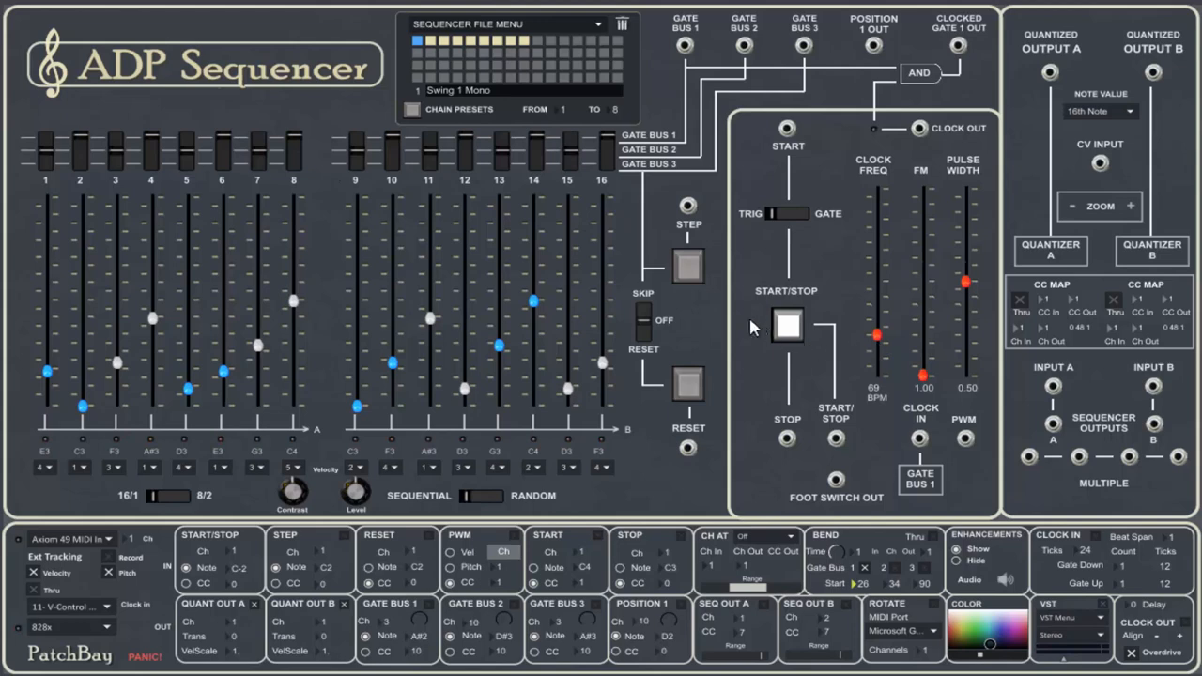
left_click(785, 327)
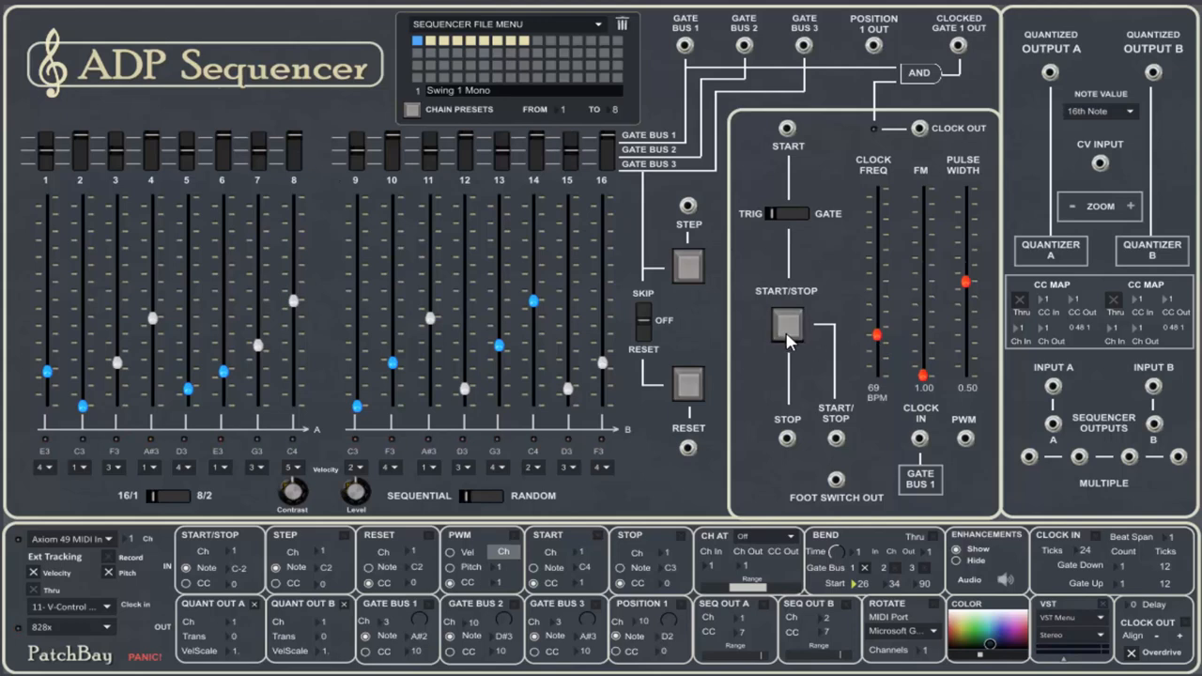
mouse_move(410, 642)
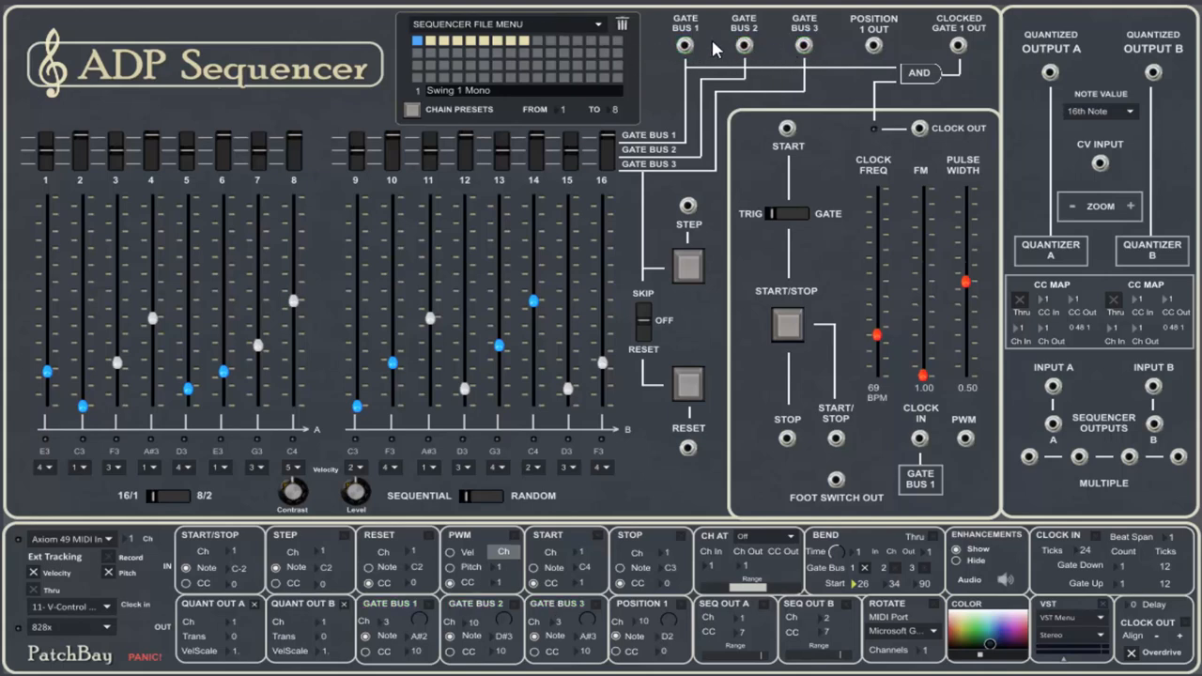
mouse_move(695, 77)
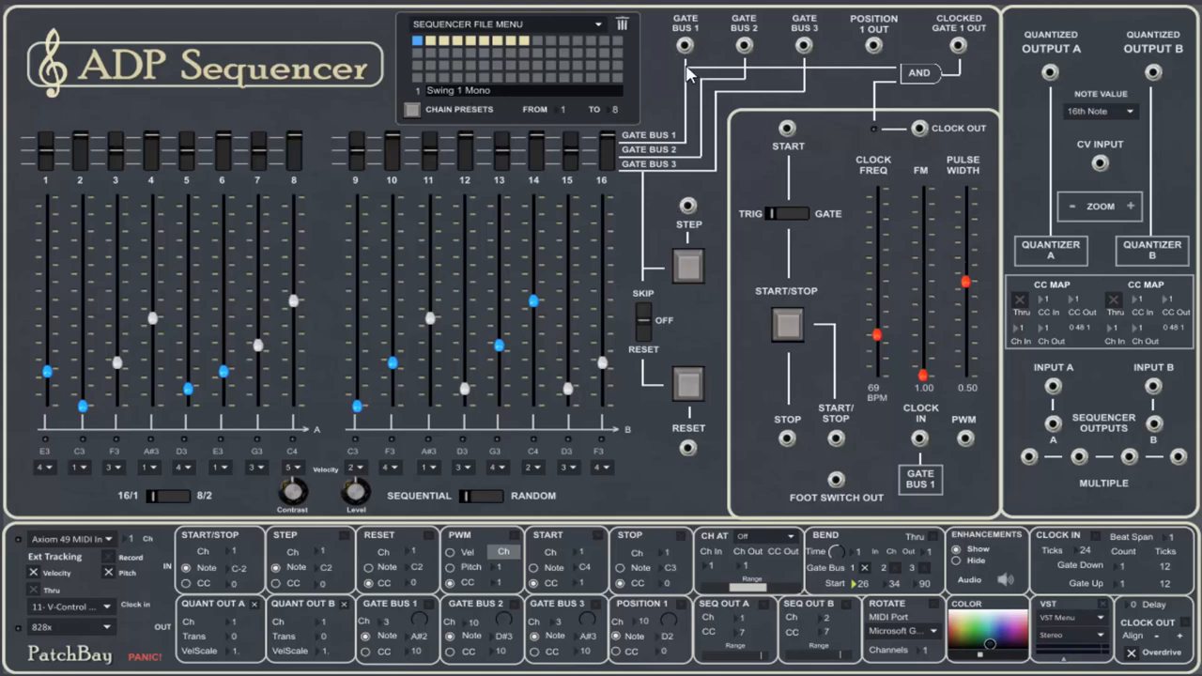
mouse_move(723, 66)
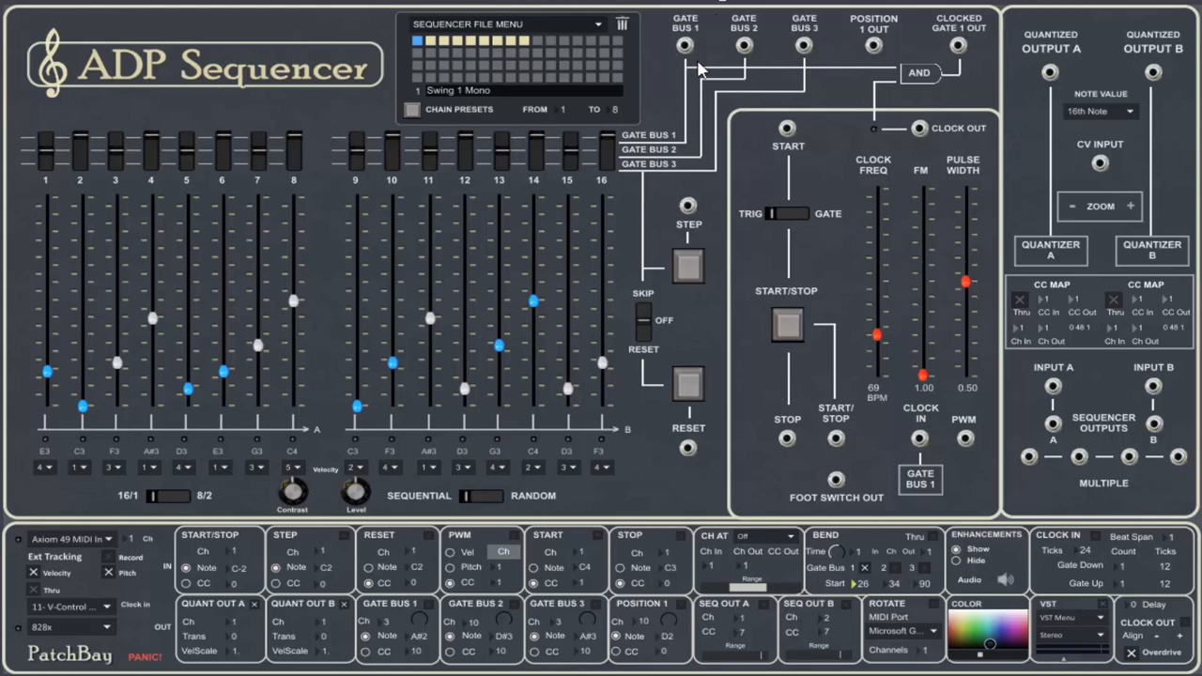
mouse_move(688, 58)
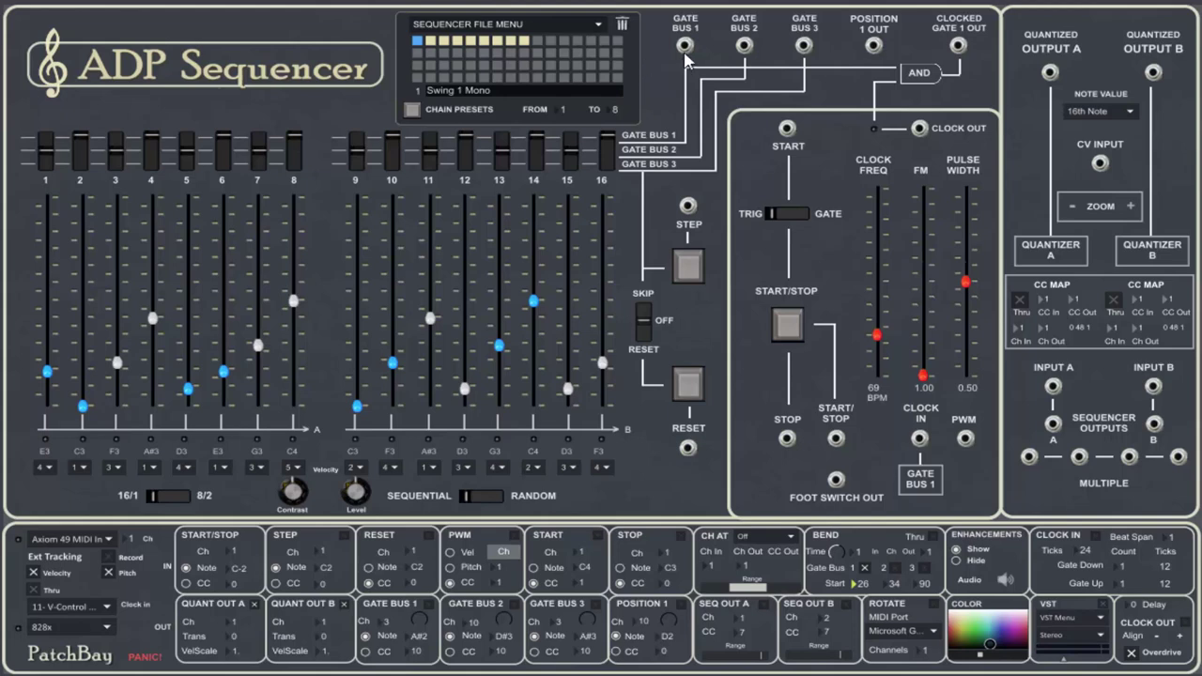
mouse_move(688, 55)
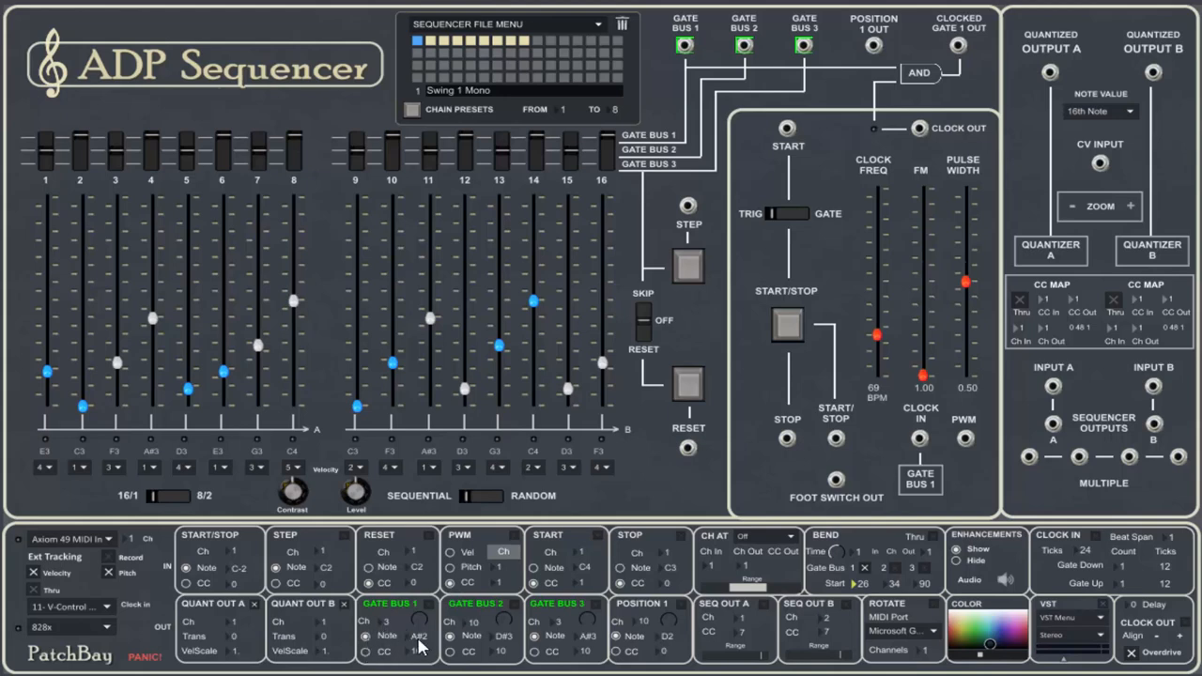
mouse_move(575, 646)
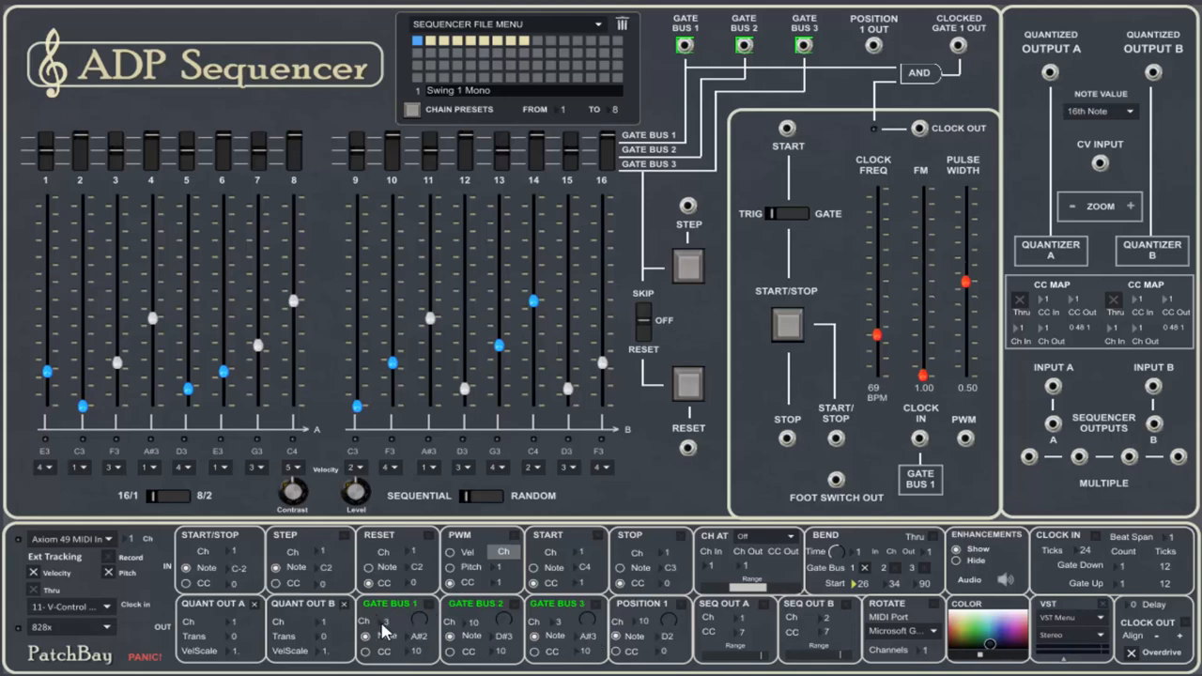
mouse_move(385, 624)
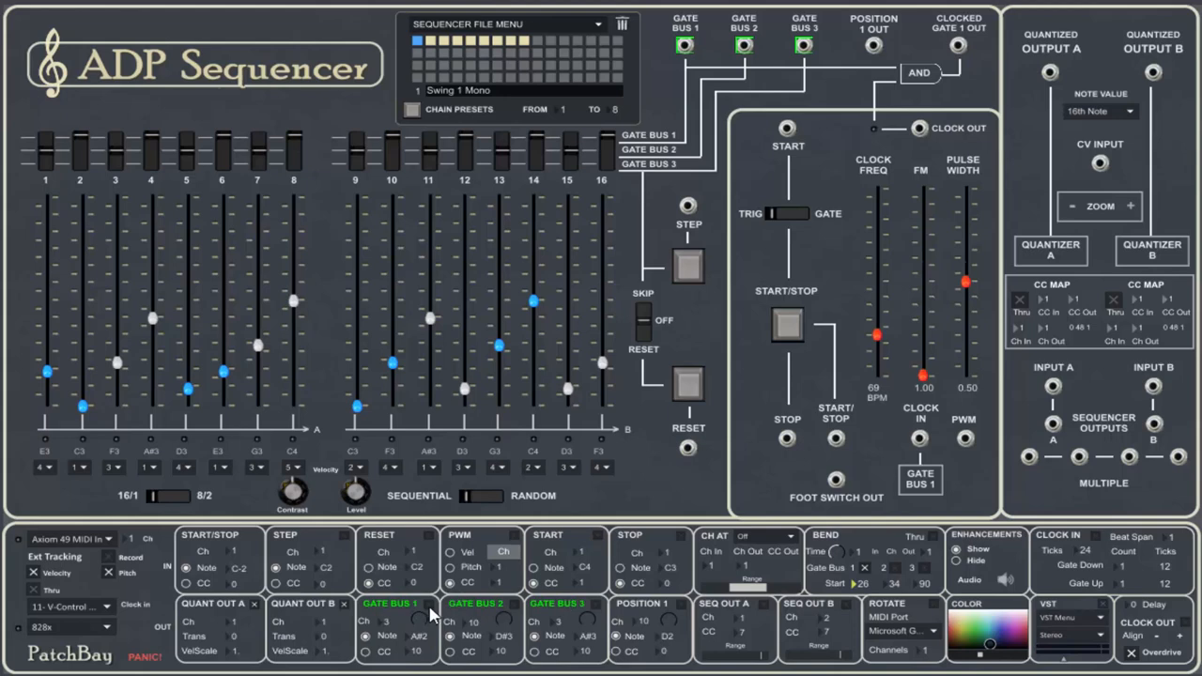
mouse_move(188, 266)
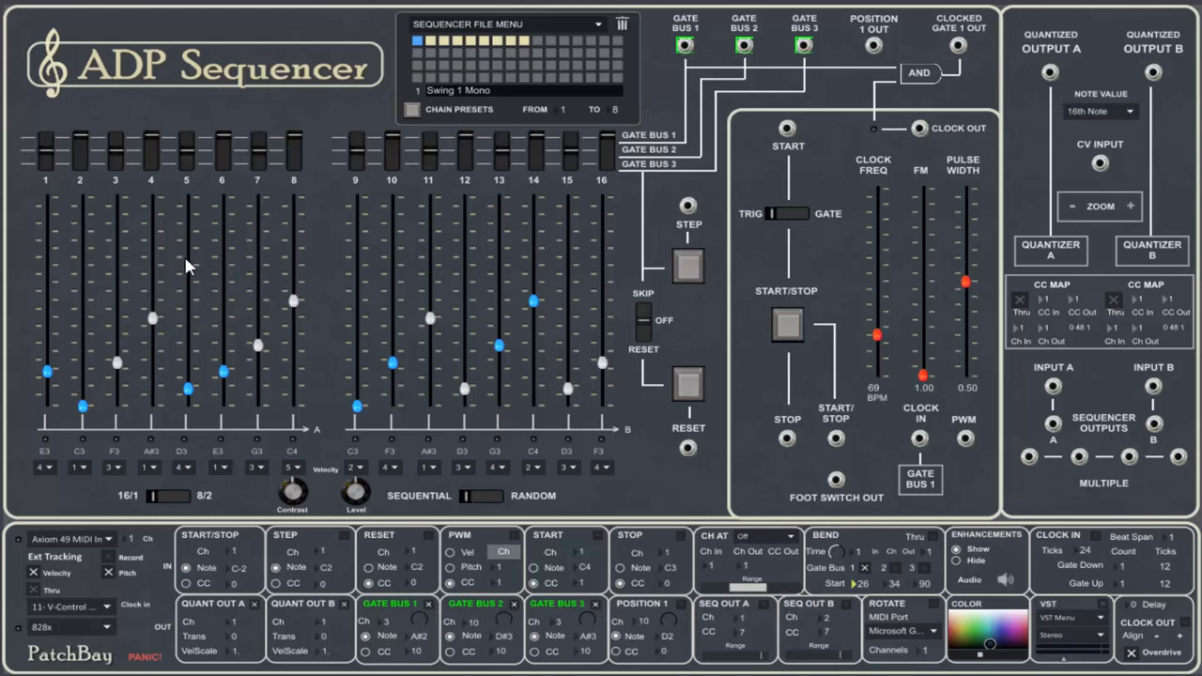
mouse_move(58, 146)
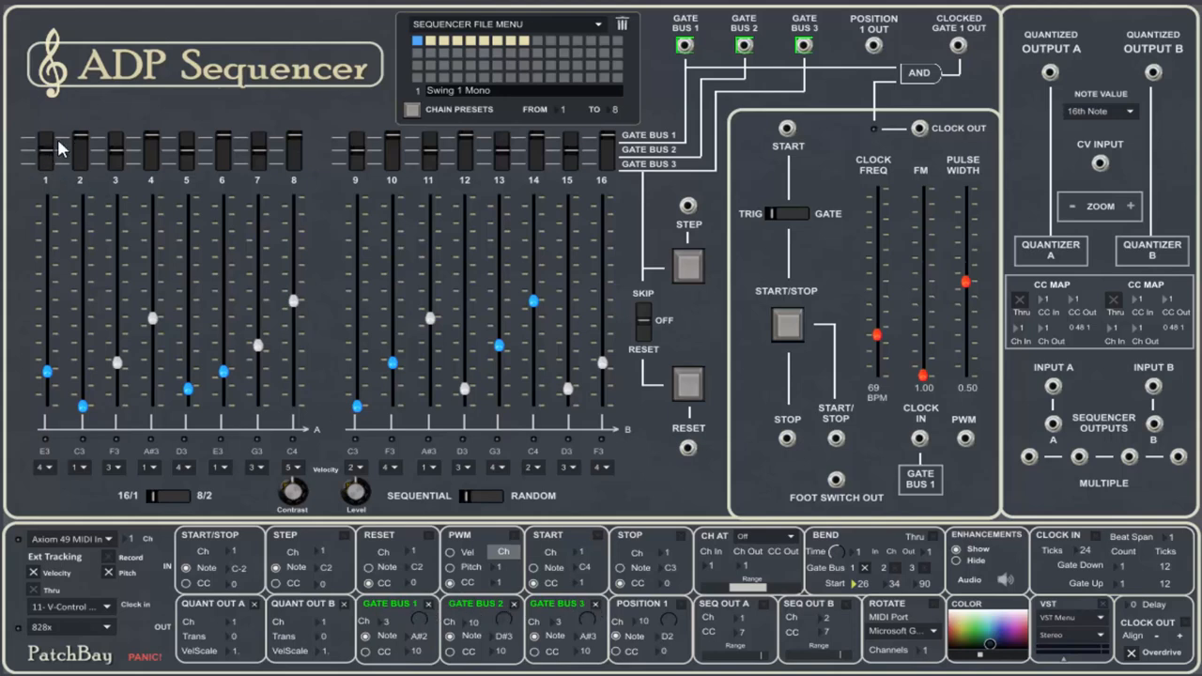
mouse_move(84, 140)
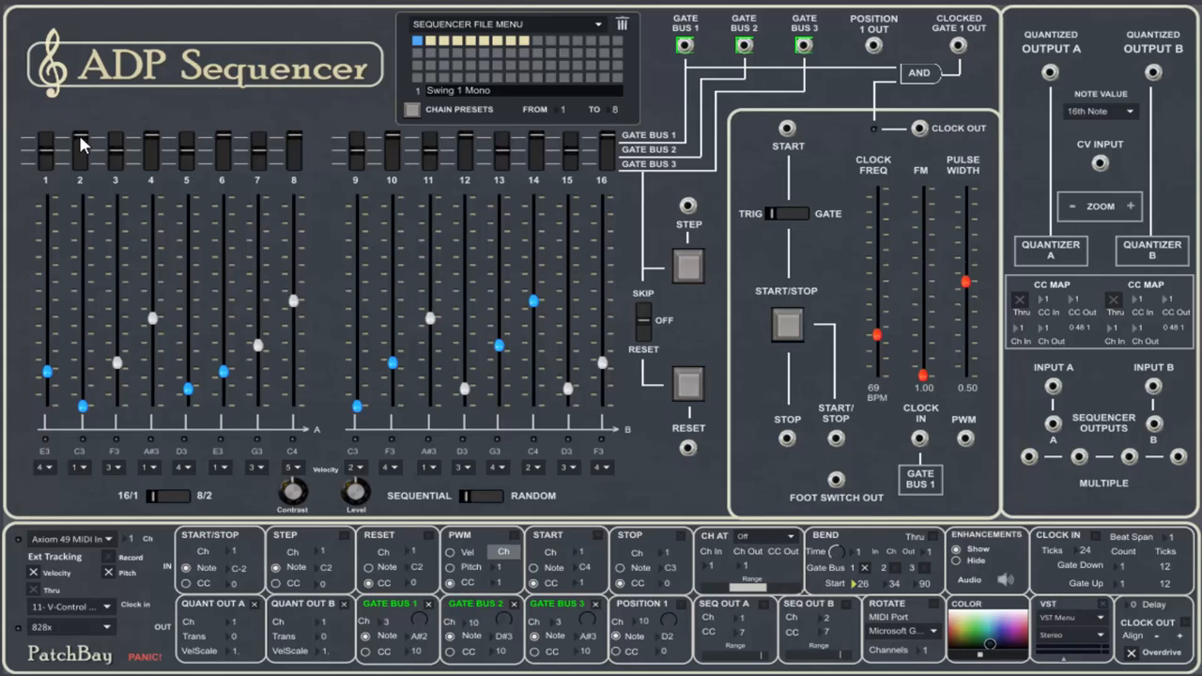
mouse_move(406, 646)
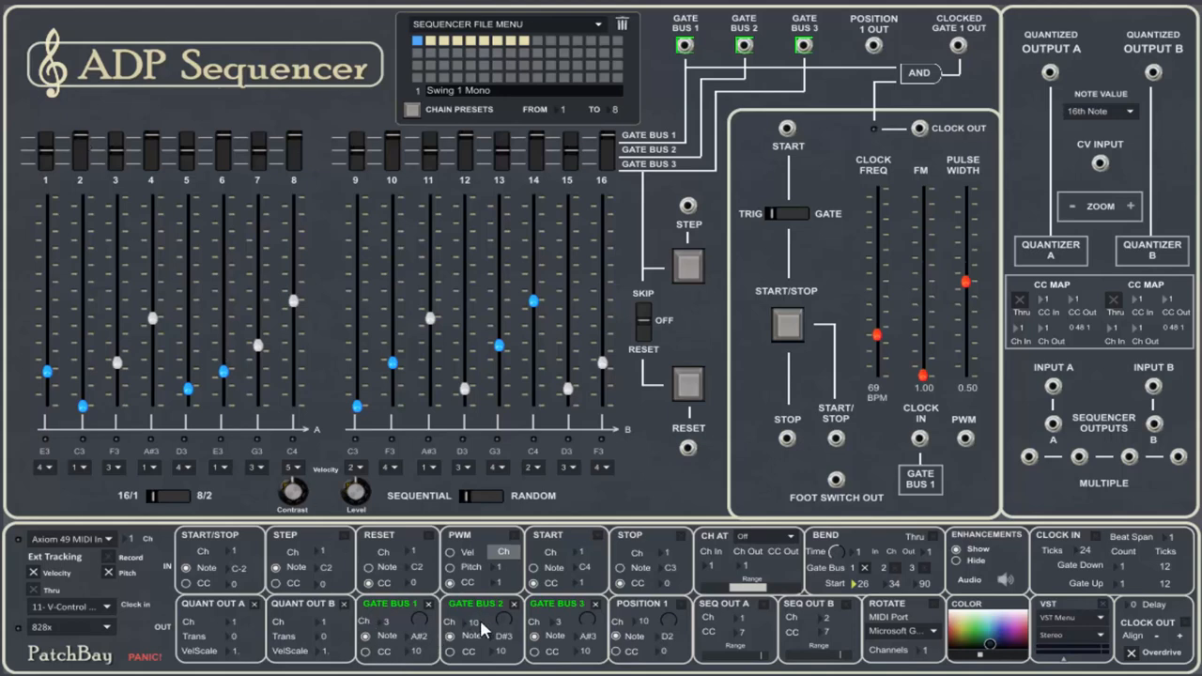
mouse_move(20, 186)
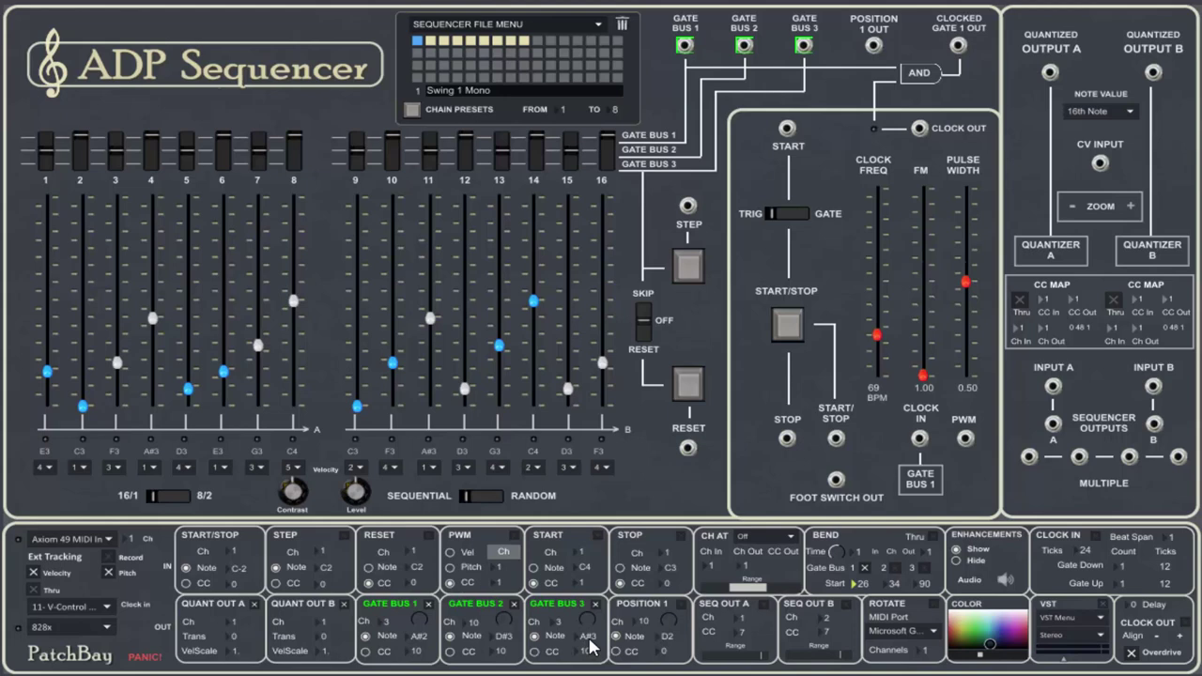
mouse_move(128, 173)
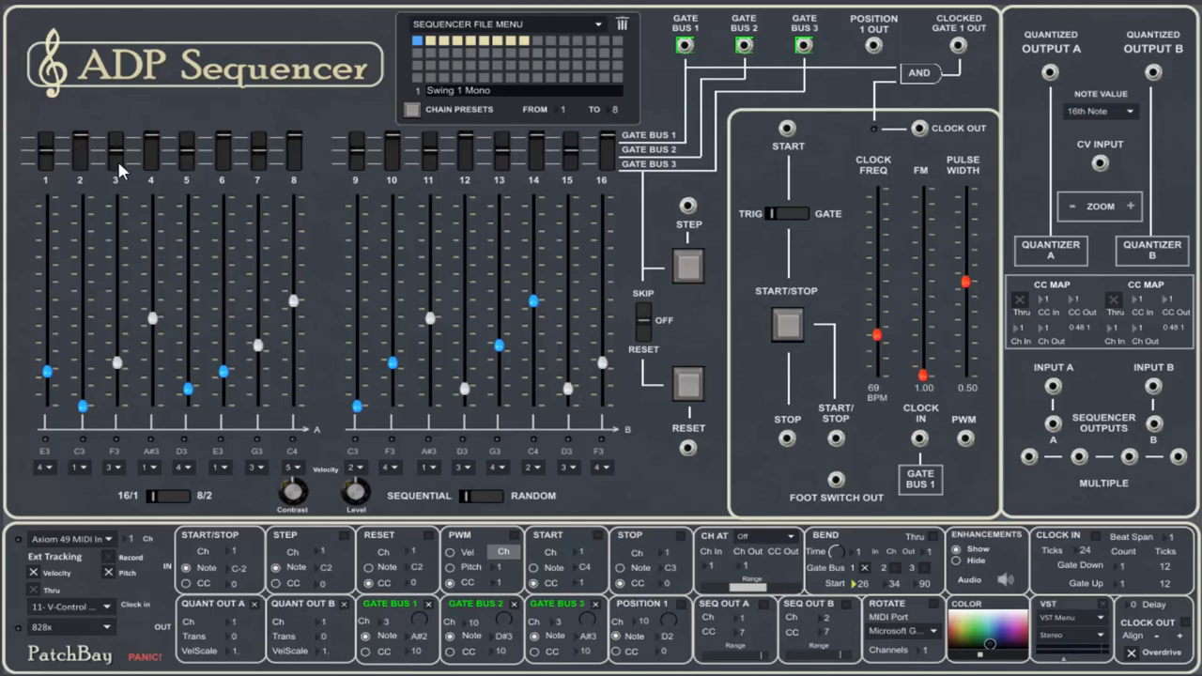
mouse_move(188, 162)
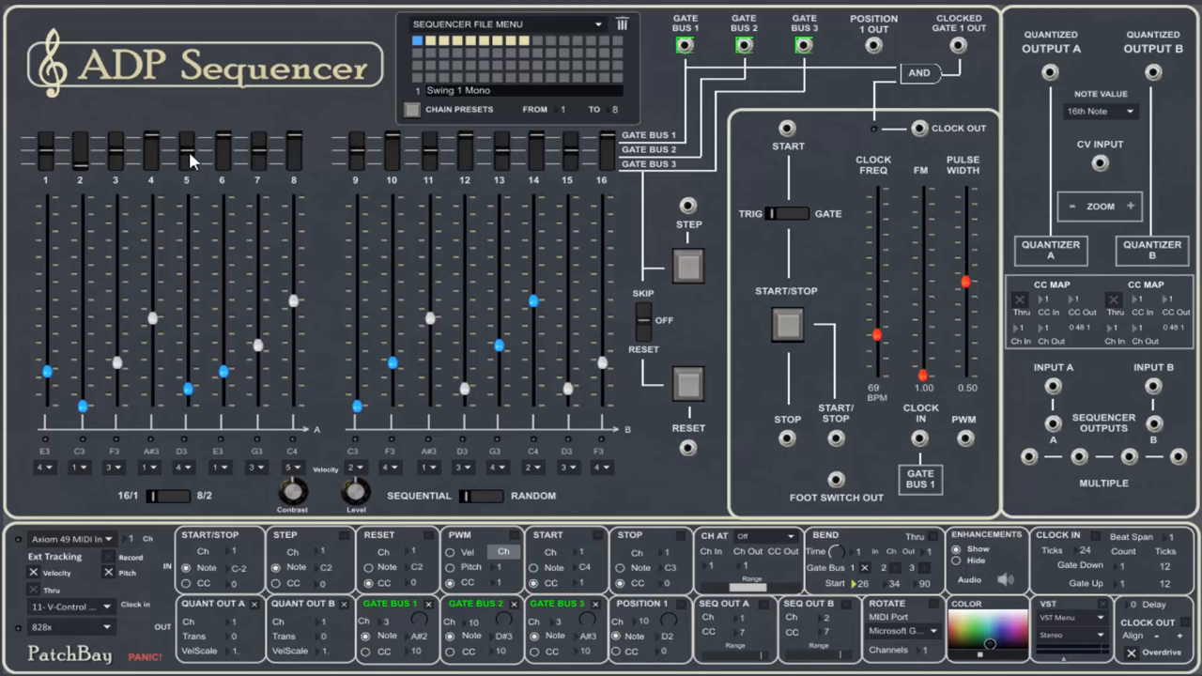
mouse_move(469, 173)
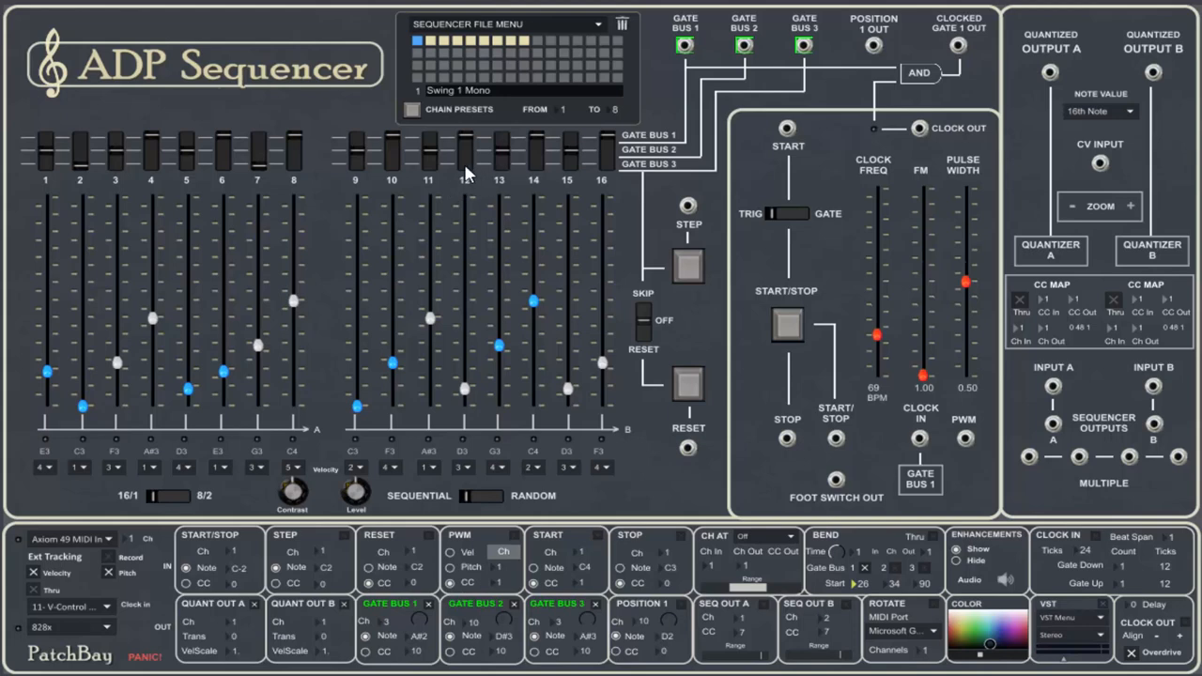
mouse_move(165, 484)
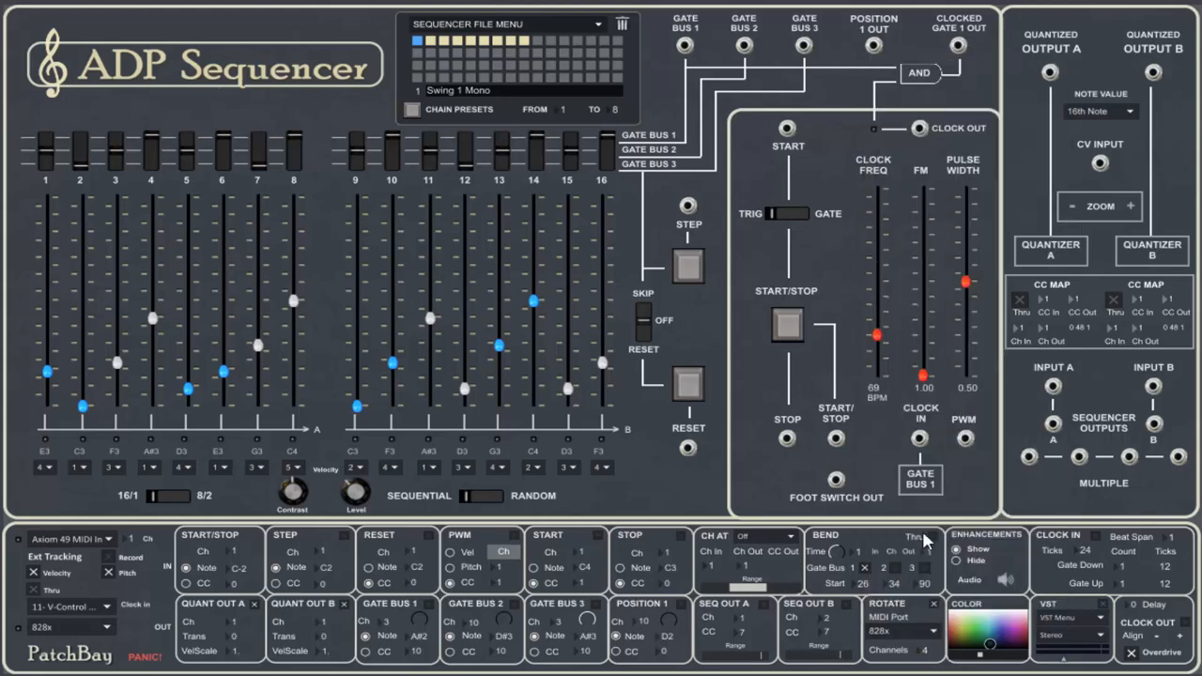
mouse_move(441, 364)
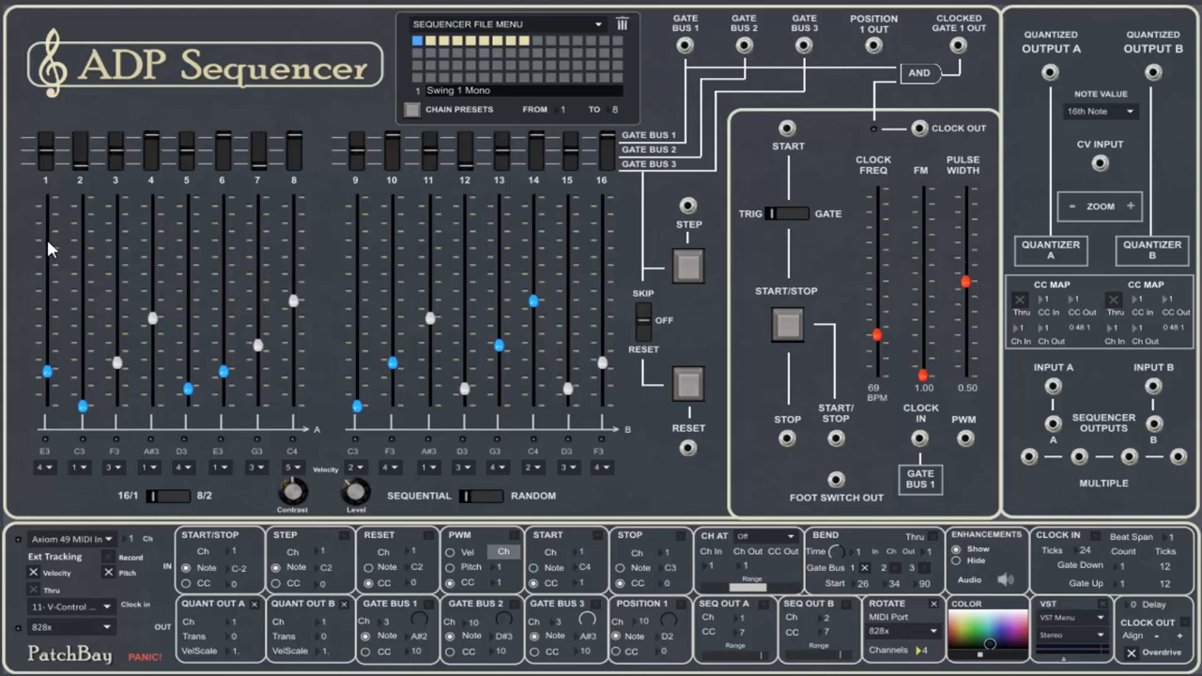
mouse_move(582, 230)
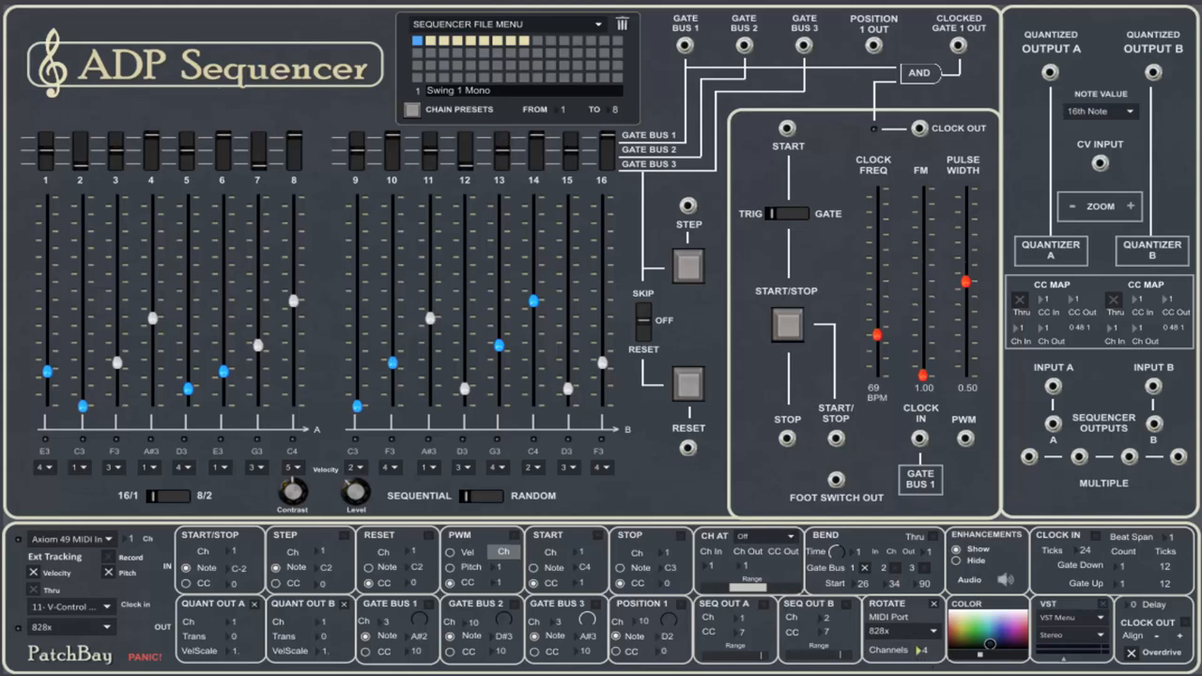
mouse_move(259, 229)
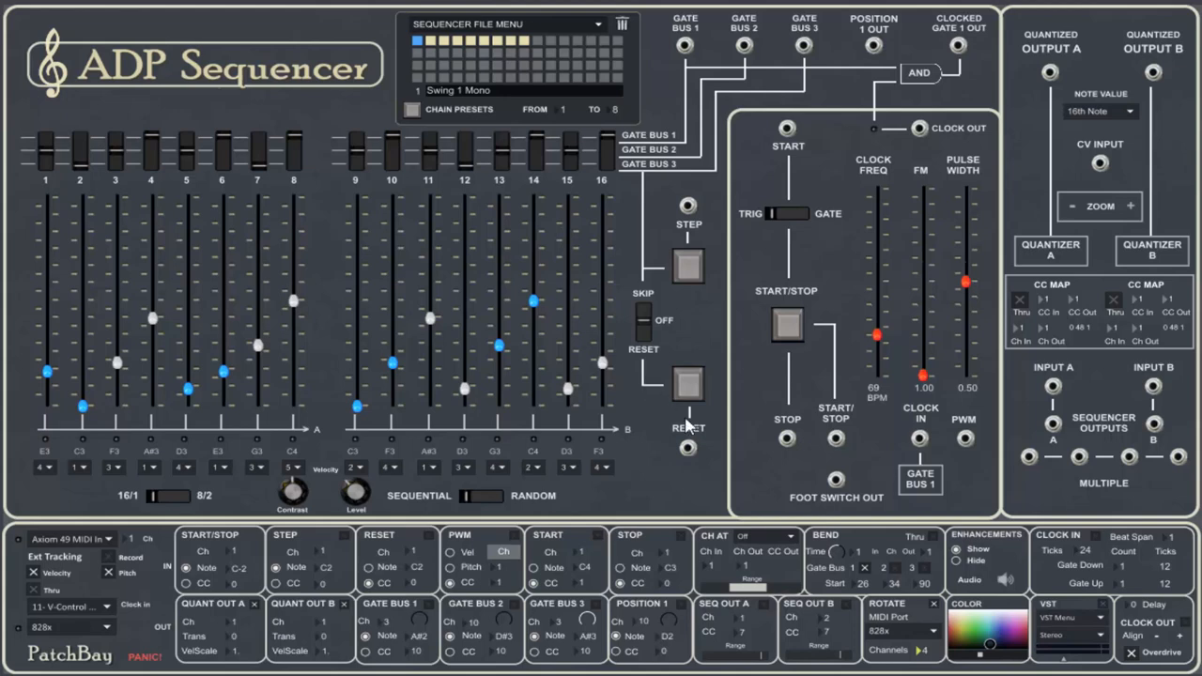
mouse_move(924, 653)
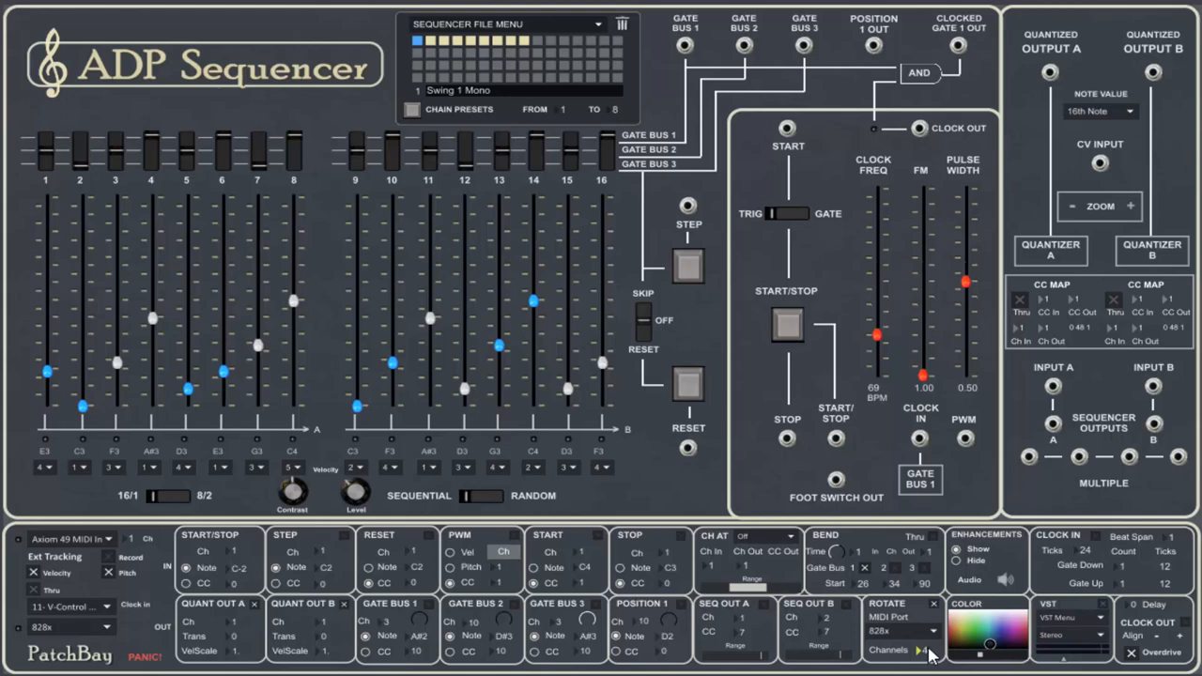
mouse_move(918, 653)
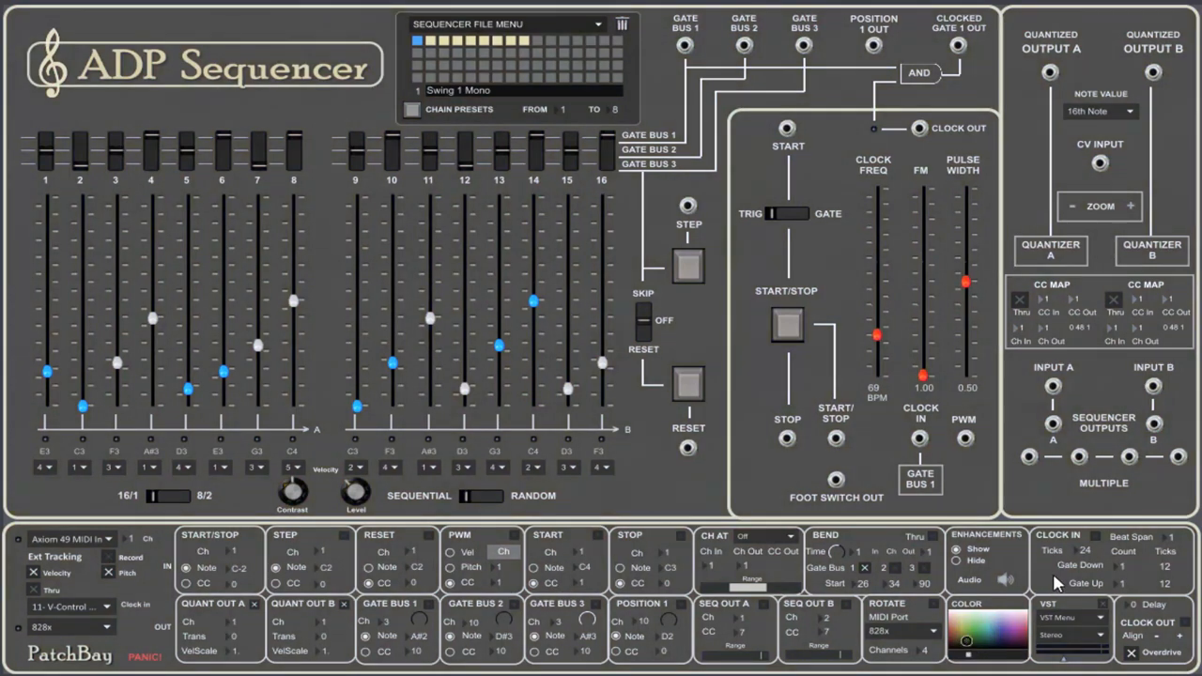
mouse_move(1007, 616)
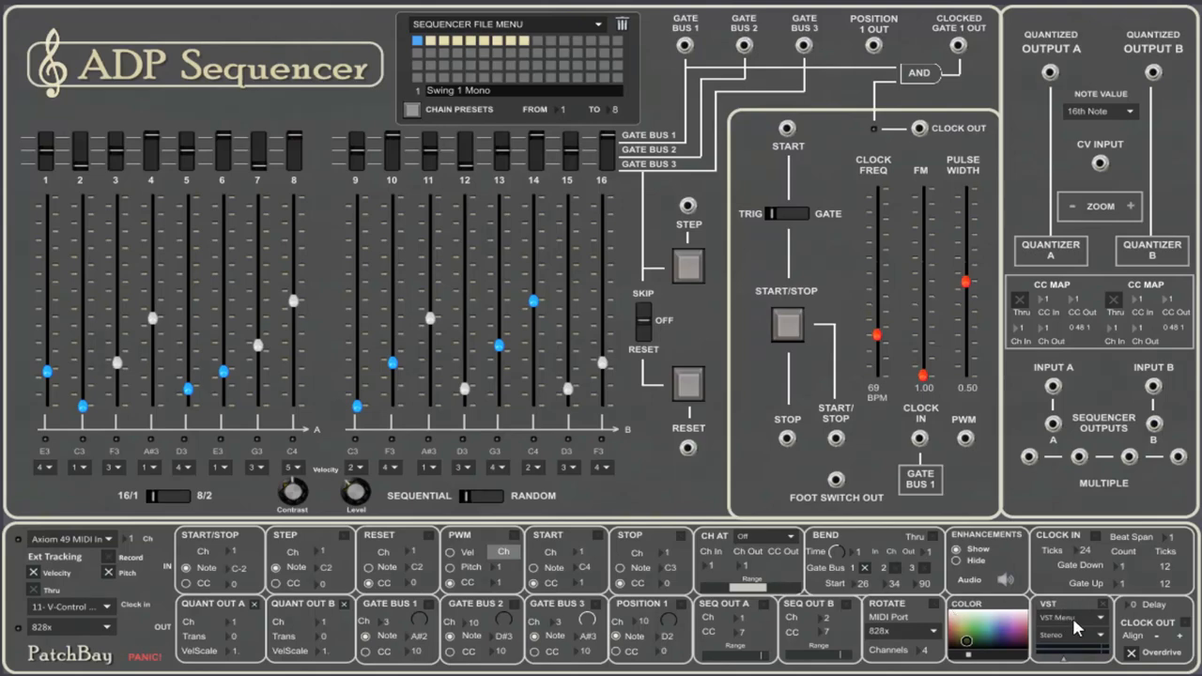
left_click(1071, 616)
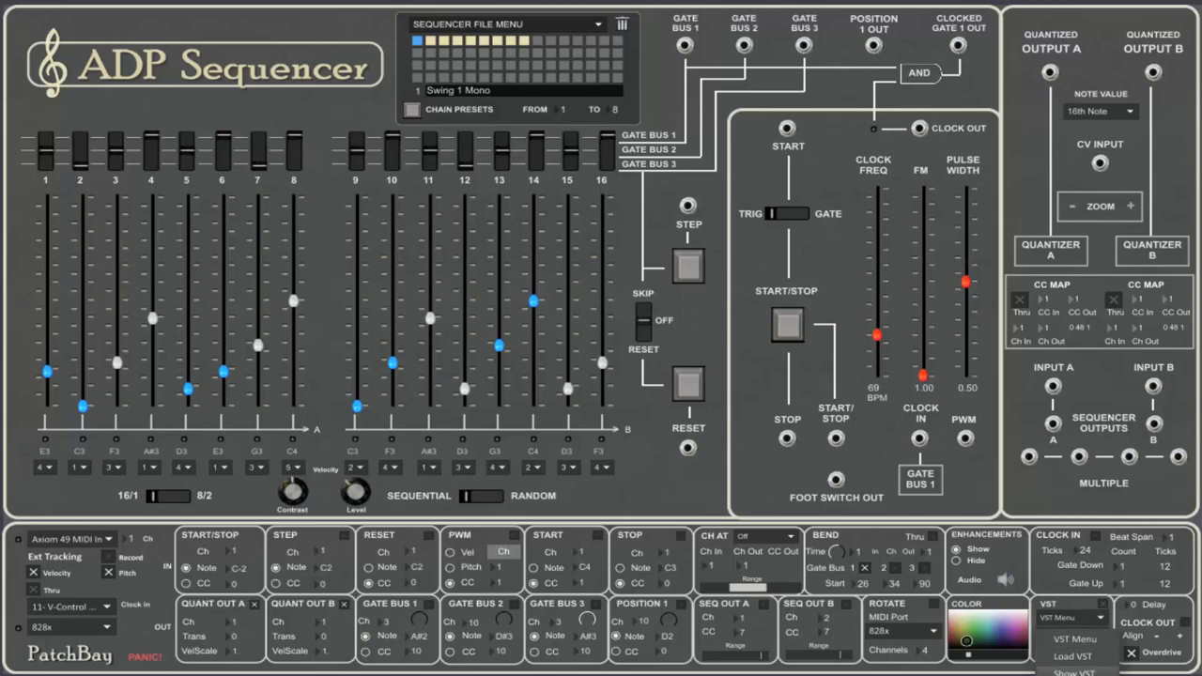
left_click(1071, 656)
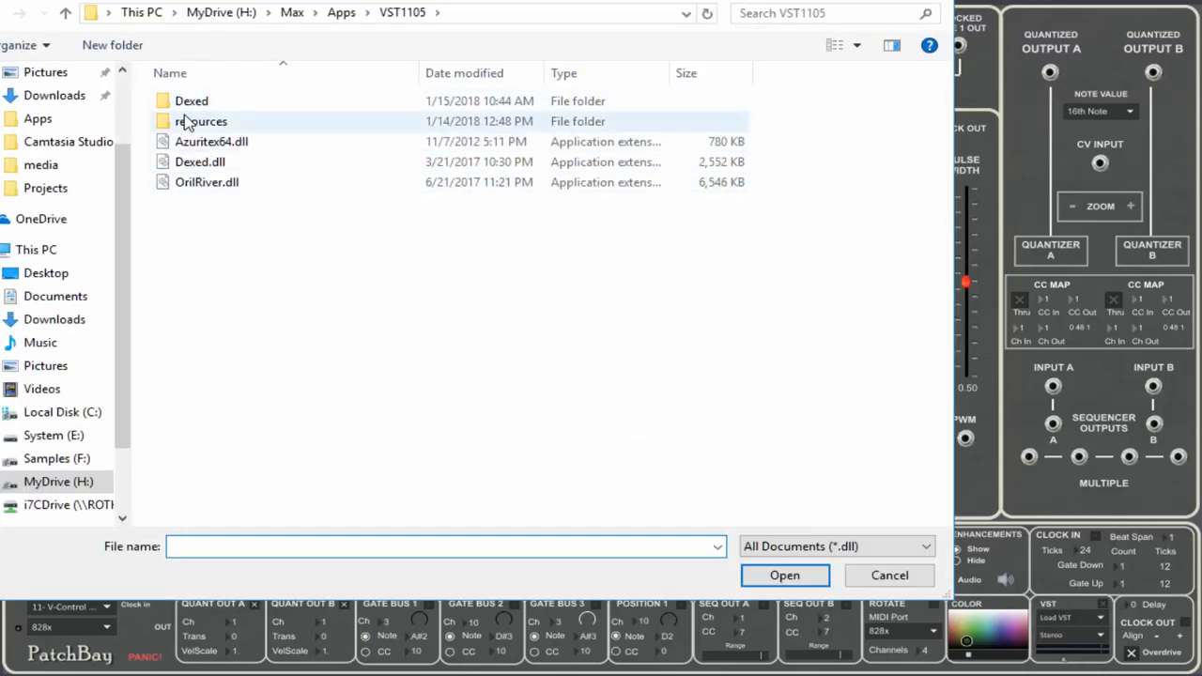
left_click(891, 575)
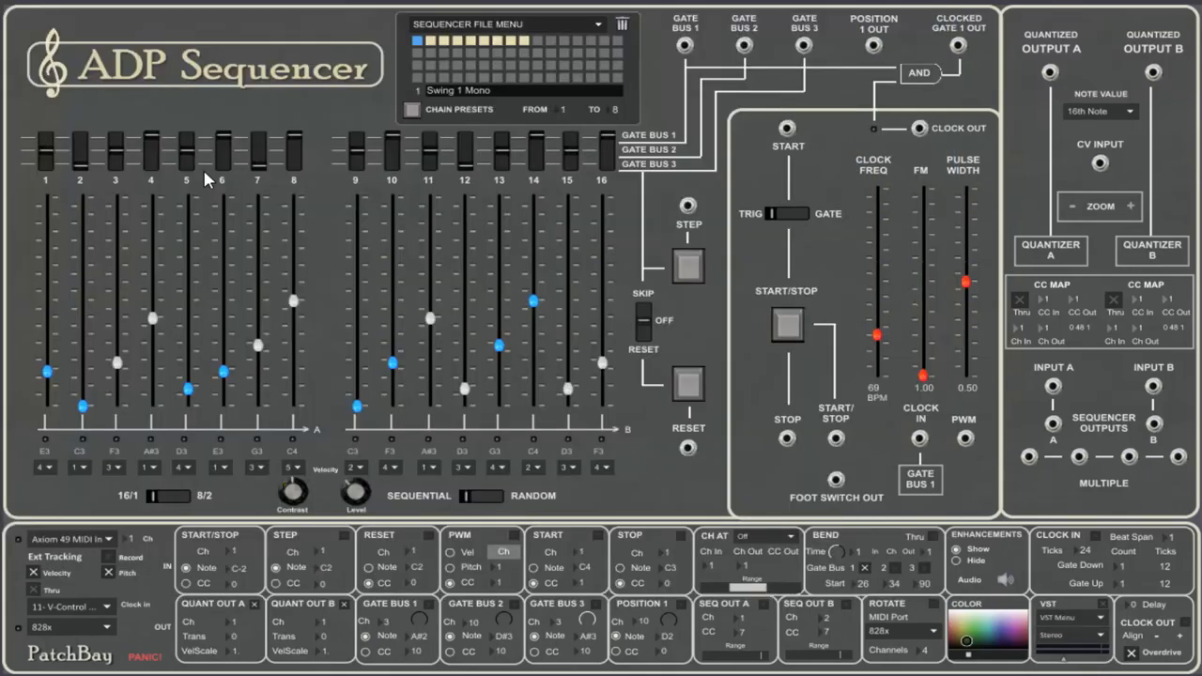
left_click(1067, 612)
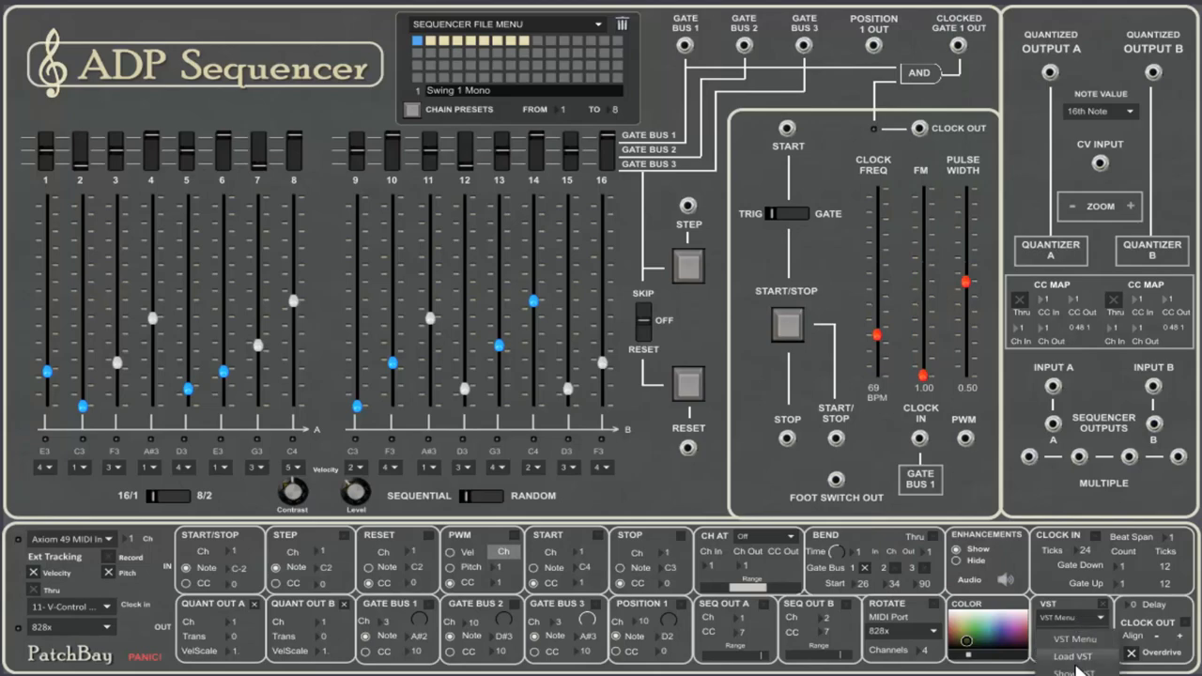
left_click(1065, 652)
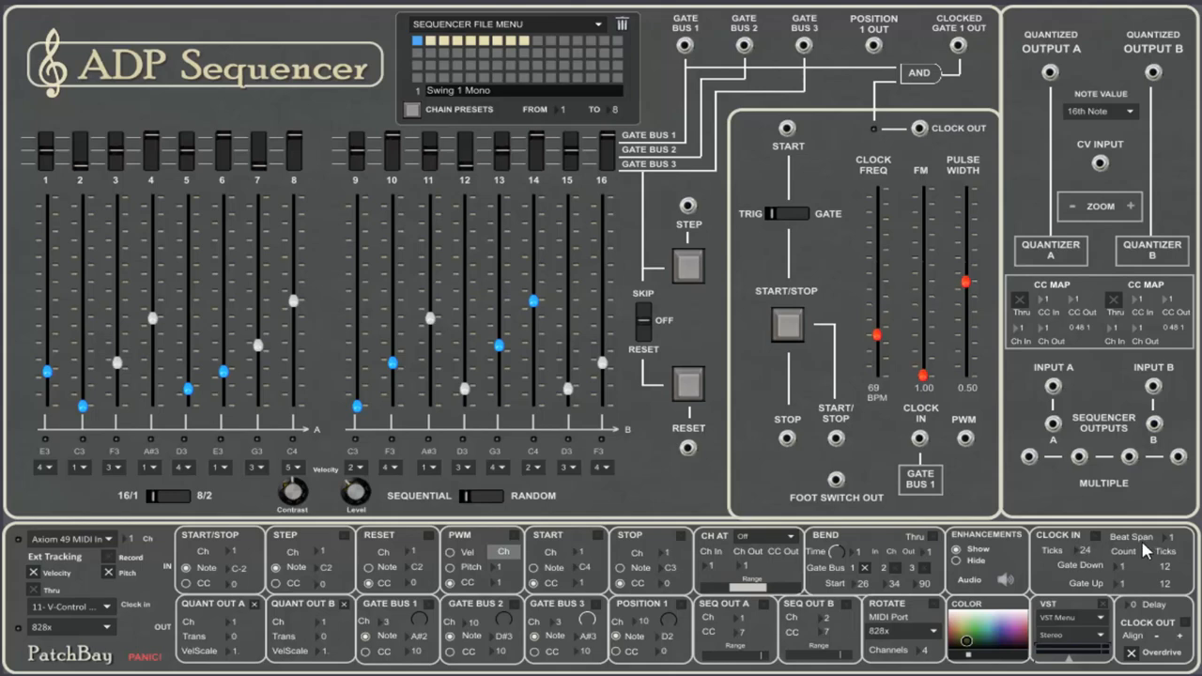
mouse_move(1127, 571)
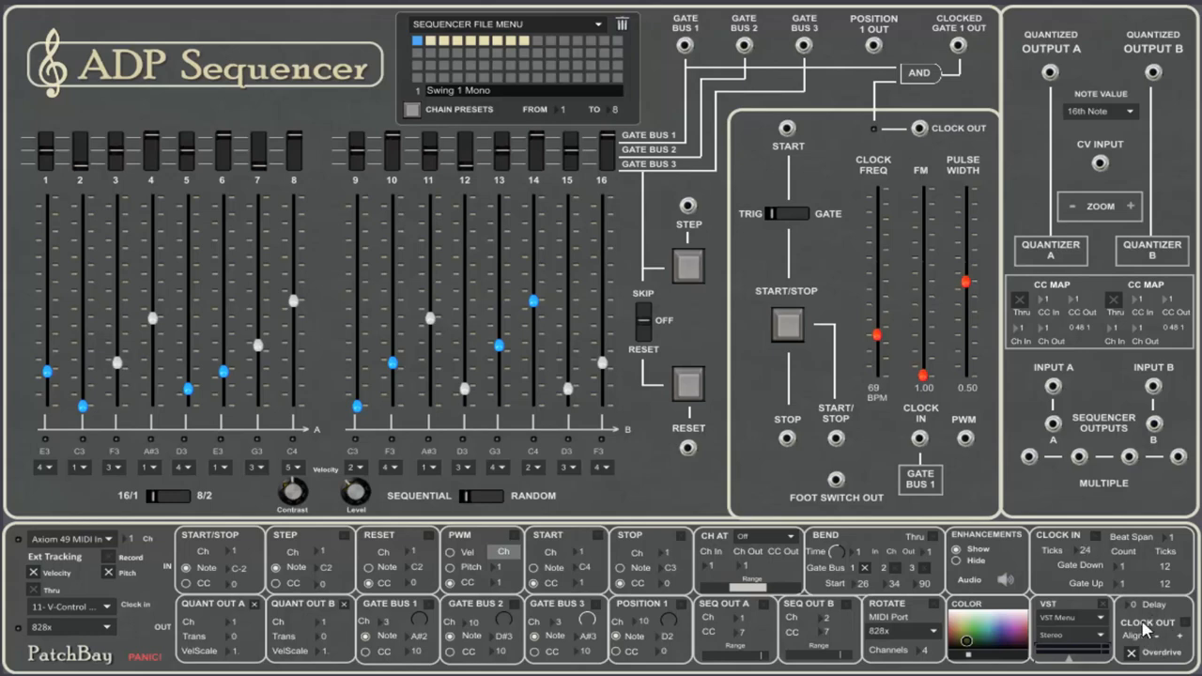
mouse_move(1150, 649)
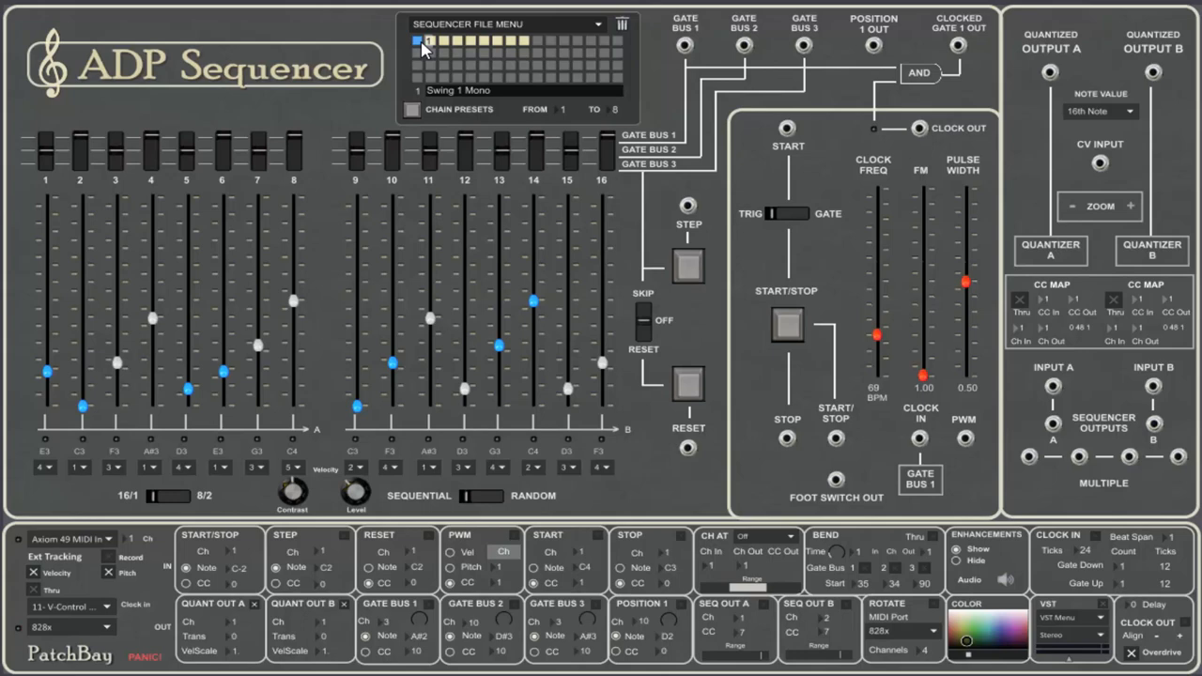
left_click(511, 25)
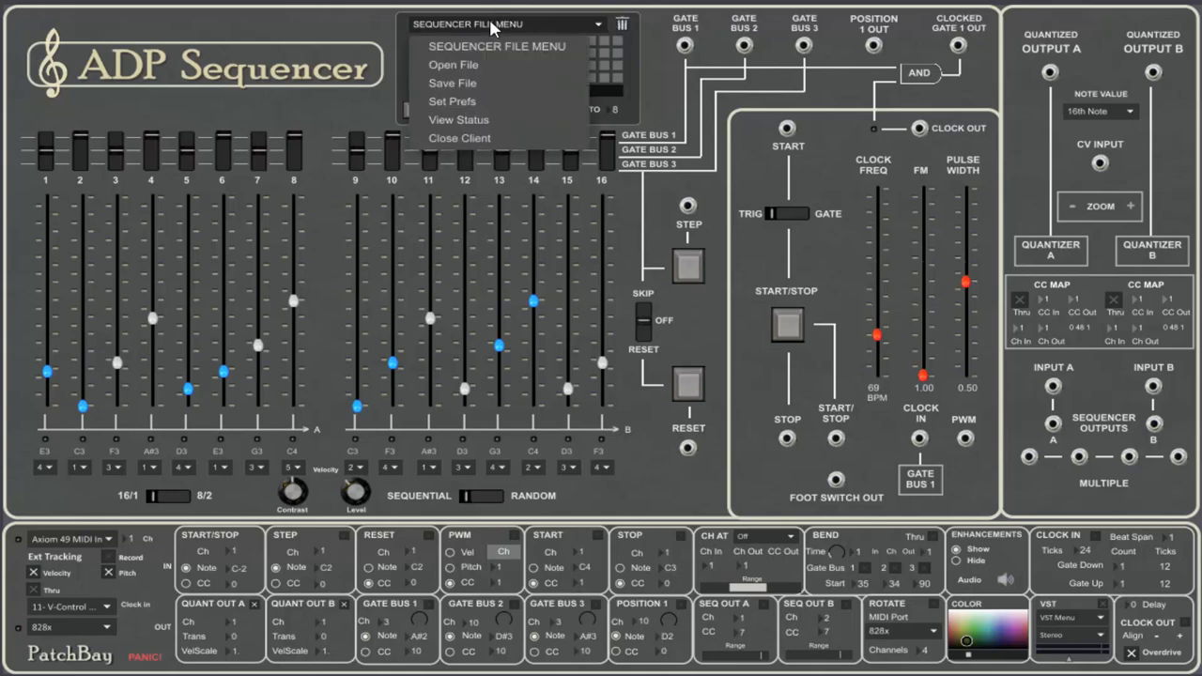
left_click(454, 82)
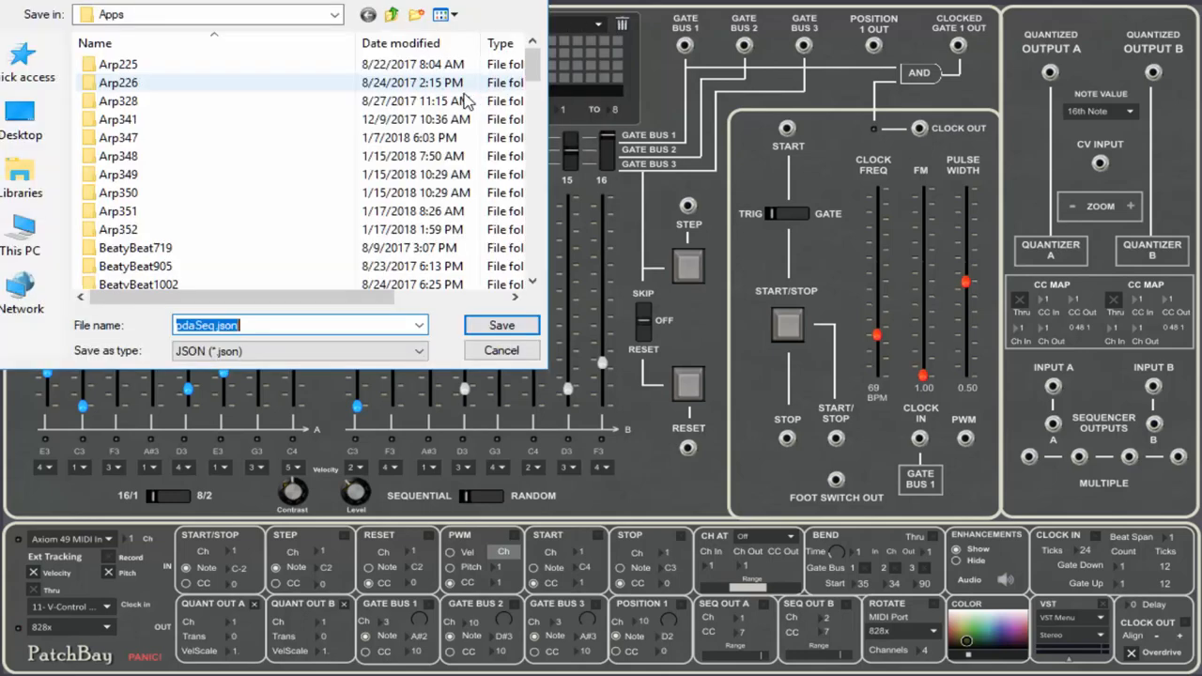
left_click(500, 325)
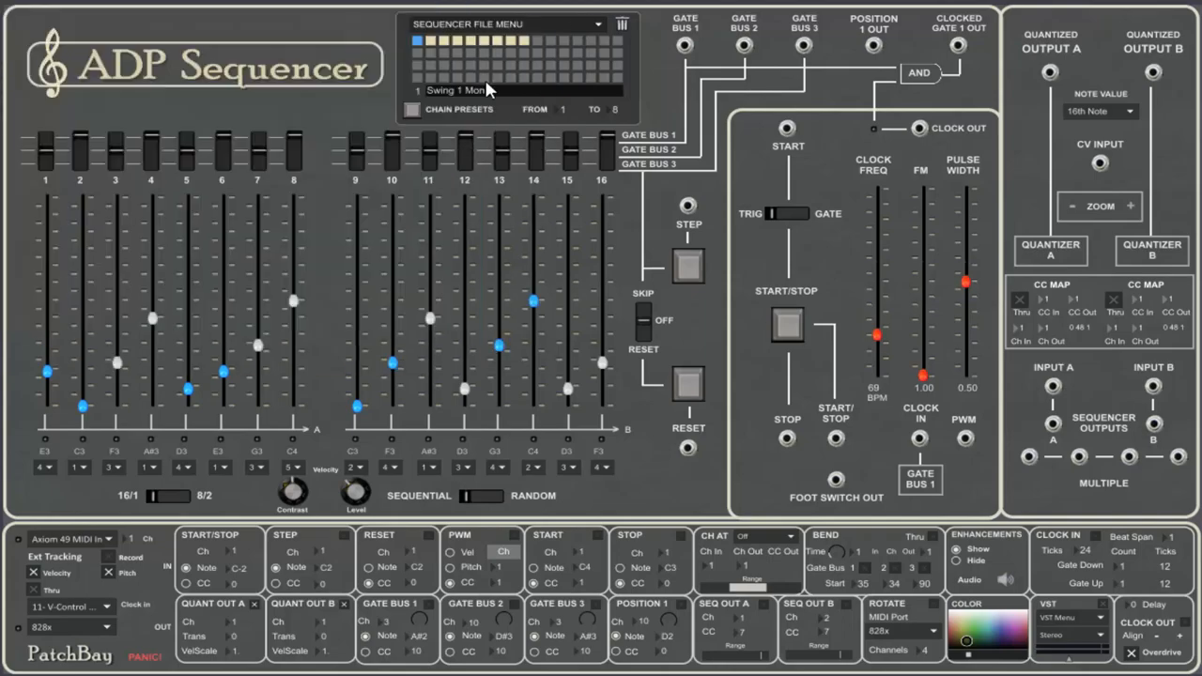
left_click(507, 24)
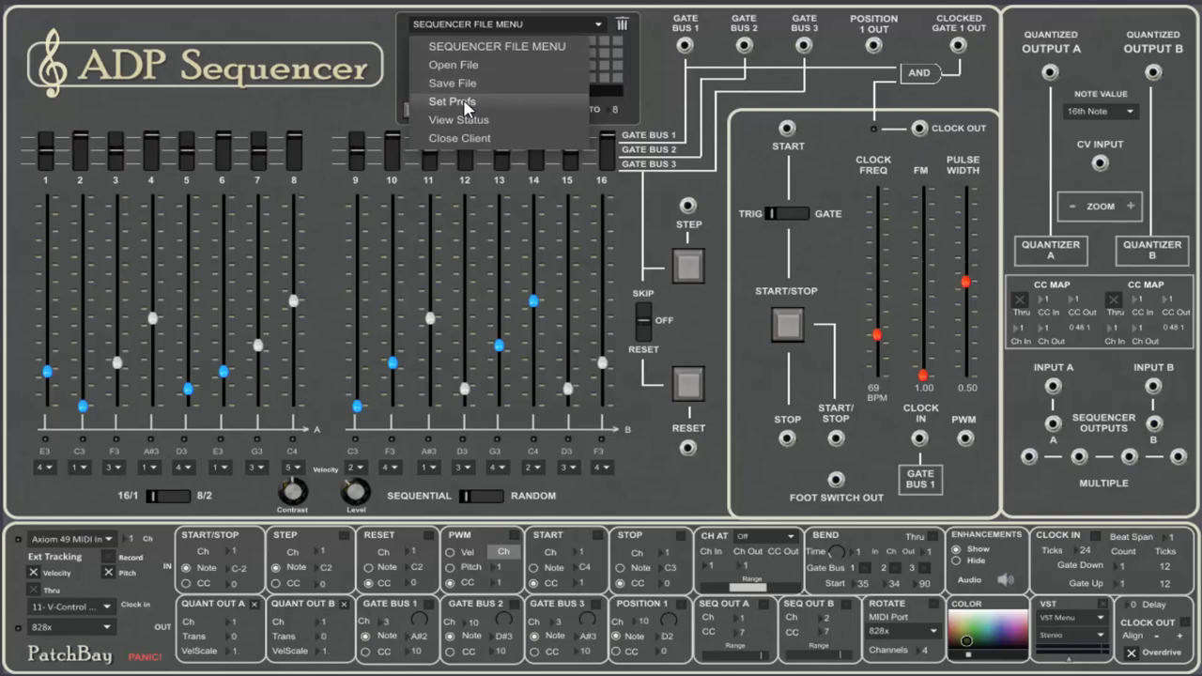
left_click(458, 120)
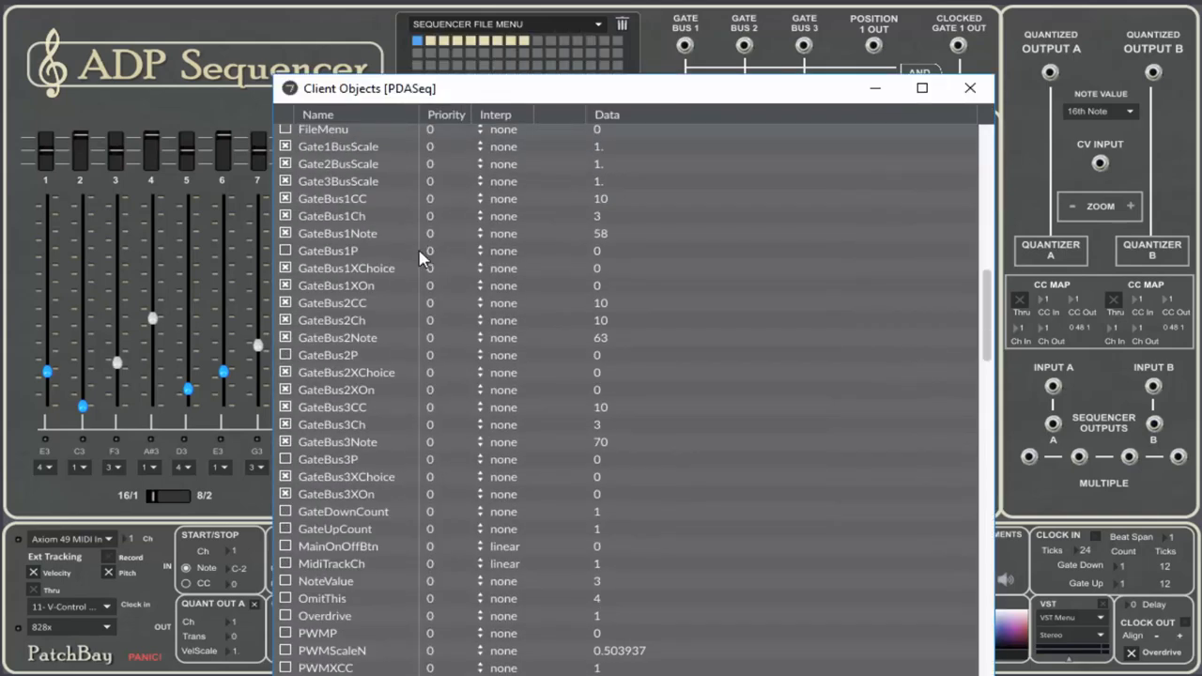
scroll("down", 3)
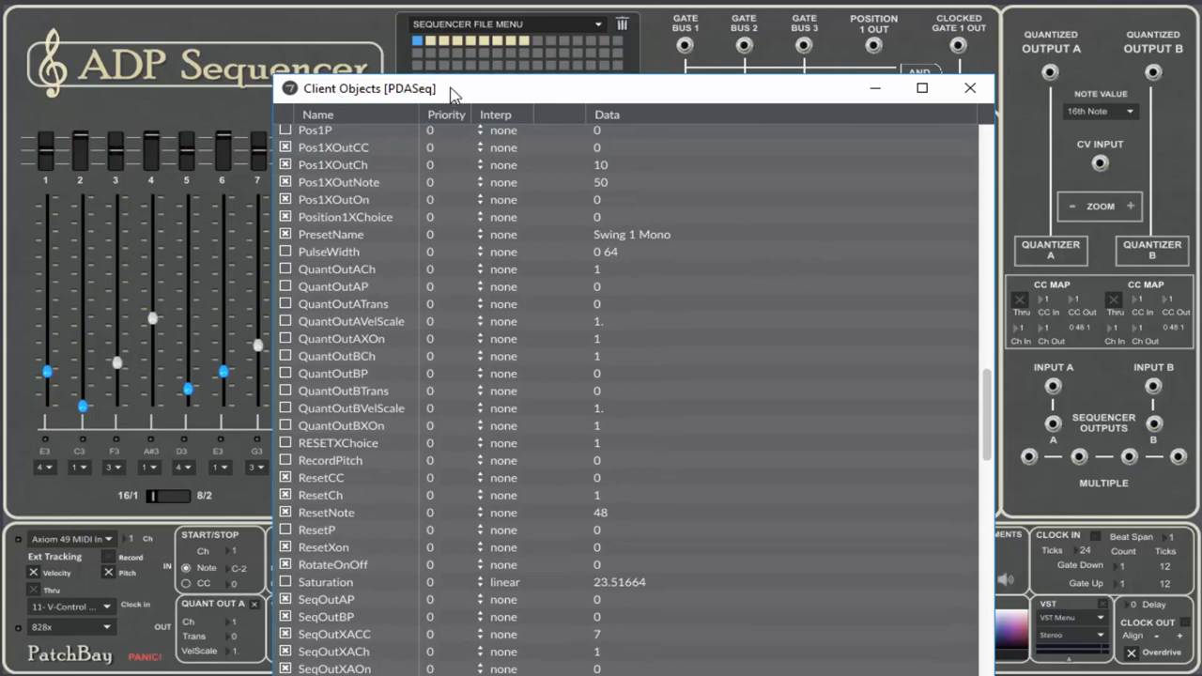
mouse_move(466, 92)
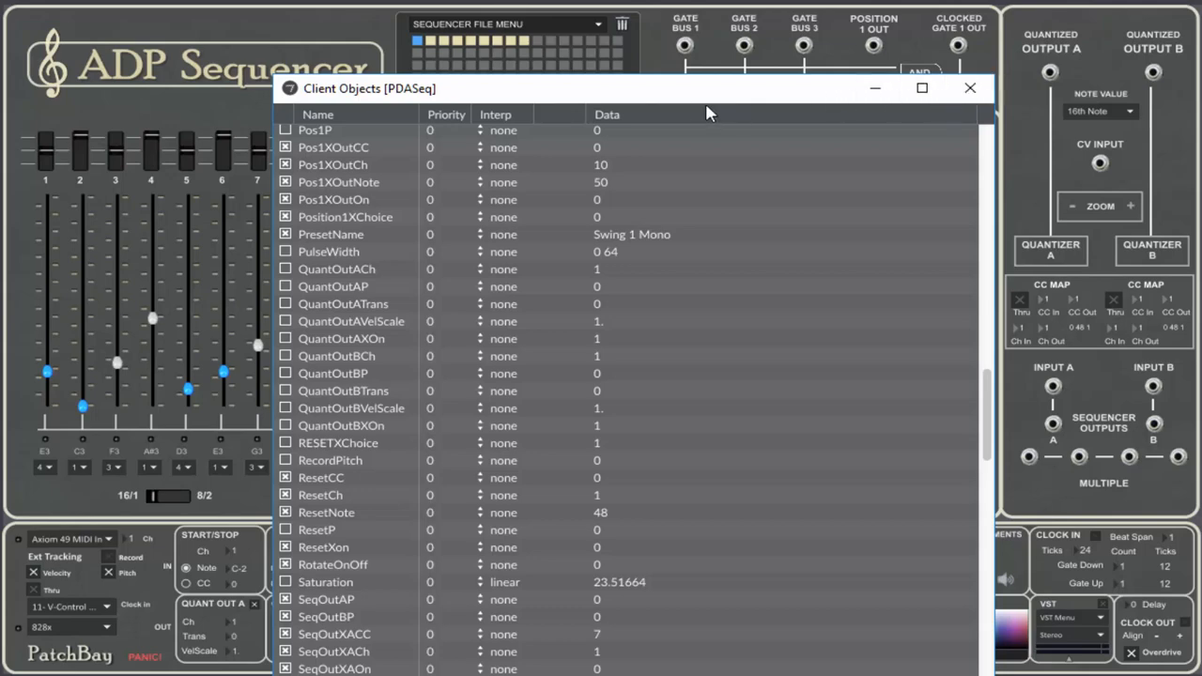
mouse_move(697, 101)
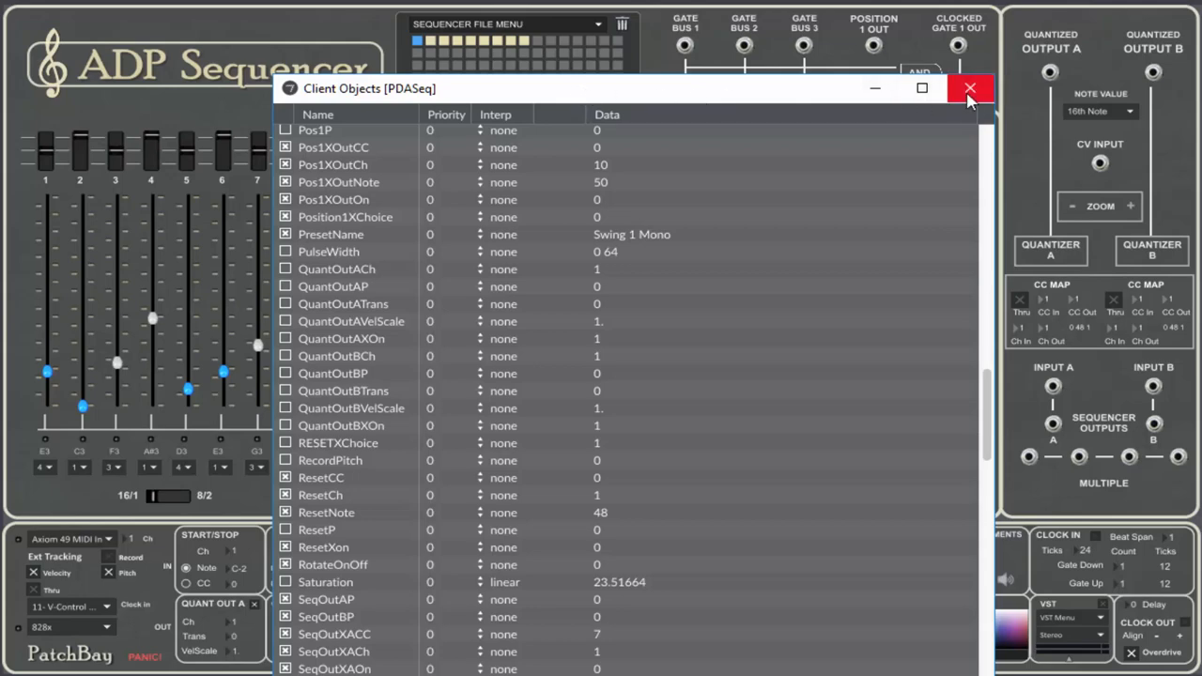
left_click(967, 88)
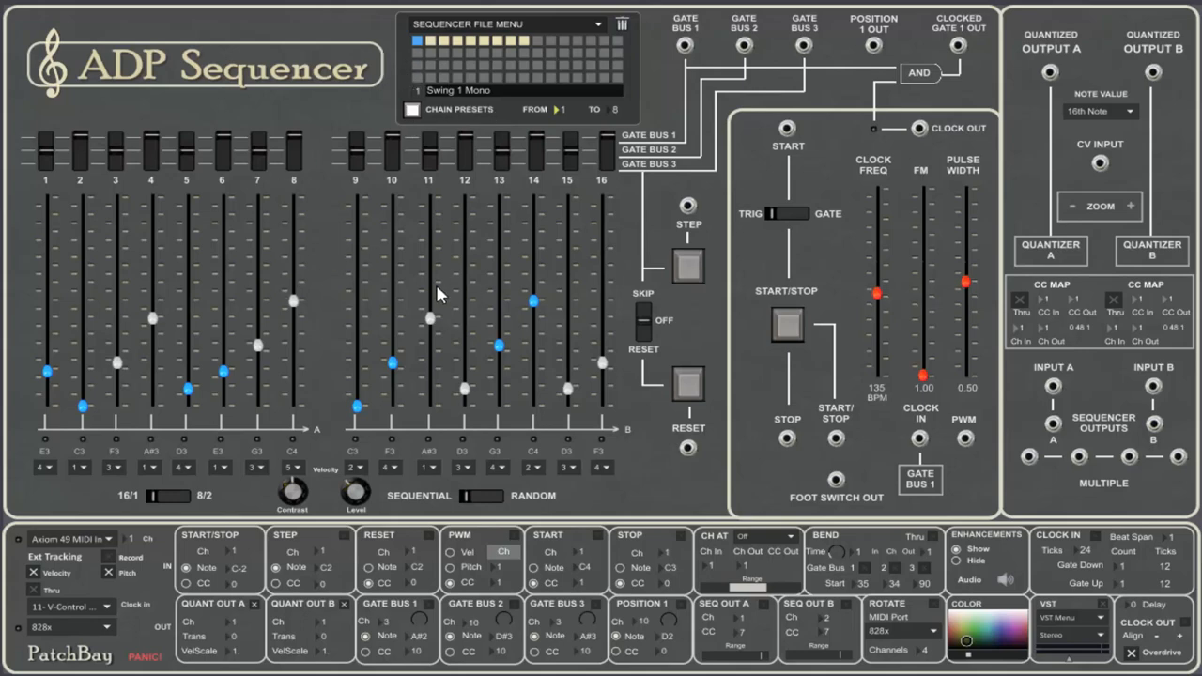
mouse_move(355, 37)
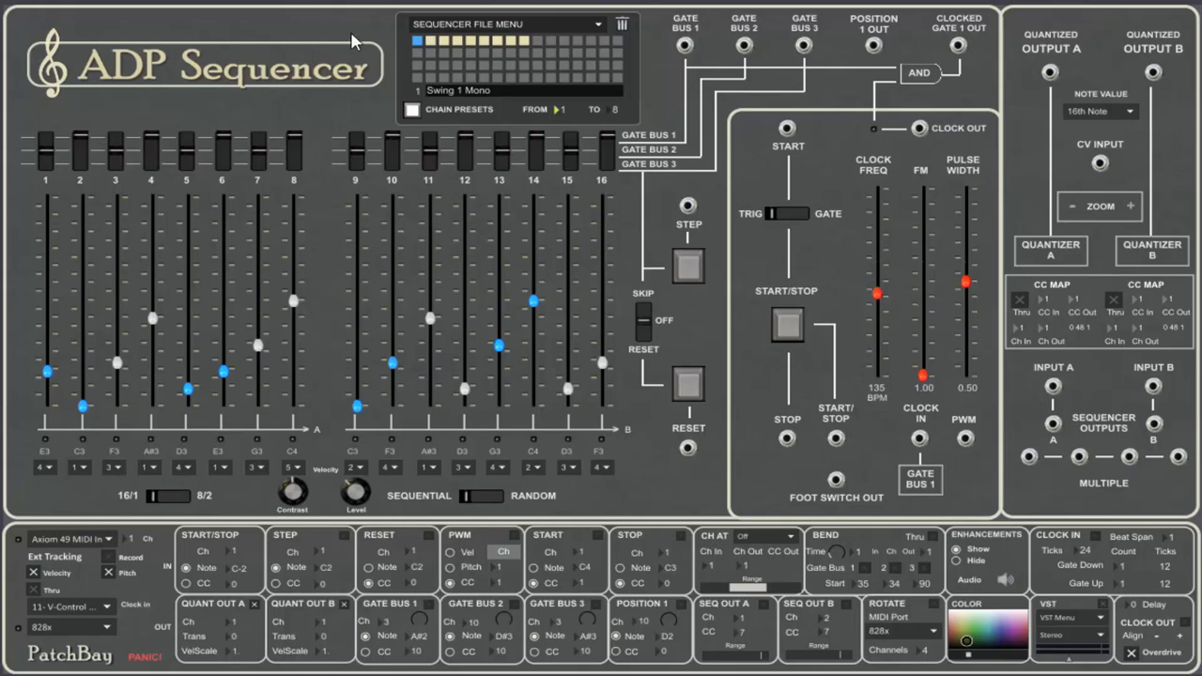
mouse_move(436, 54)
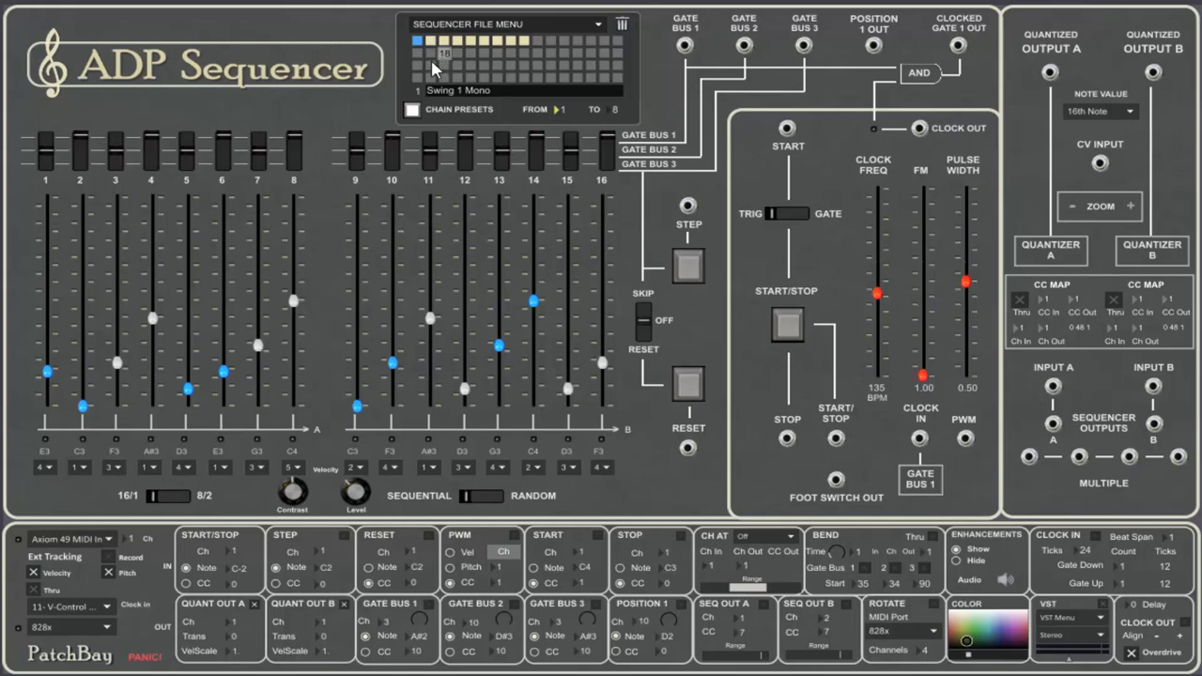